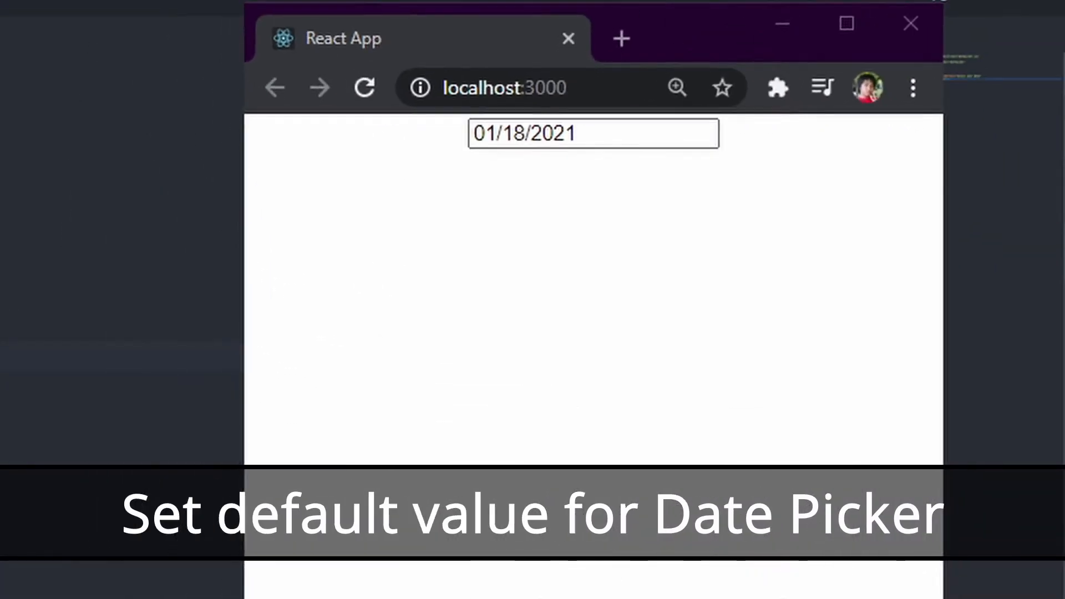
Focus the PowerShell window opened in F:\Tutorial\ReactJS to begin the npx create command
{"action": "left_click", "coordinate": [593, 134]}
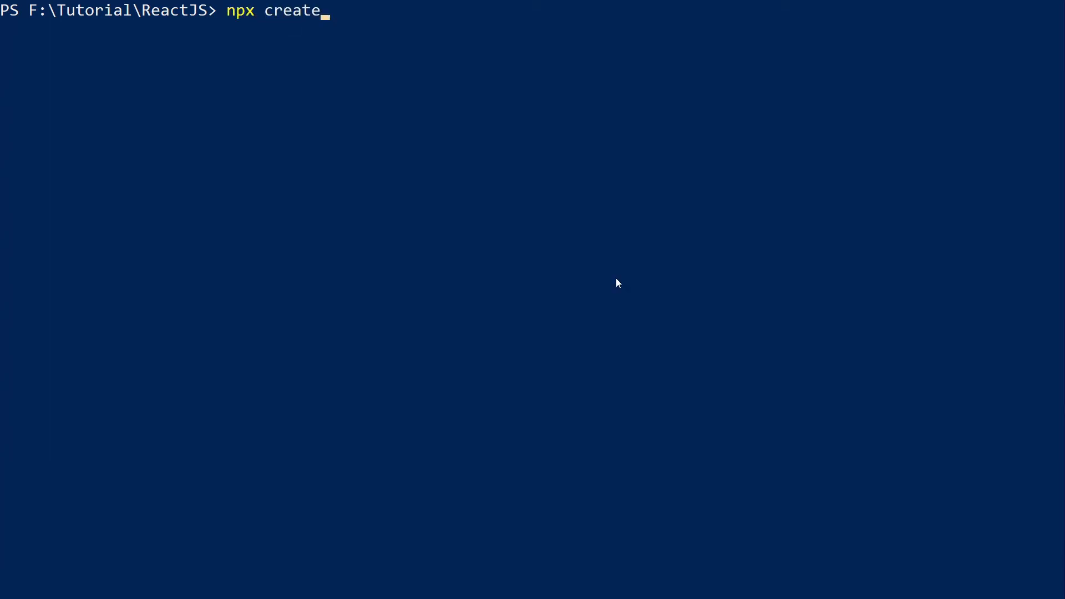
Run npx create-react-app reactjs-with-datepicker to scaffold the new project
{"action": "type", "text": "-react-app"}
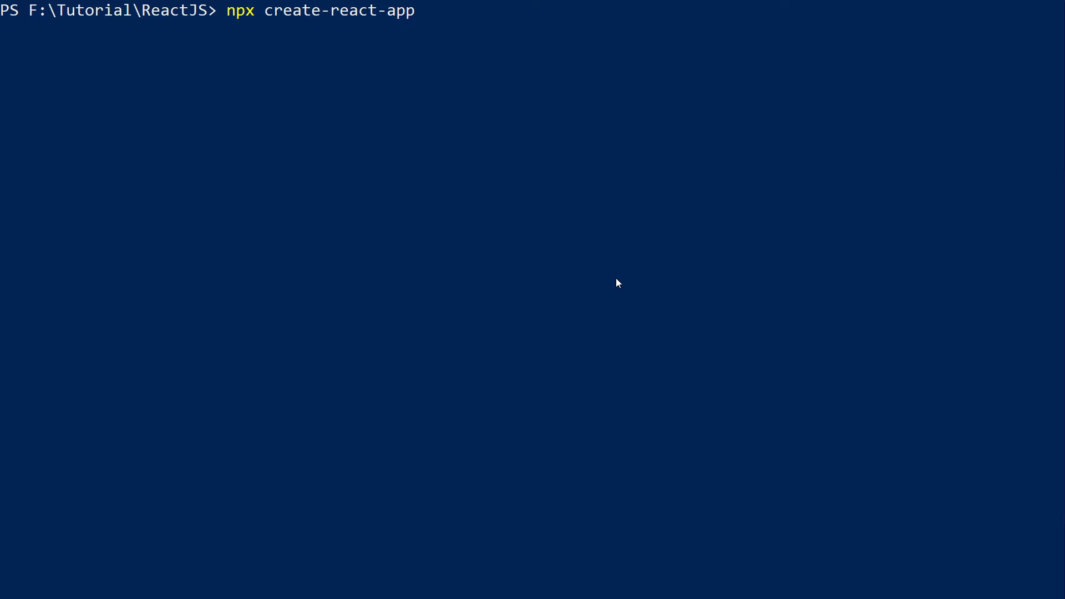
{"action": "type", "text": "react"}
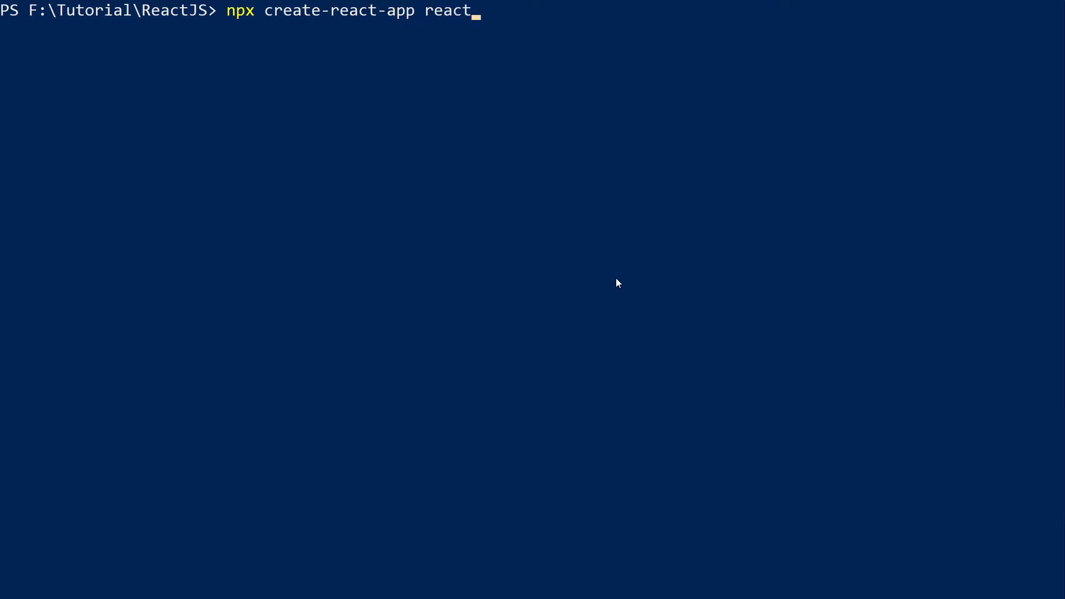
{"action": "type", "text": "js"}
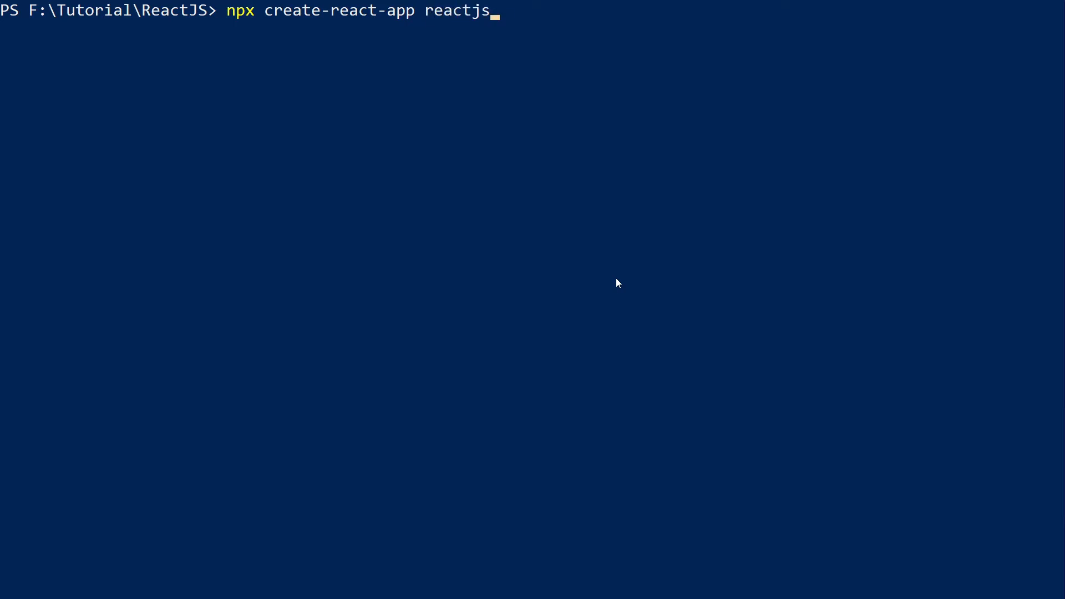
{"action": "type", "text": "-with"}
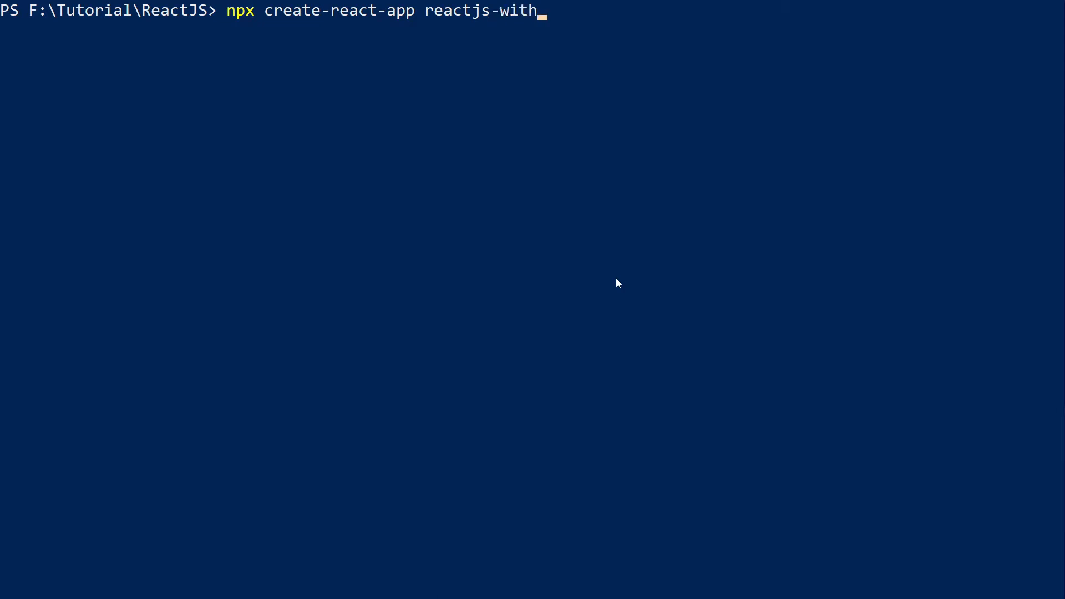
{"action": "type", "text": "-datepicker"}
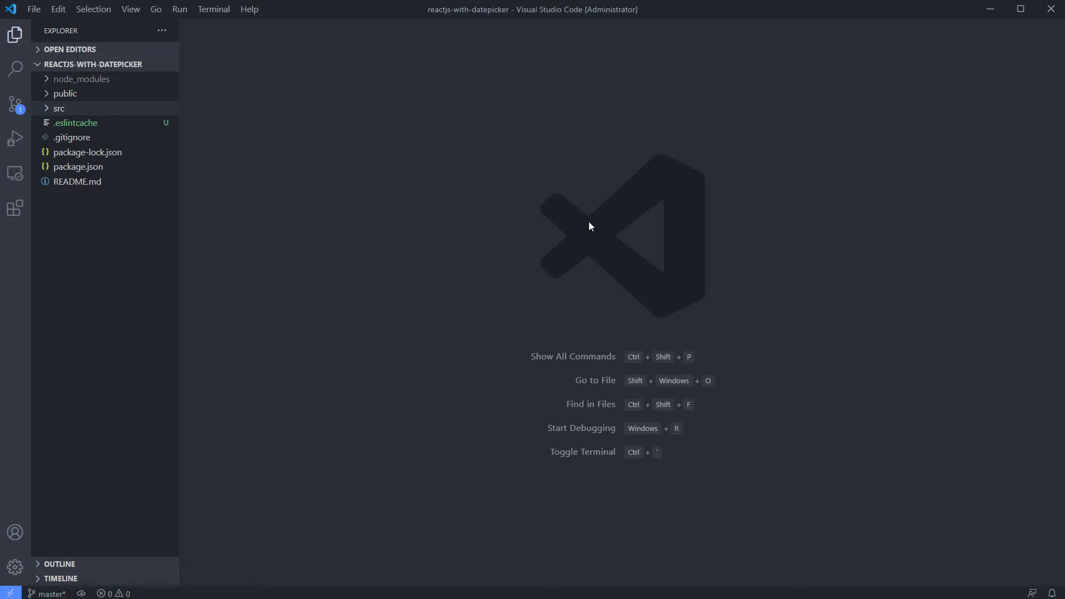
In the integrated terminal, run npm install react-datepicker and then npm run start
{"action": "key", "text": "ctrl+`"}
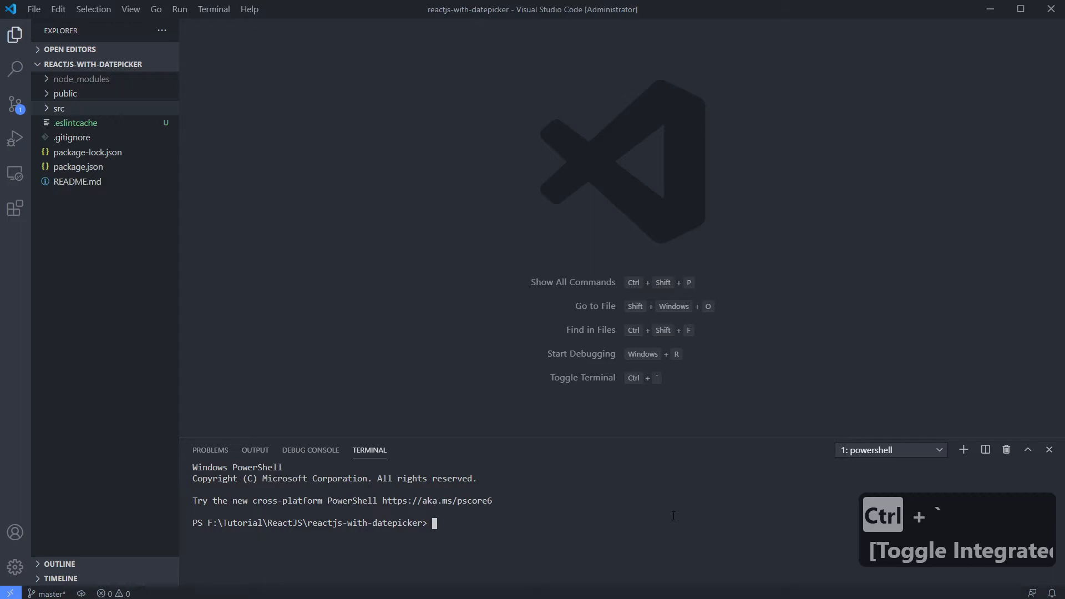
{"action": "type", "text": "n"}
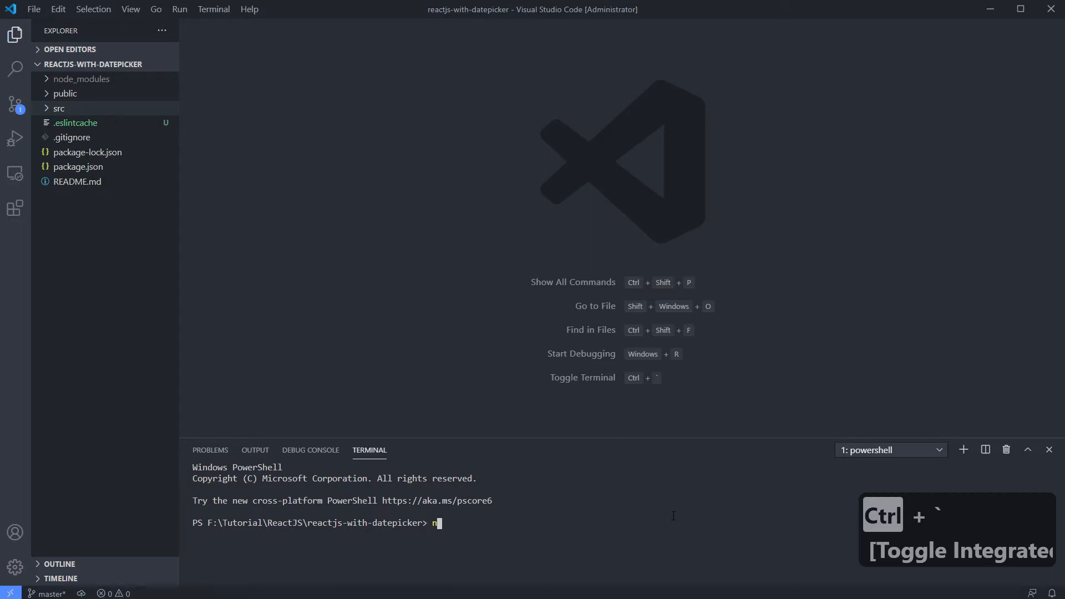
{"action": "type", "text": "pm insta"}
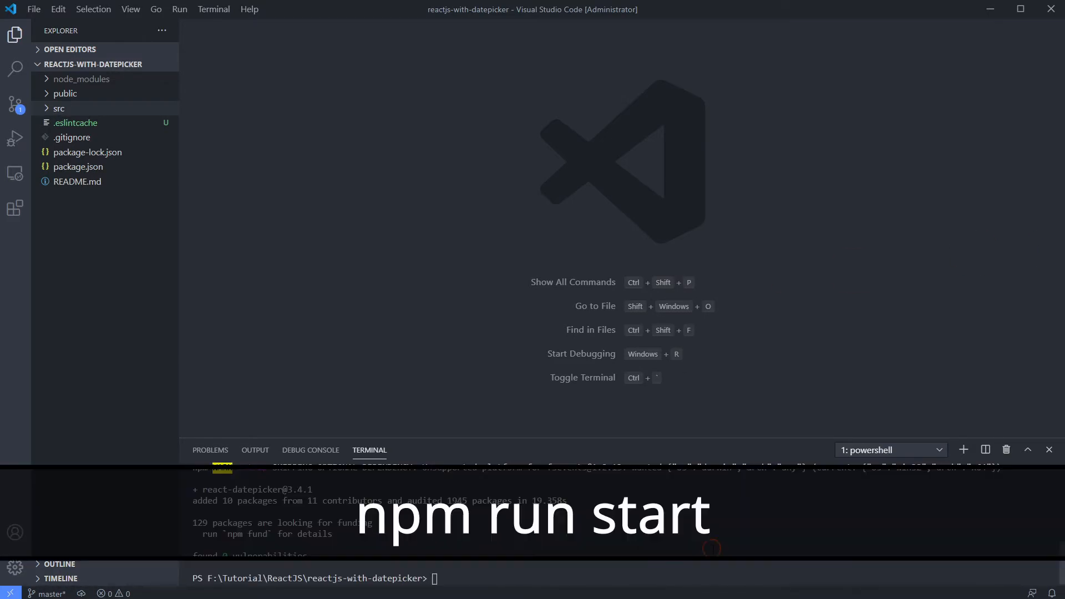
{"action": "type", "text": "npm run st"}
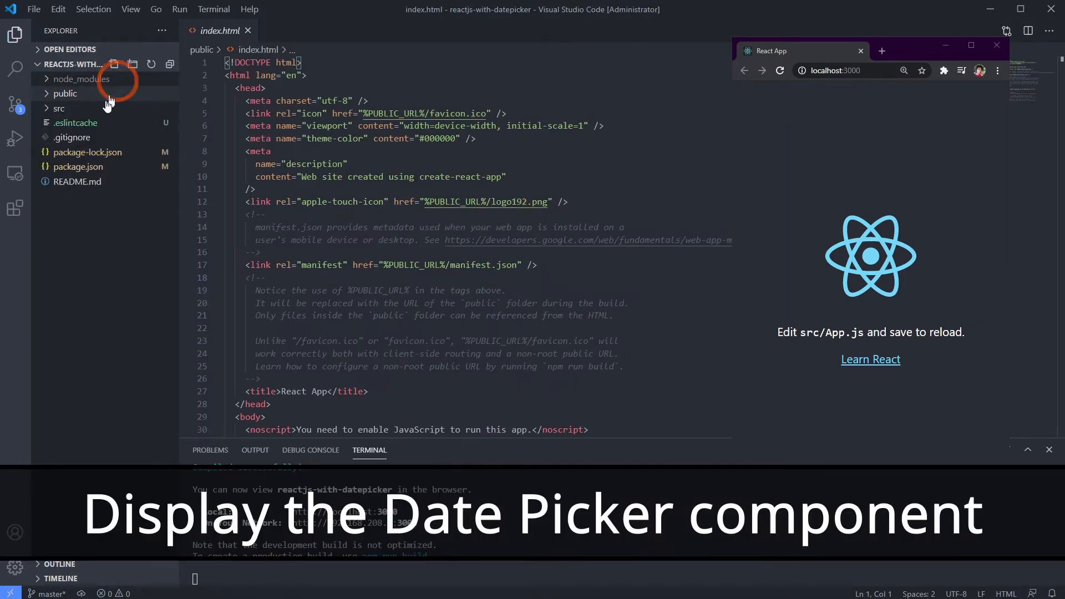
Delete the default <header> block from src/App.js, leaving an empty App div, and save
{"action": "left_click", "coordinate": [67, 137]}
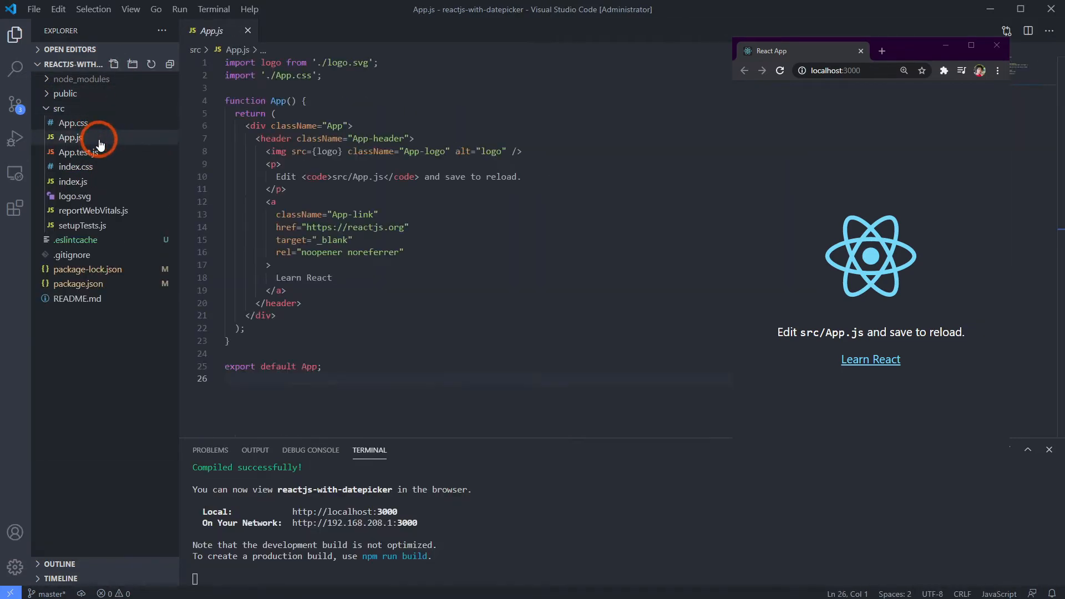
{"action": "left_click", "coordinate": [352, 240]}
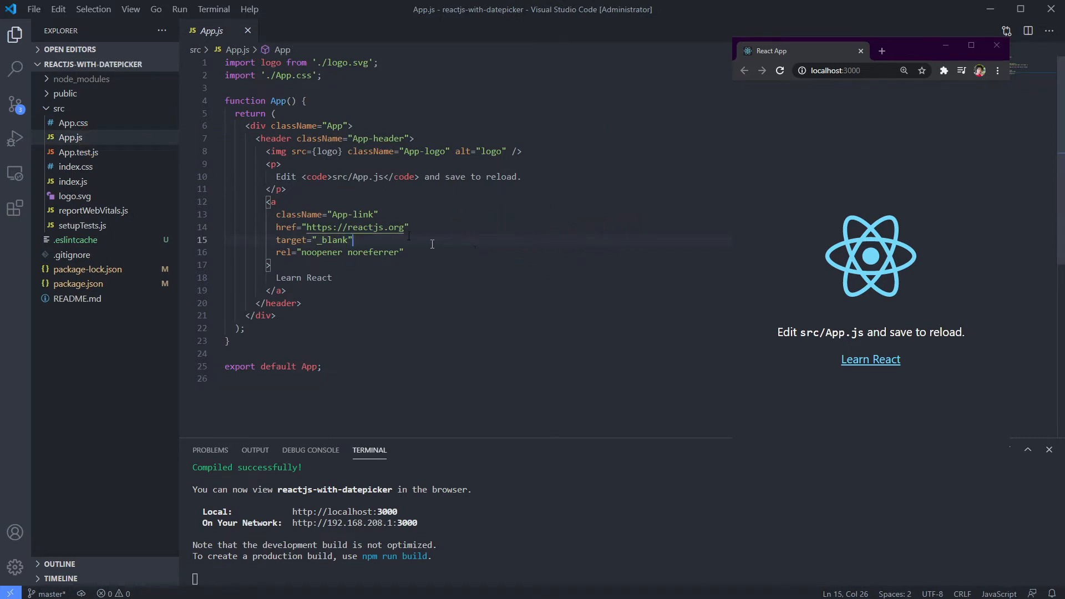
{"action": "left_click_drag", "start_coordinate": [257, 138], "coordinate": [372, 239]}
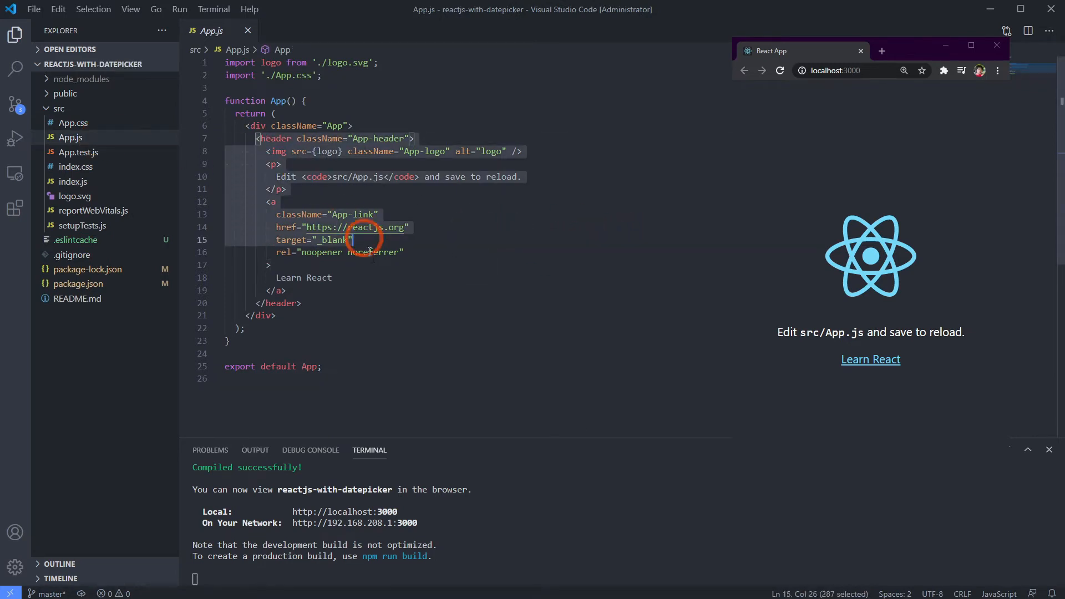
{"action": "key", "text": "Delete"}
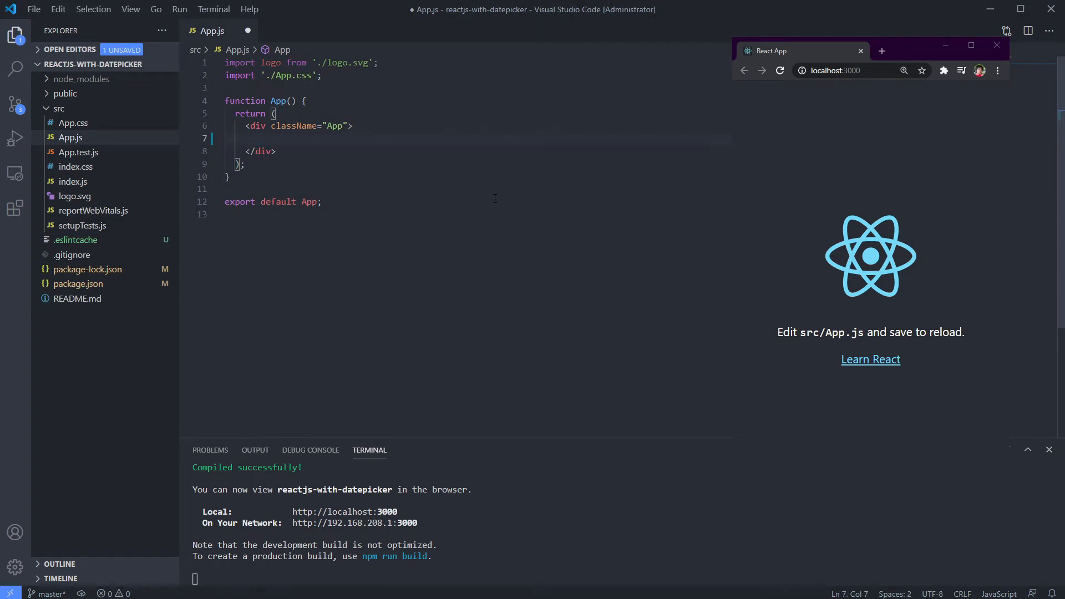
{"action": "key", "text": "ctrl+s"}
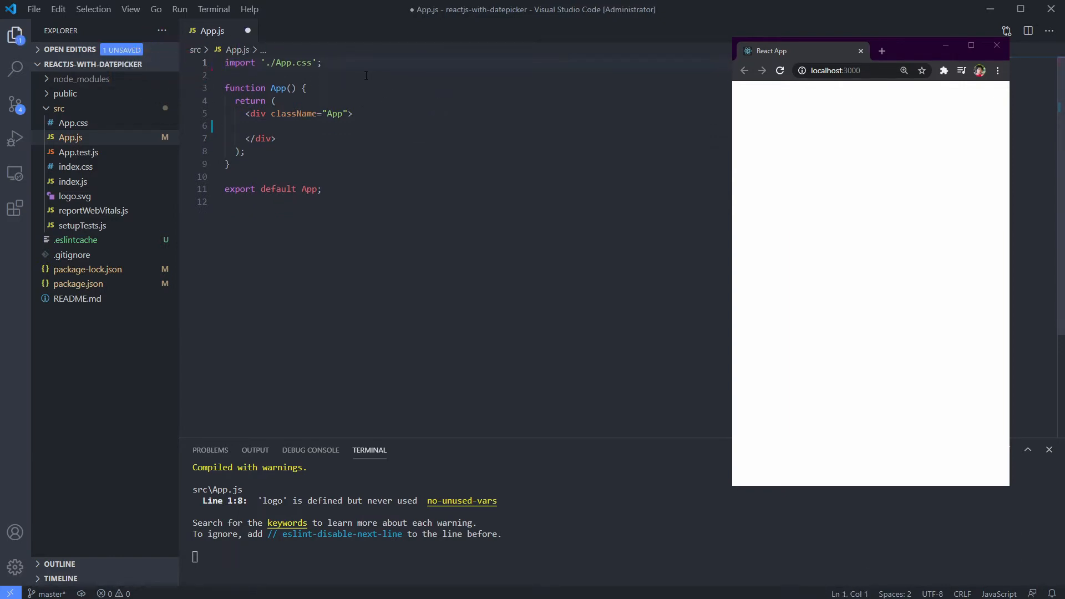
Import 'react-datepicker/dist/react-datepicker.css' at the top of App.js
{"action": "type", "text": "i"}
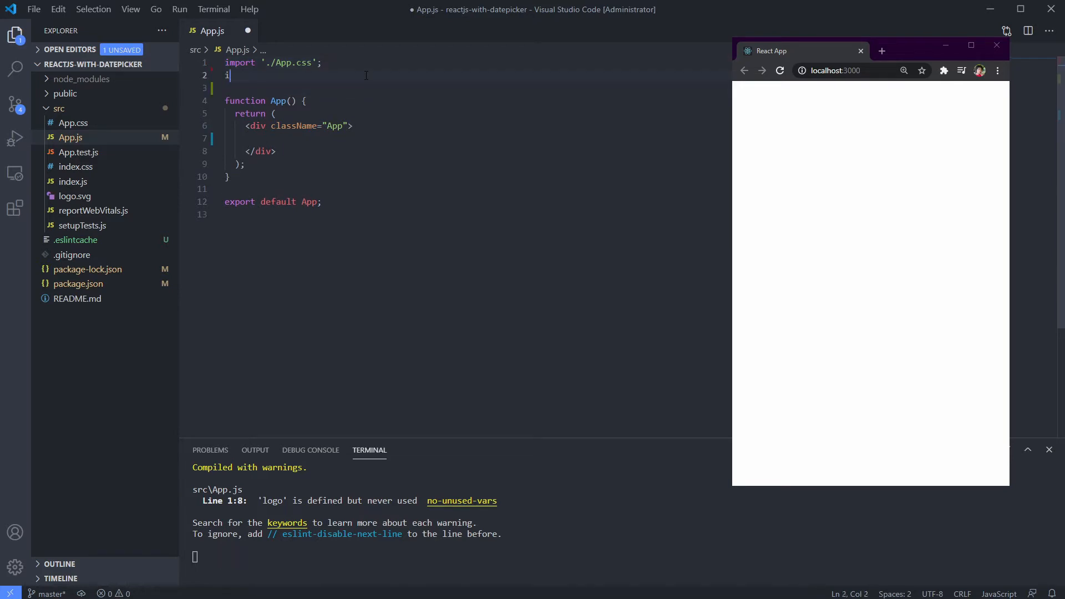
{"action": "type", "text": "mport ''"}
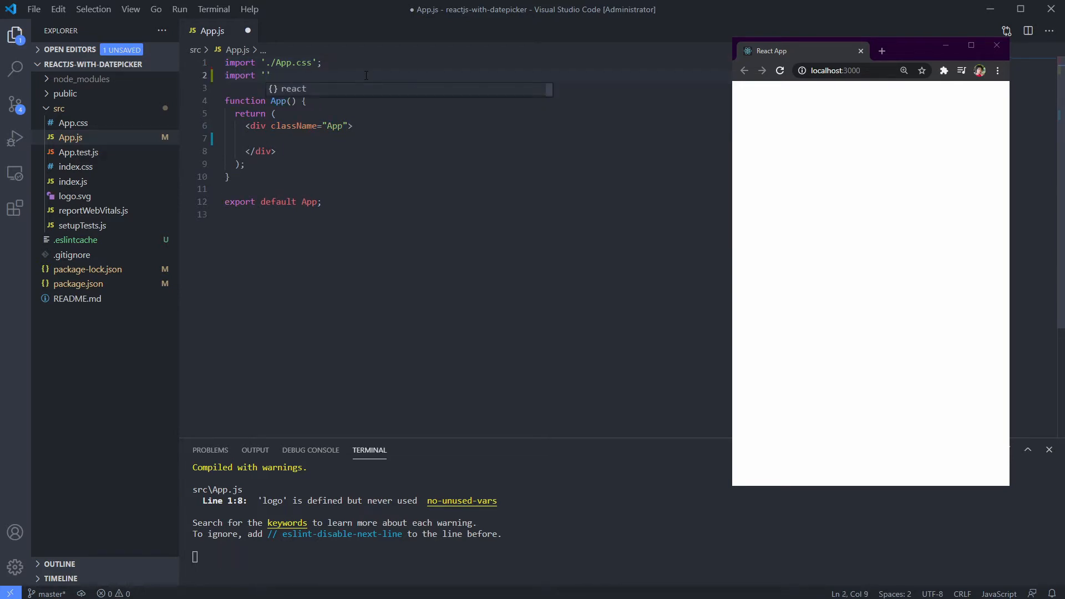
{"action": "type", "text": "react"}
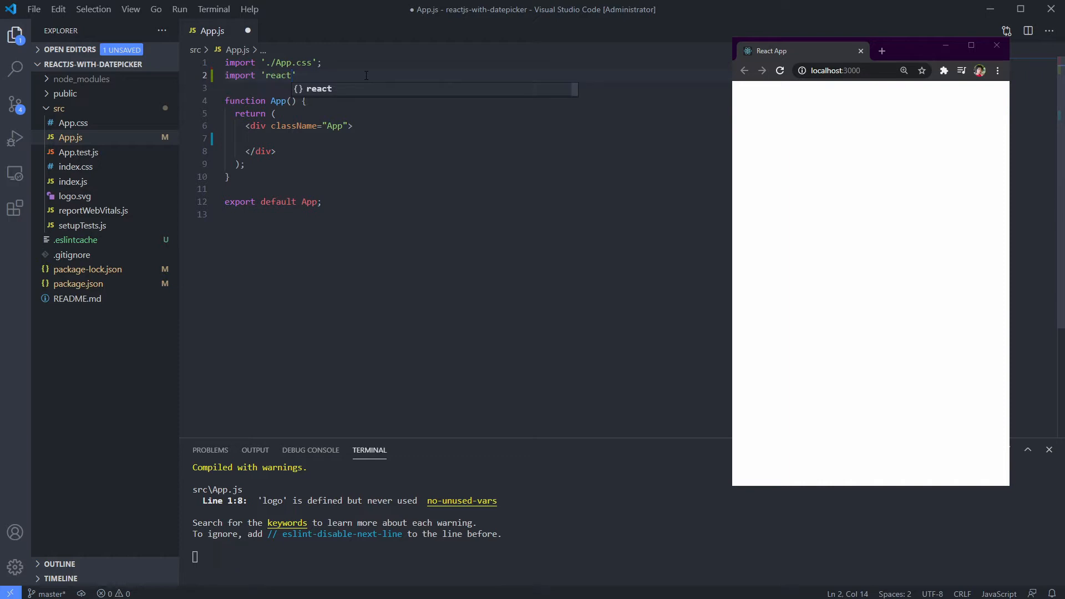
{"action": "type", "text": "-datepicker"}
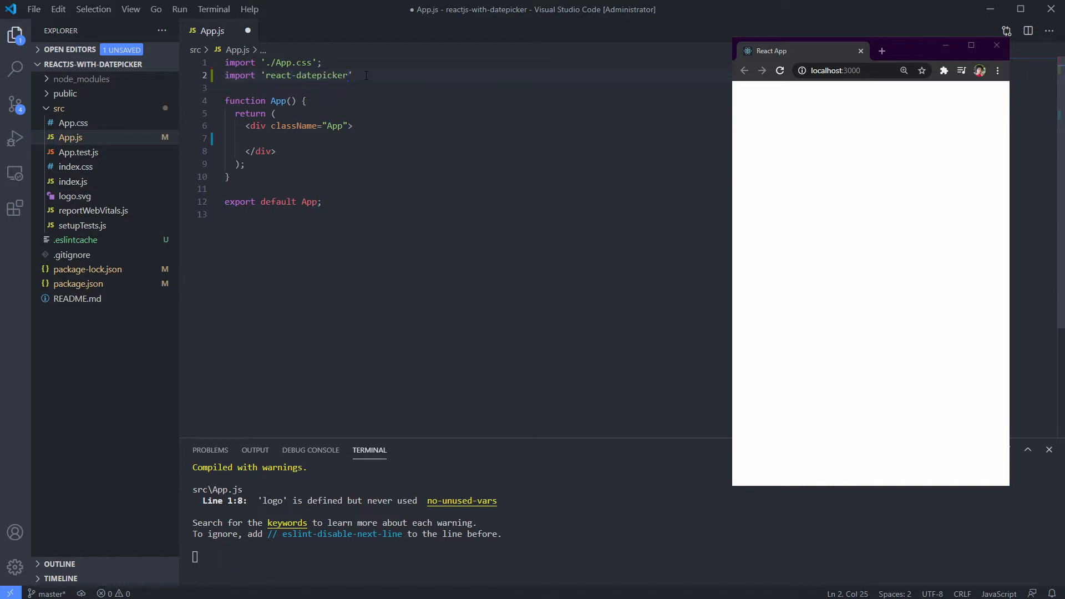
{"action": "type", "text": "/dist/re"}
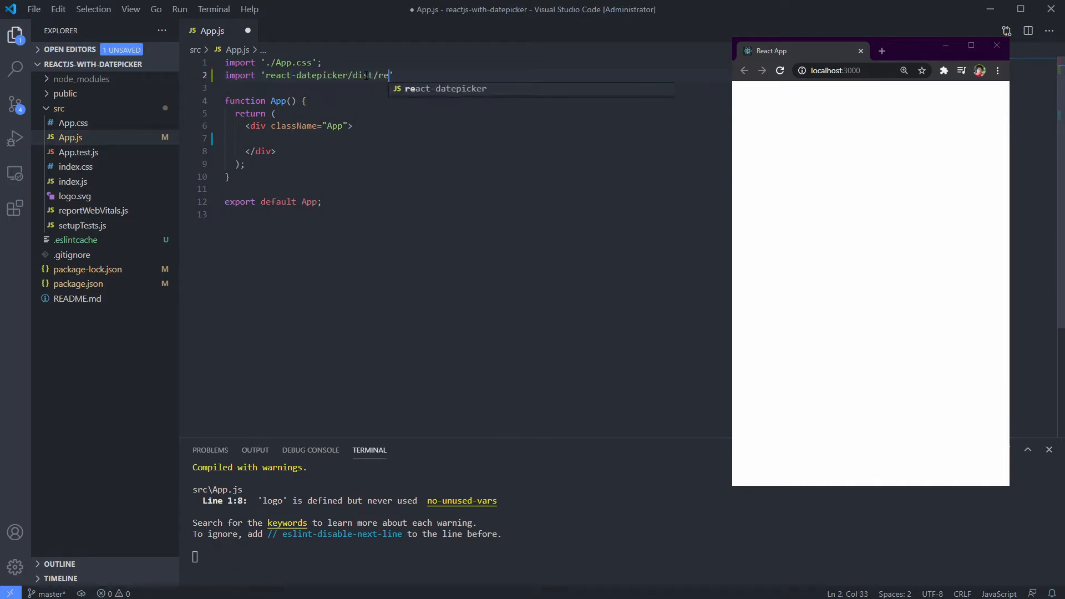
{"action": "type", "text": "act-datepicker.css"}
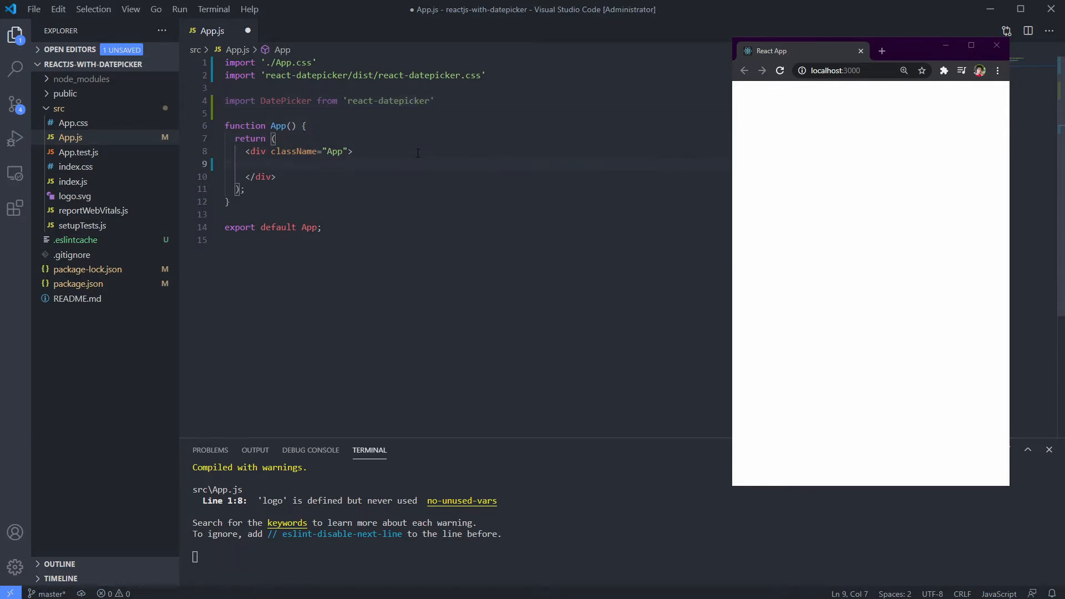
Render <DatePicker /> in the App div and check its calendar opens in the browser
{"action": "type", "text": "<DatePicker />"}
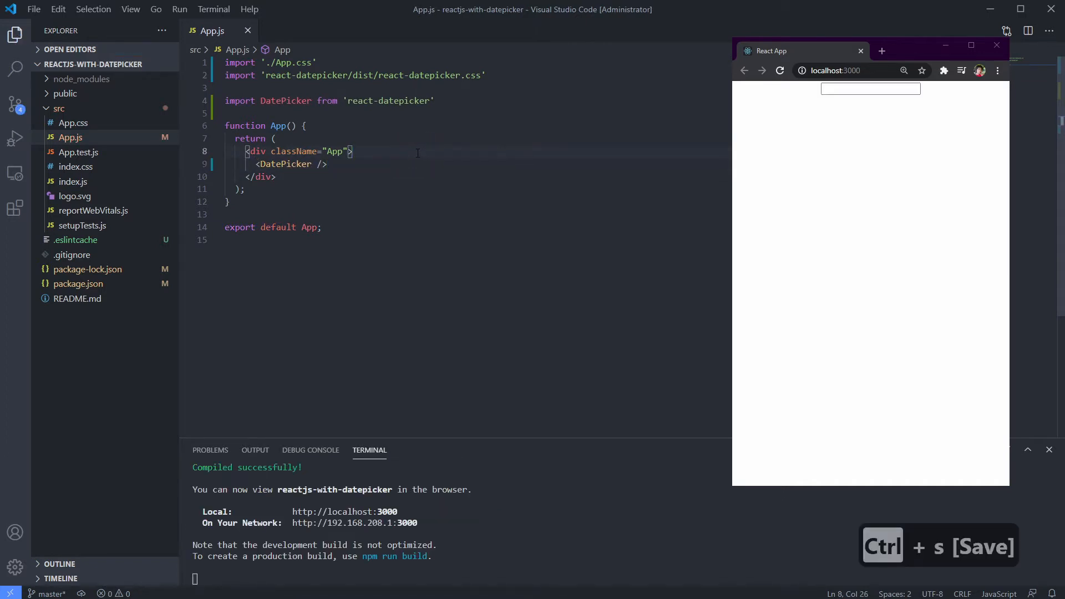
{"action": "mouse_move", "coordinate": [519, 149]}
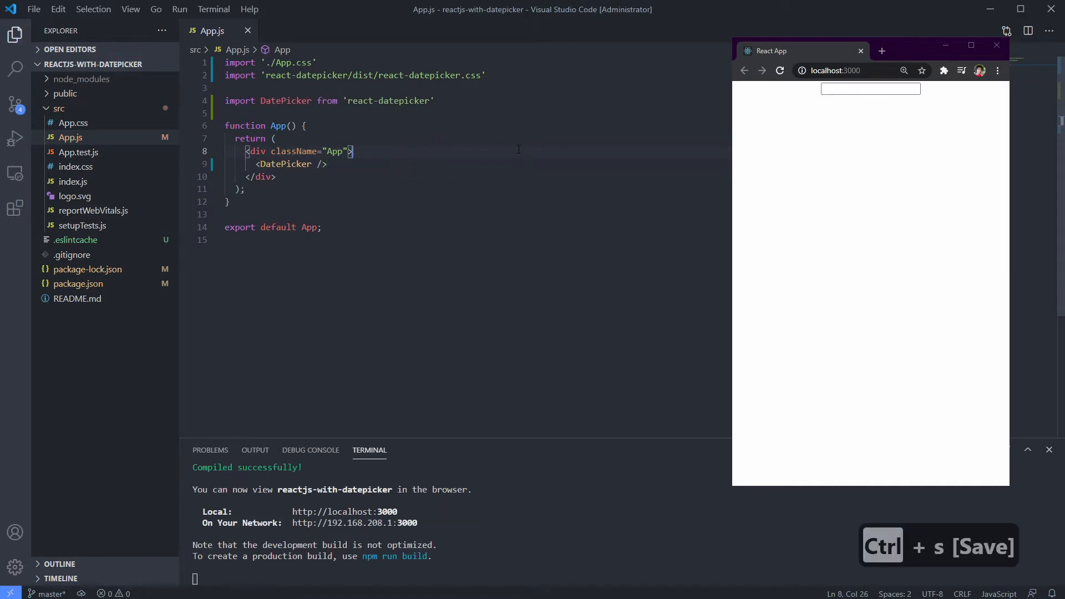
{"action": "left_click", "coordinate": [870, 89]}
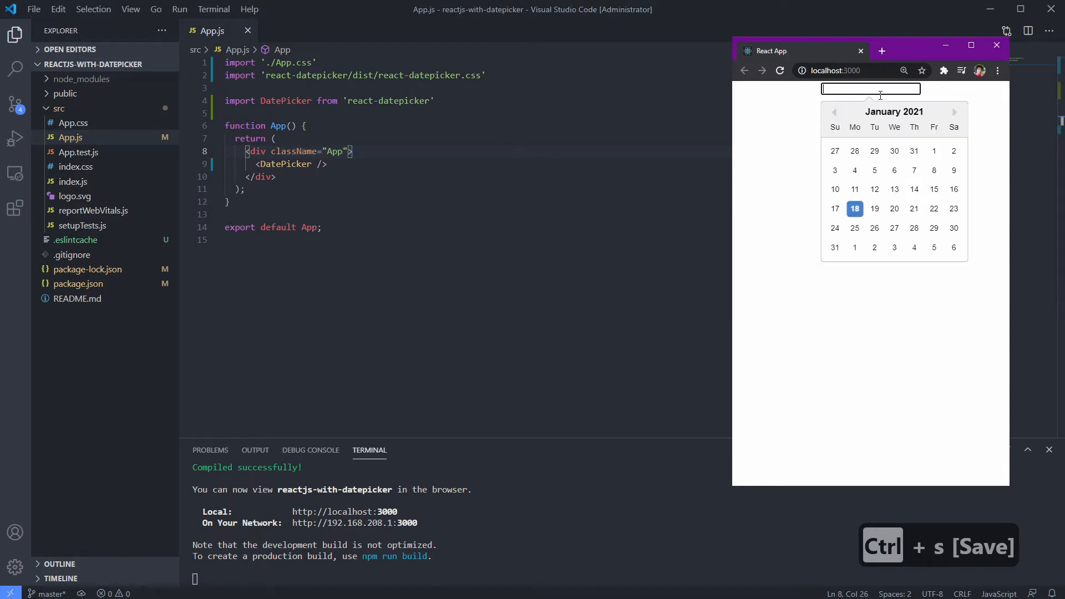
{"action": "left_click", "coordinate": [899, 106]}
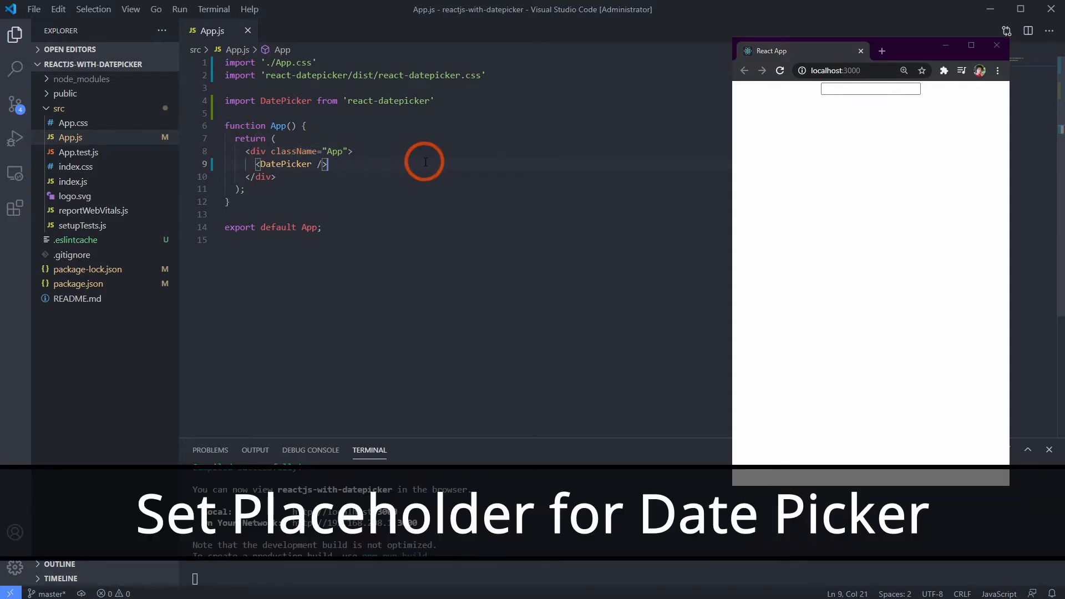
Give the DatePicker placeholderText "Select your date" and verify it in the browser field
{"action": "type", "text": "plac"}
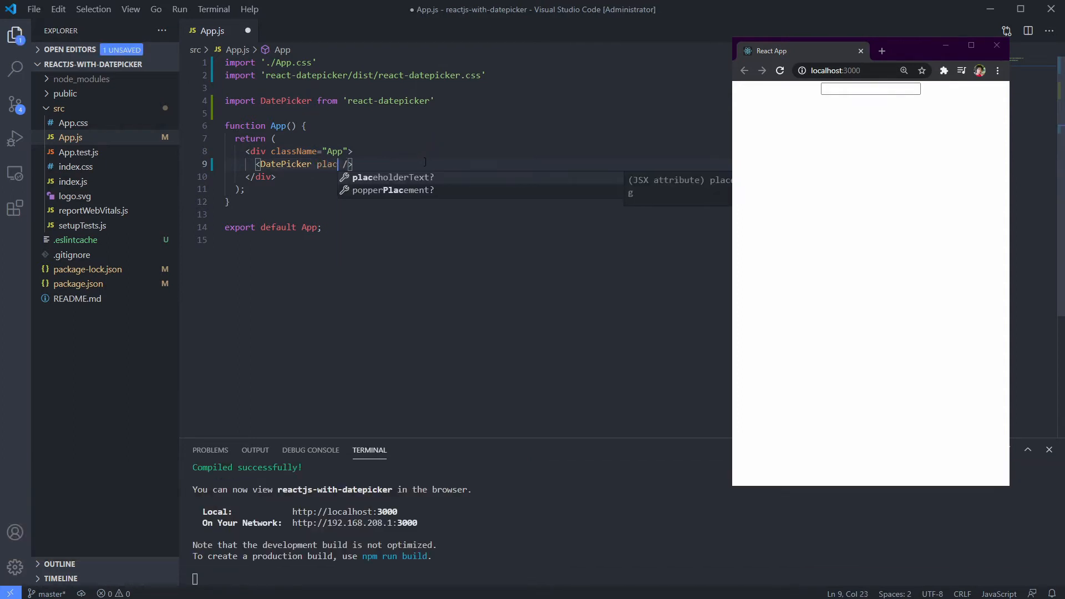
{"action": "key", "text": "Tab"}
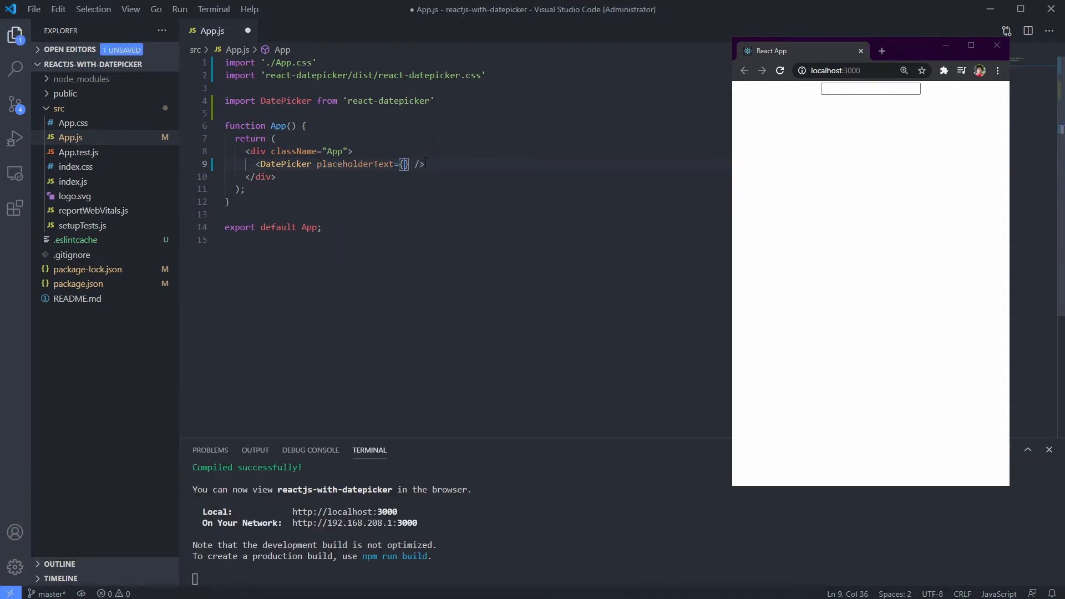
{"action": "type", "text": "\""}
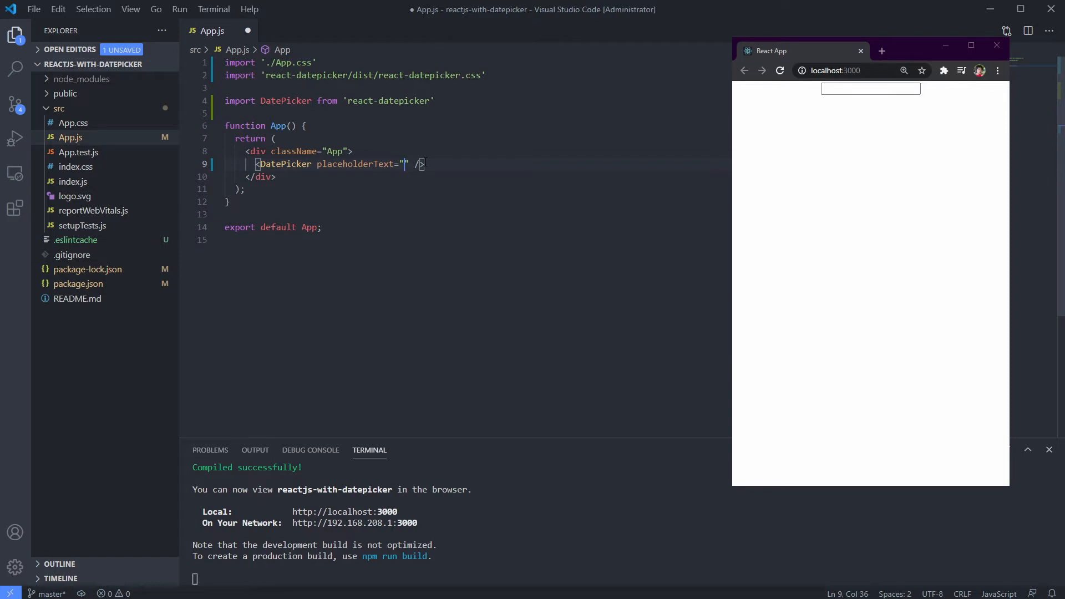
{"action": "type", "text": "Select your date"}
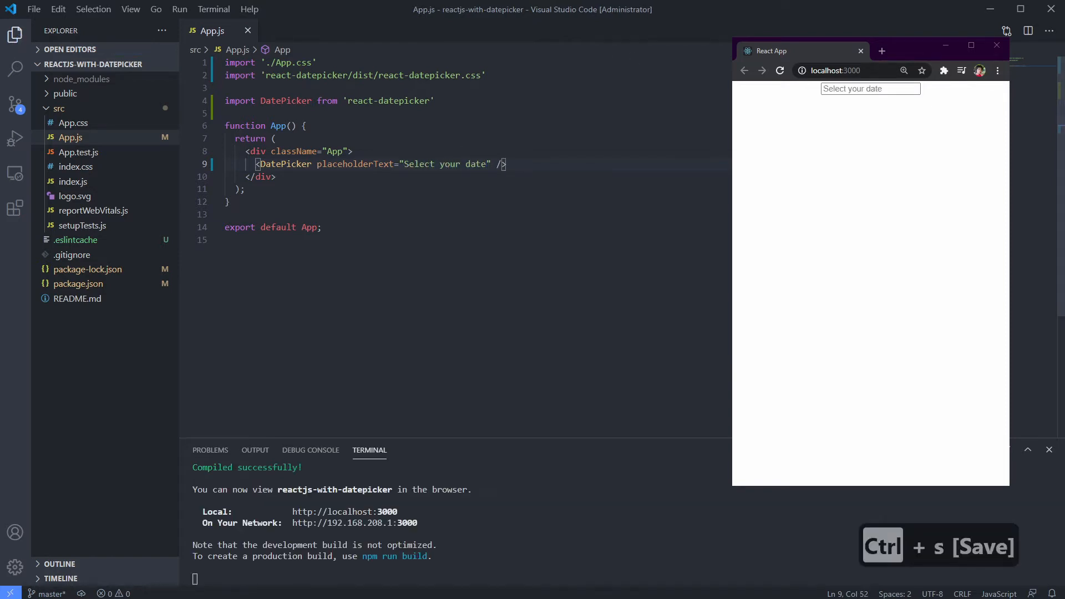
{"action": "left_click", "coordinate": [871, 88]}
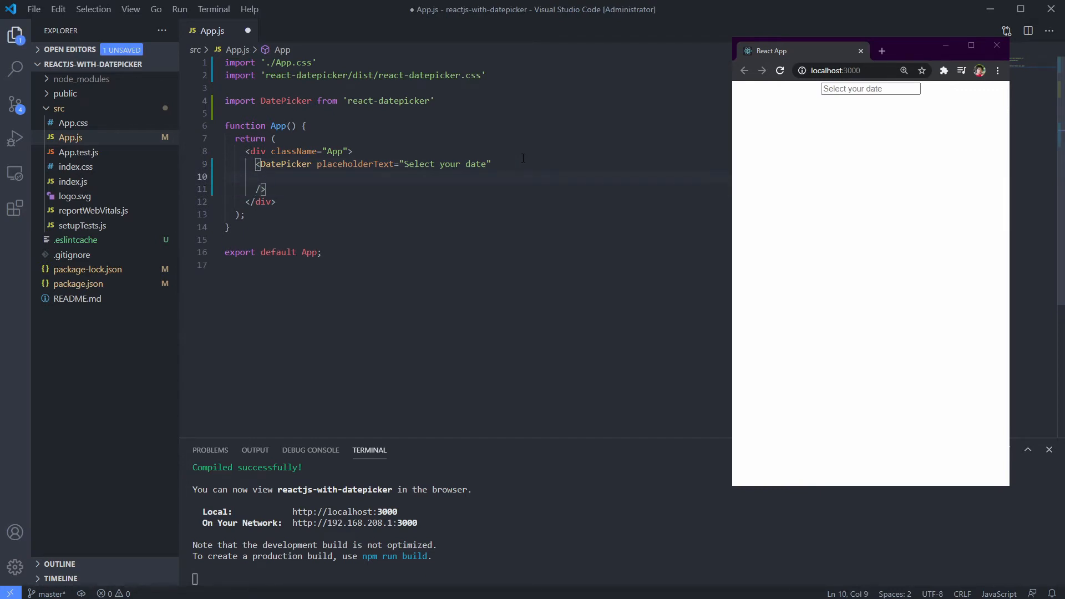
Add selected={new Date()} so the browser preselects today's date, 01/18/2021
{"action": "type", "text": "selected"}
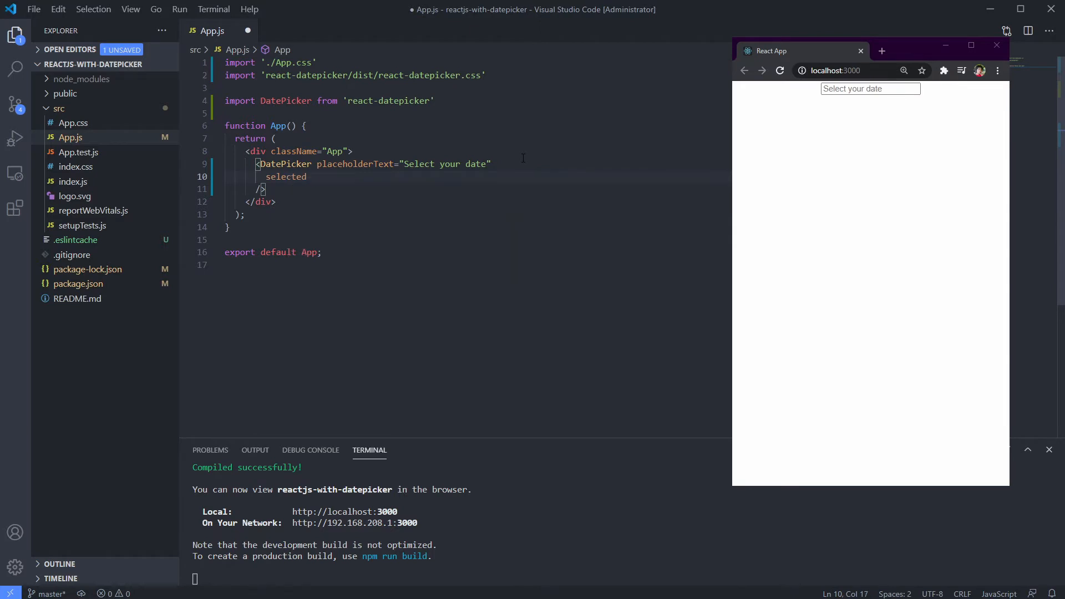
{"action": "type", "text": "={}"}
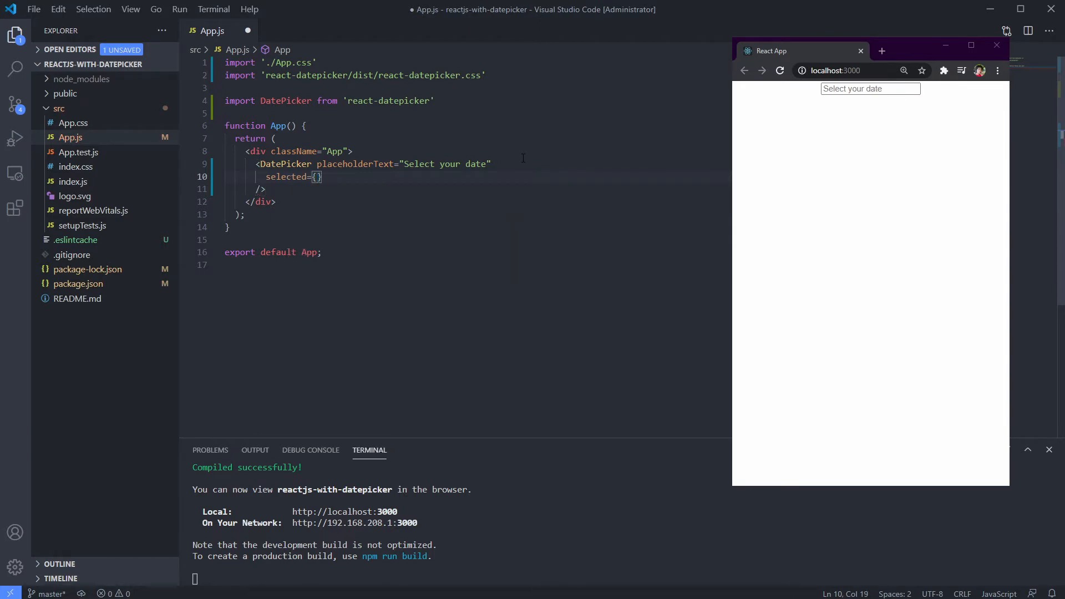
{"action": "key", "text": "ctrl+s"}
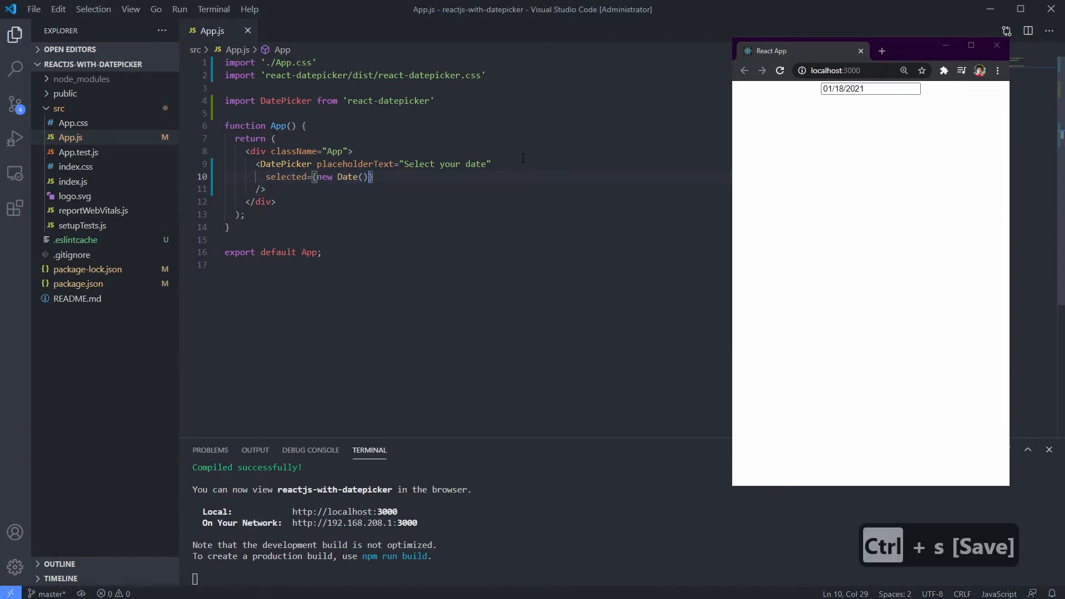
{"action": "left_click", "coordinate": [869, 88]}
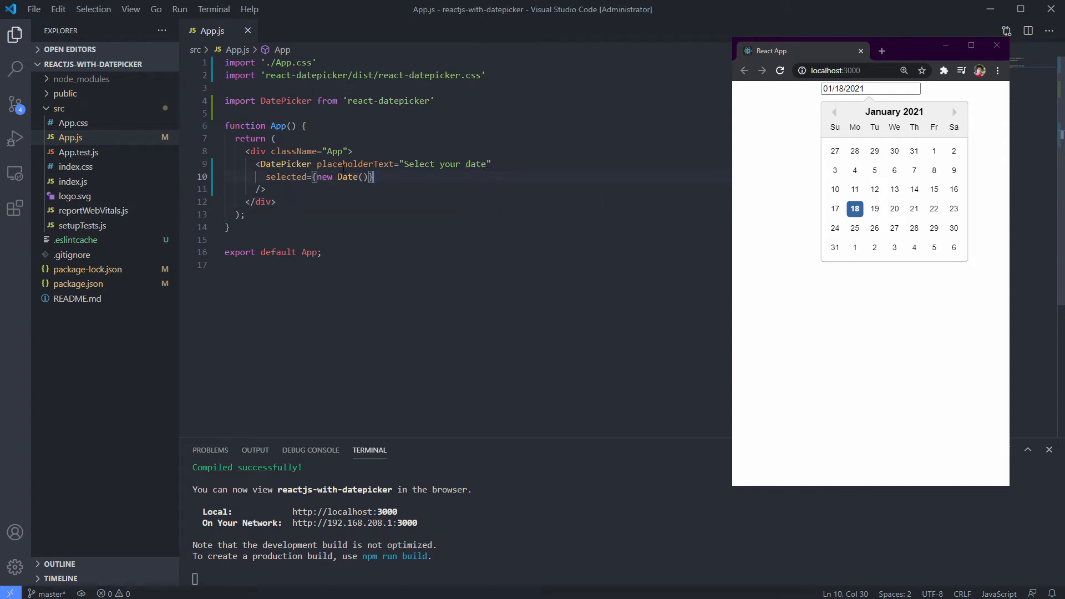
{"action": "left_click", "coordinate": [457, 197]}
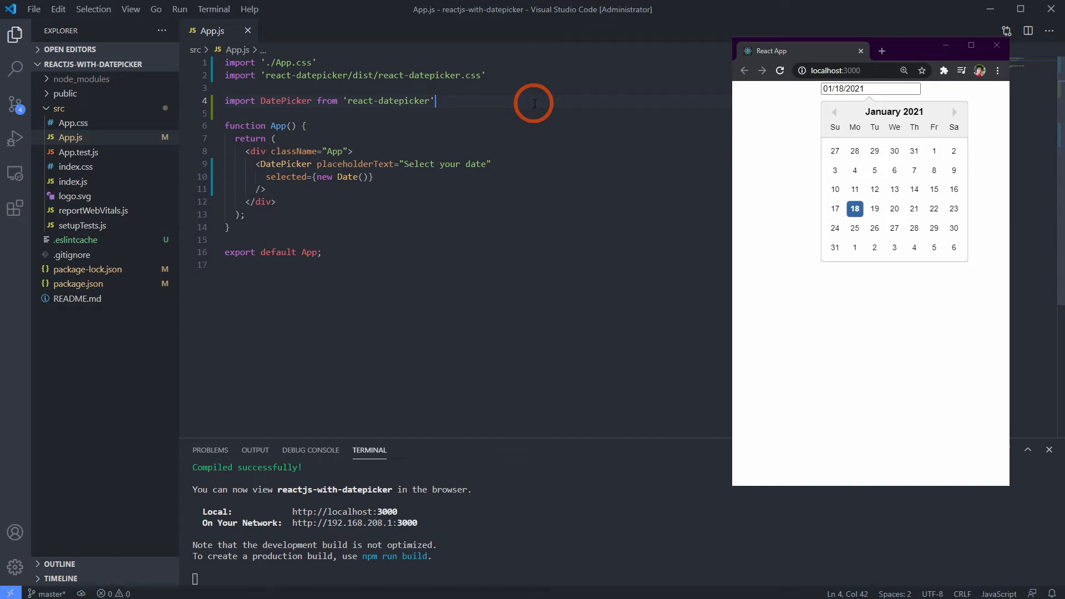
Import { useState } from 'react' at the top of App.js
{"action": "type", "text": "import"}
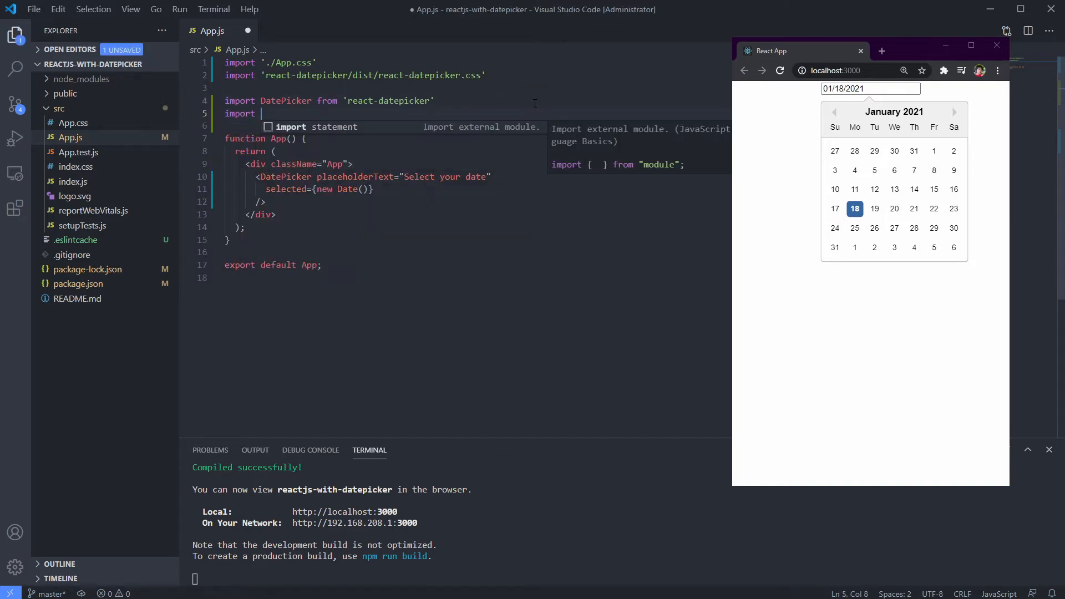
{"action": "type", "text": "{ useState } from 'react"}
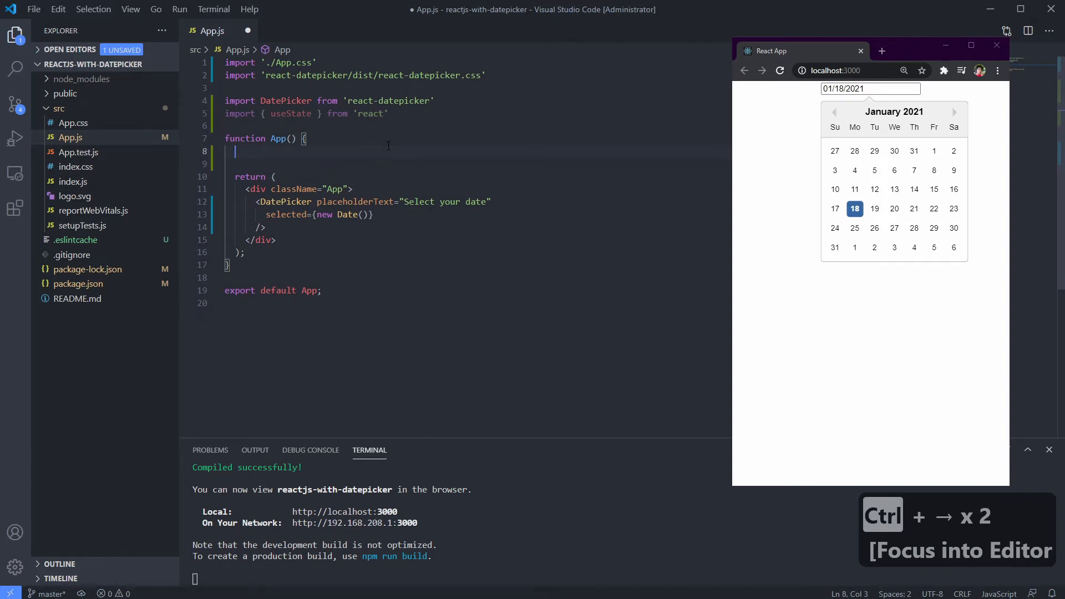
Declare const [selectedDate, setSelectedDate] = useState(new Date()) and pass selected={selectedDate}
{"action": "type", "text": "const []"}
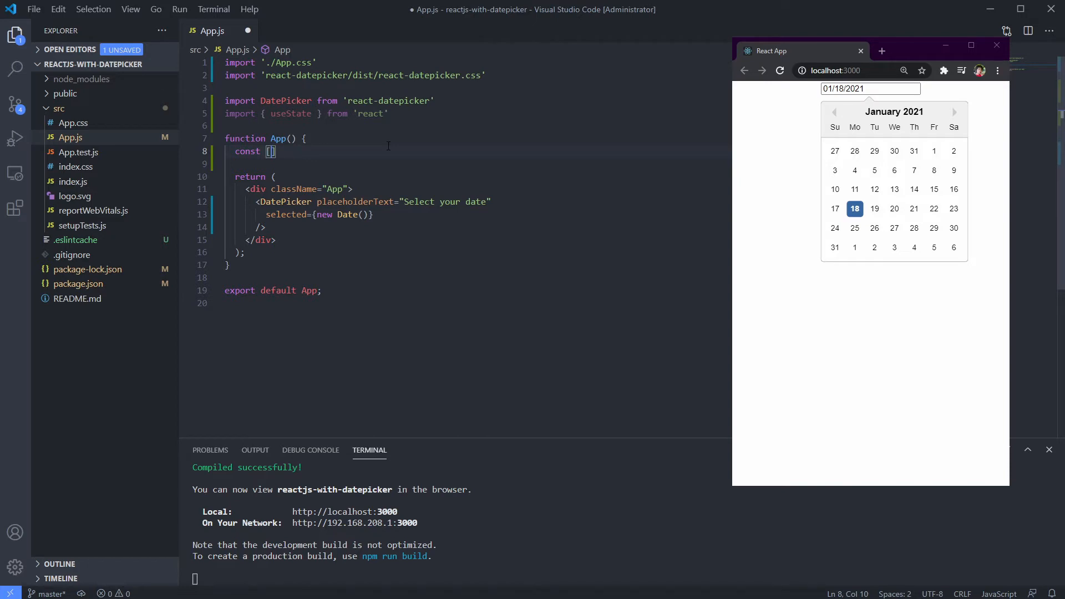
{"action": "type", "text": "s"}
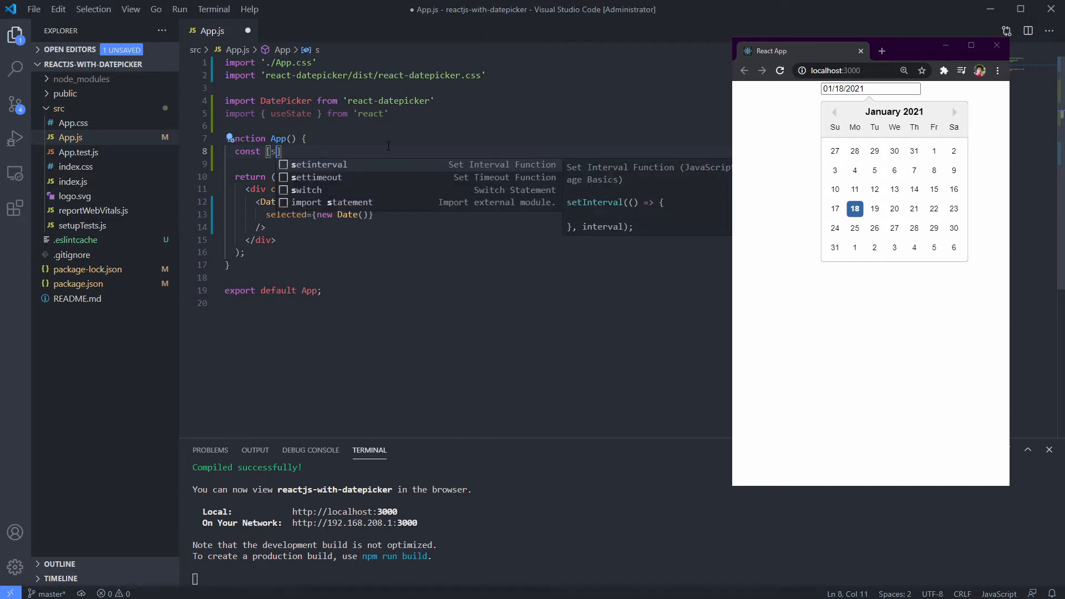
{"action": "type", "text": "electedDate, set"}
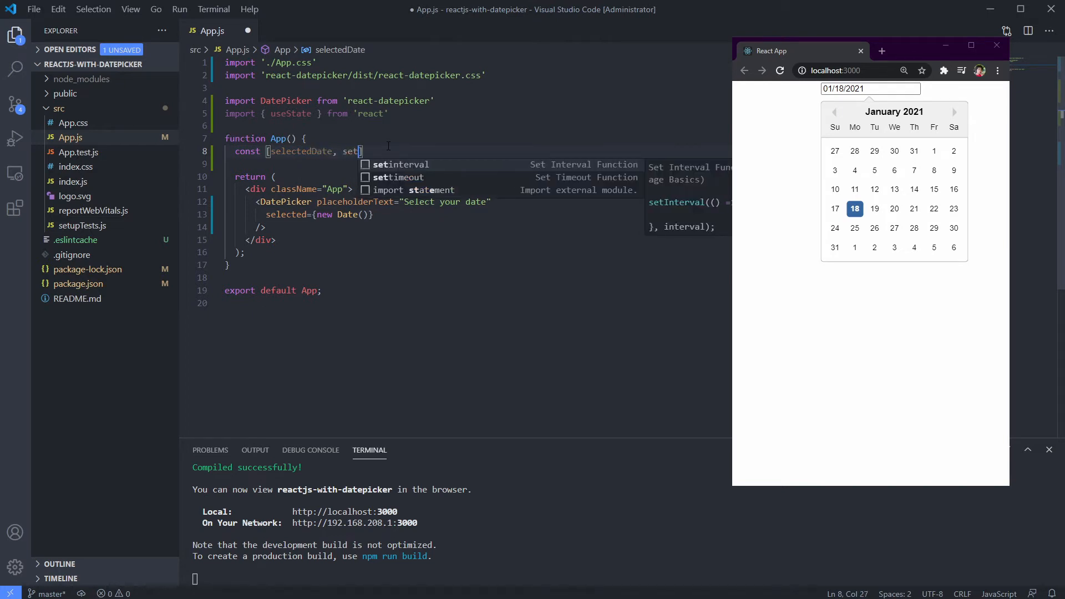
{"action": "type", "text": "SelectedDate"}
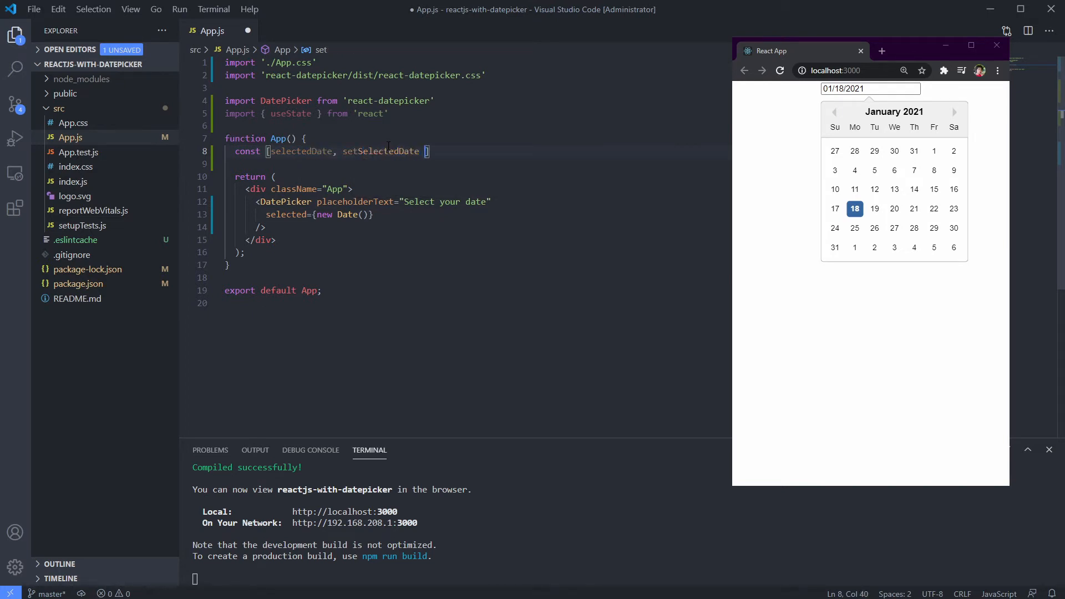
{"action": "type", "text": "="}
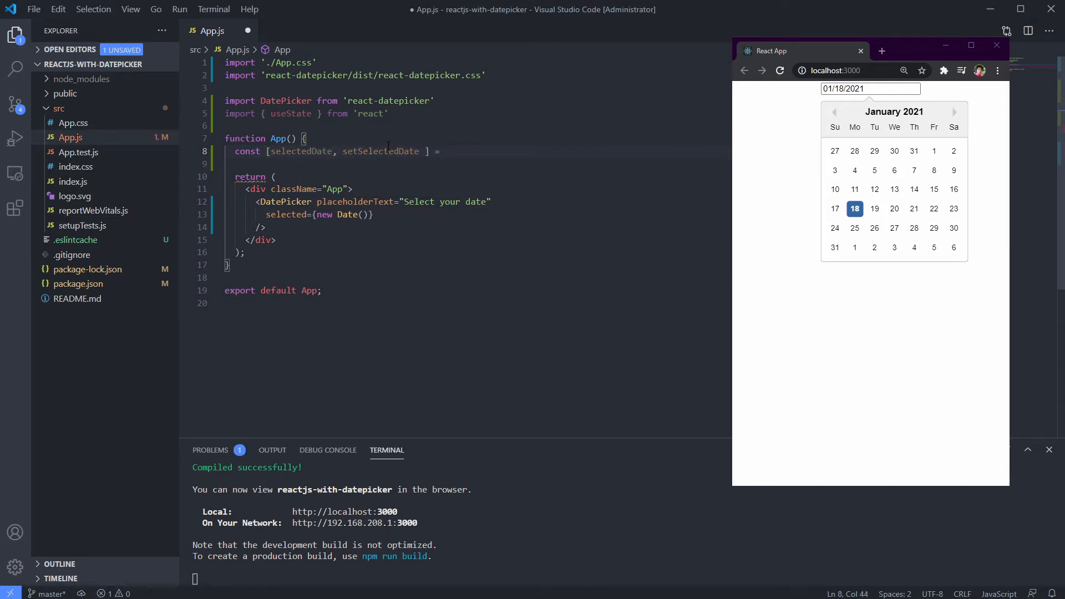
{"action": "type", "text": "useState()"}
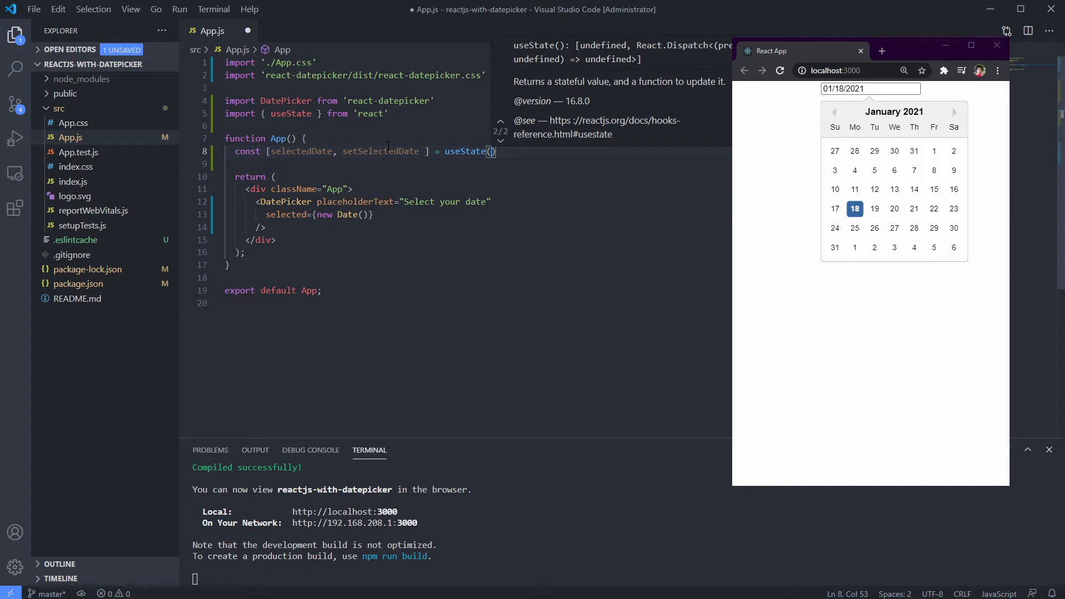
{"action": "type", "text": "new Date()"}
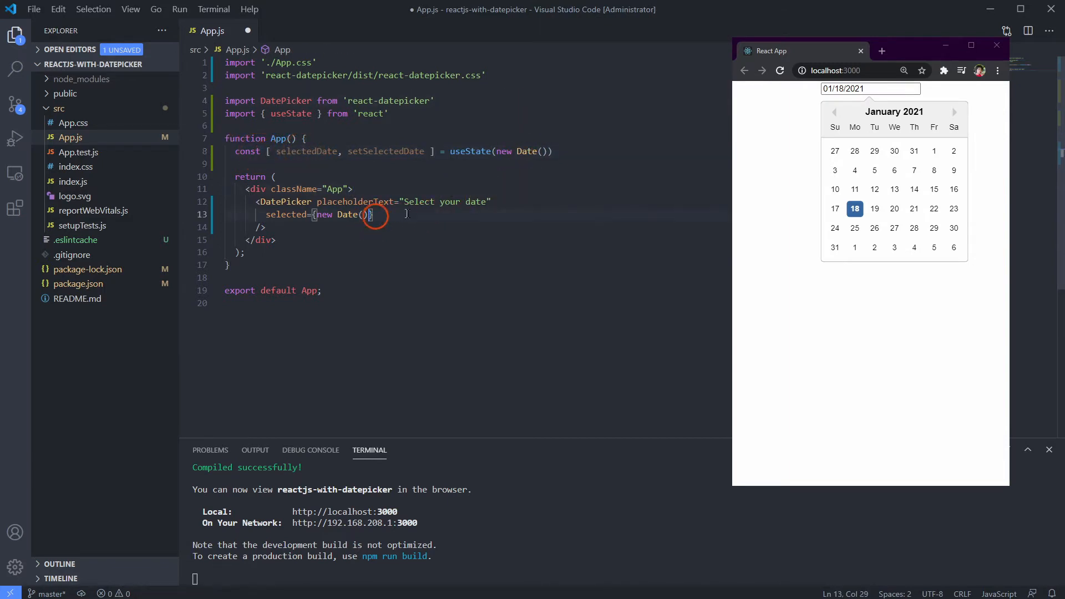
{"action": "key", "text": "ctrl+shift+Left"}
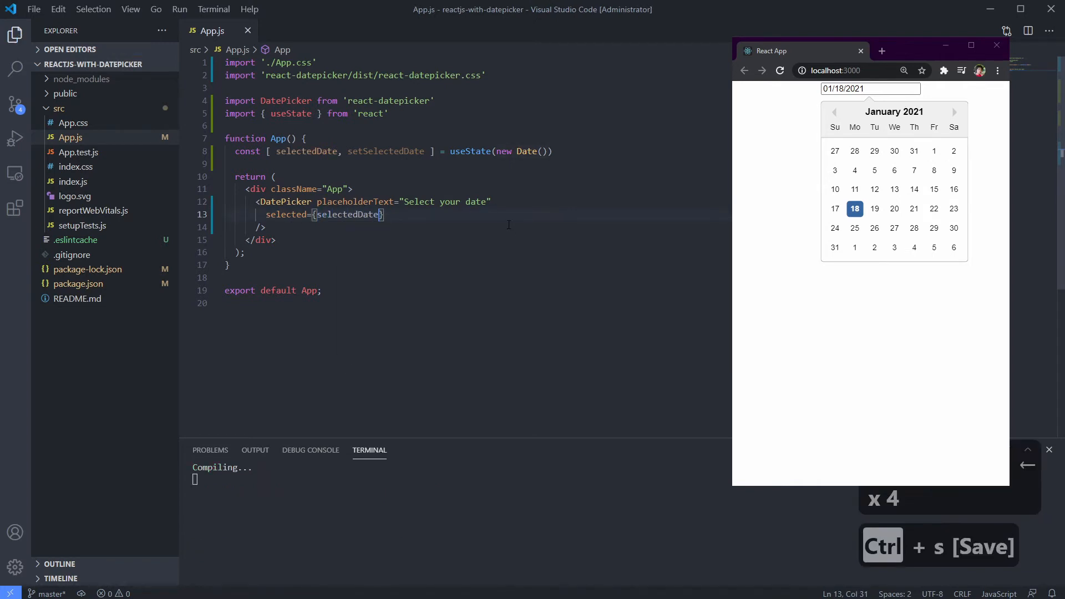
Save, then start a new DatePicker prop, correcting a mistyped setSelectedDate= name
{"action": "key", "text": "ctrl+s"}
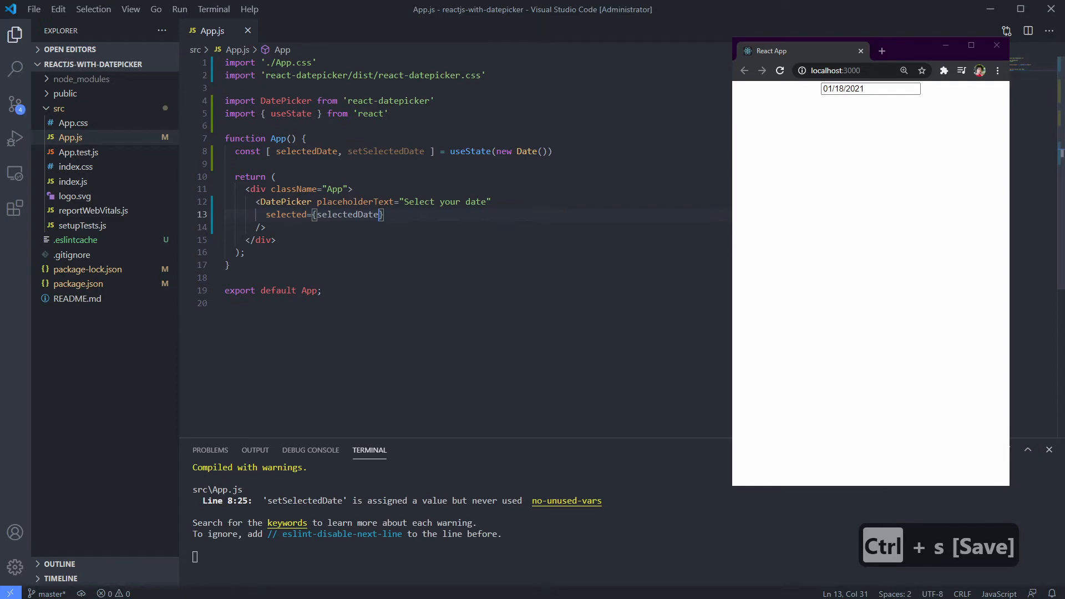
{"action": "left_click", "coordinate": [871, 89]}
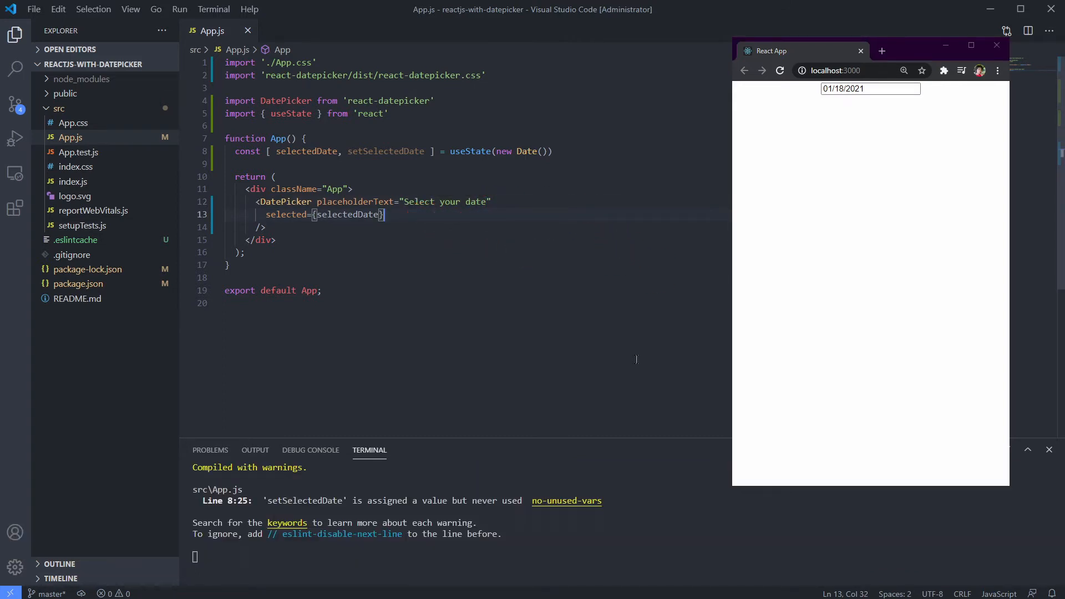
{"action": "key", "text": "Enter"}
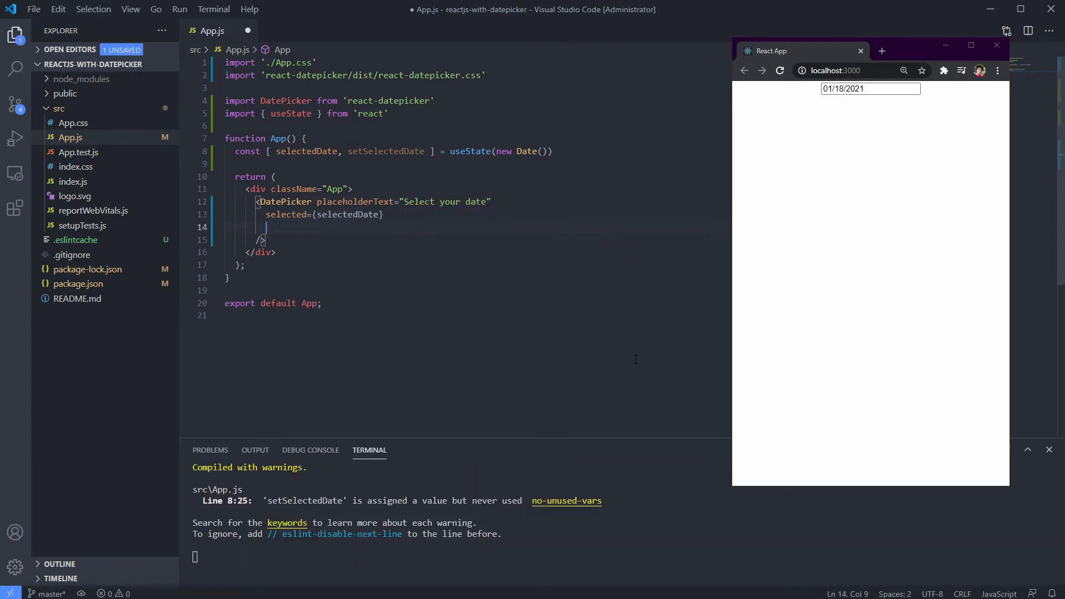
{"action": "type", "text": "setSelectedDate="}
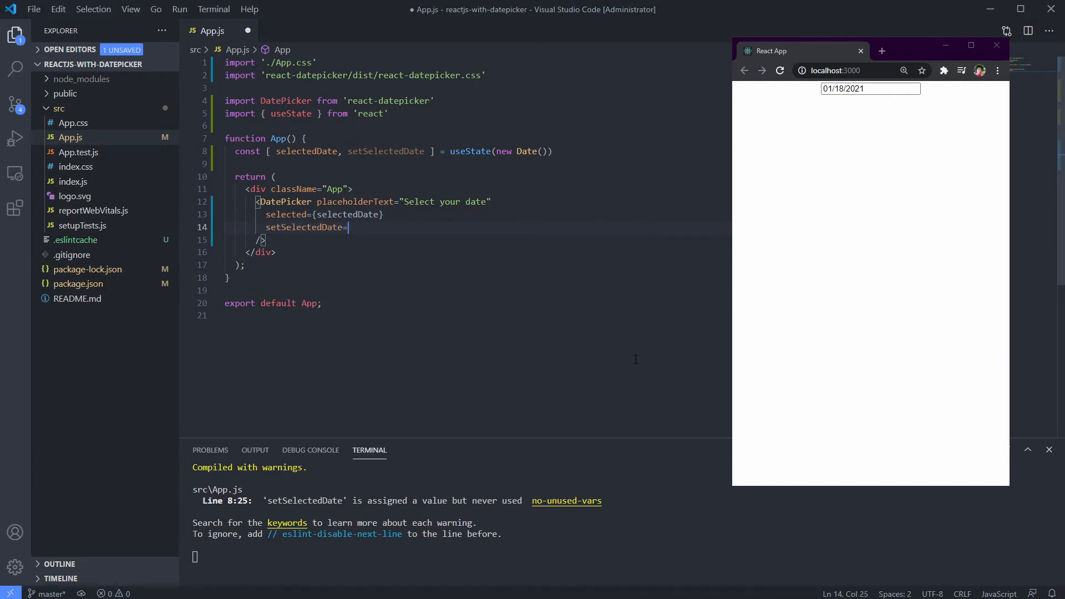
{"action": "type", "text": "{"}
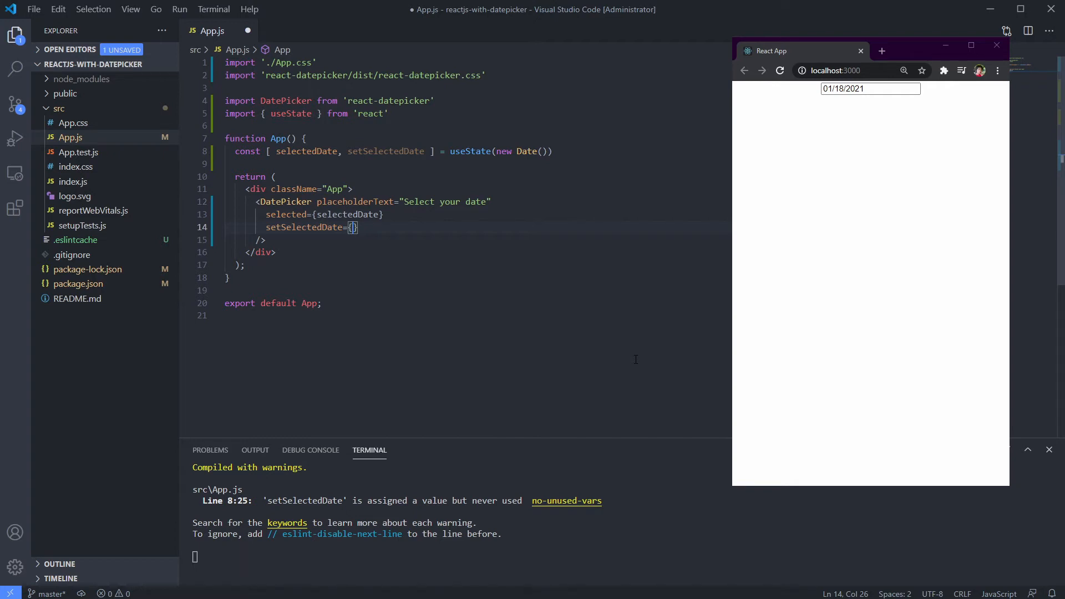
{"action": "key", "text": "ctrl+backspace"}
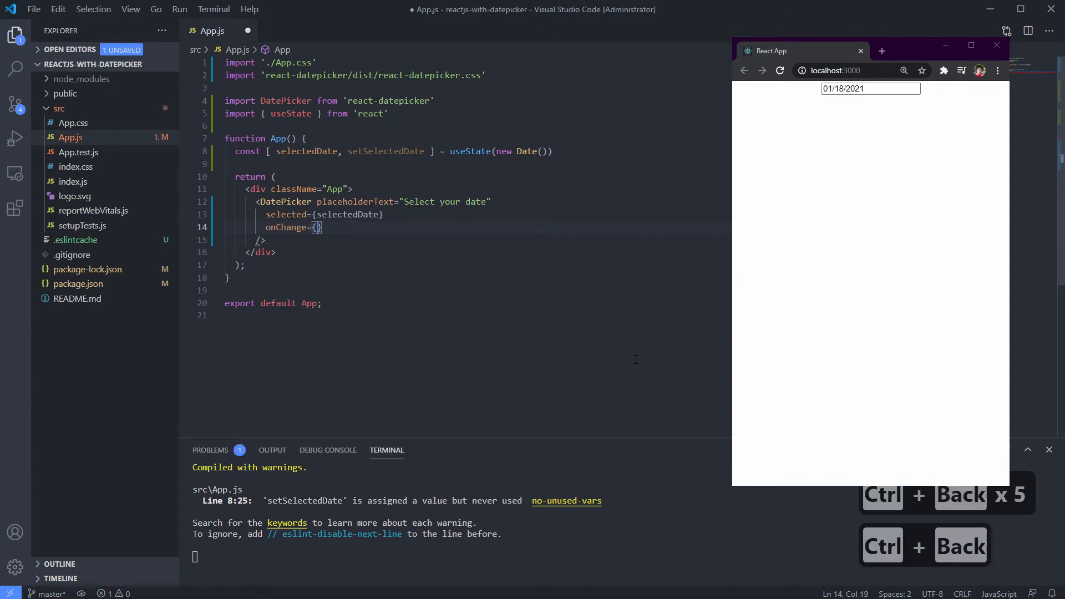
Complete onChange={date => setSelectedDate(date)} and save so the app recompiles
{"action": "type", "text": "date ="}
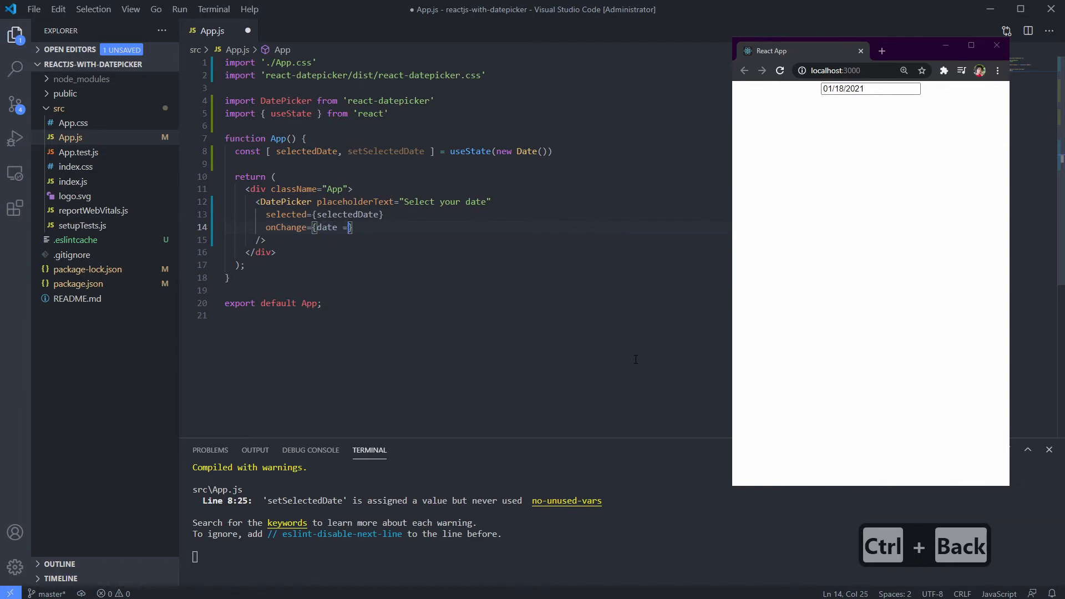
{"action": "type", "text": "setSelectedDate(date"}
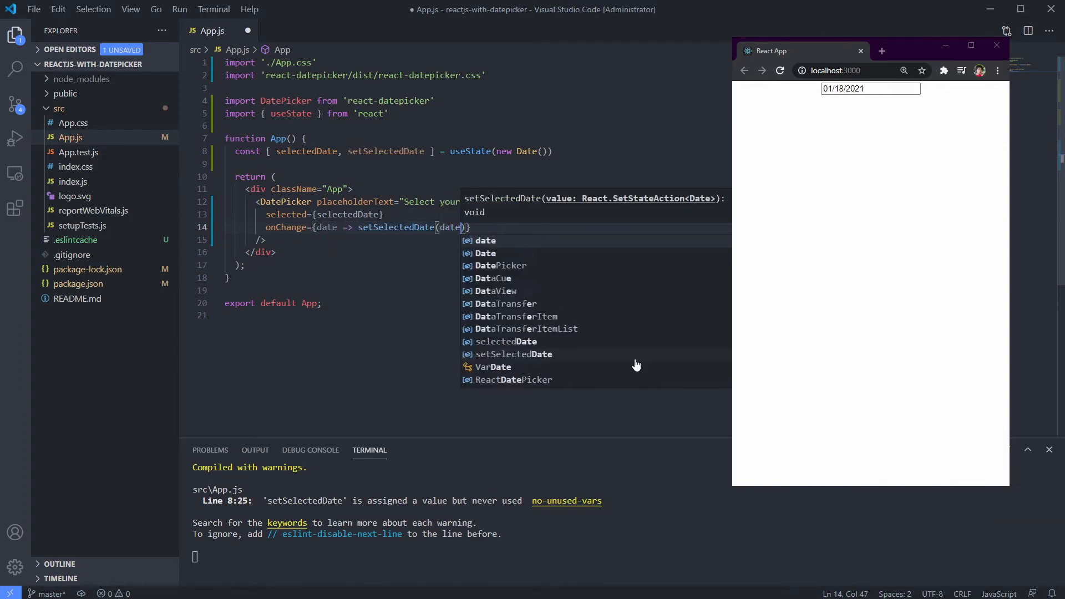
{"action": "left_click", "coordinate": [631, 354]}
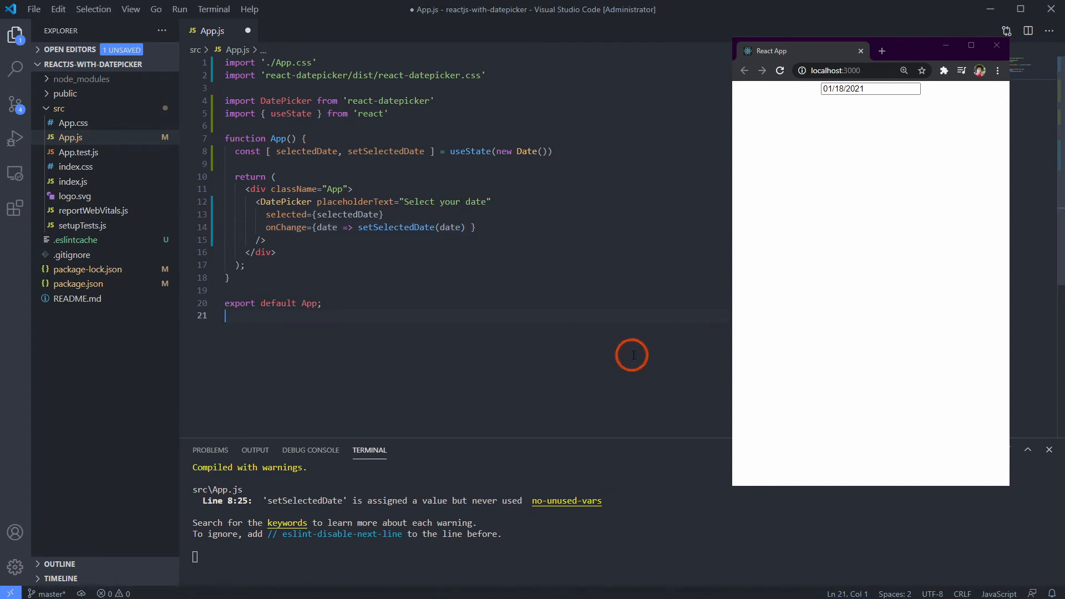
{"action": "key", "text": "ctrl+s"}
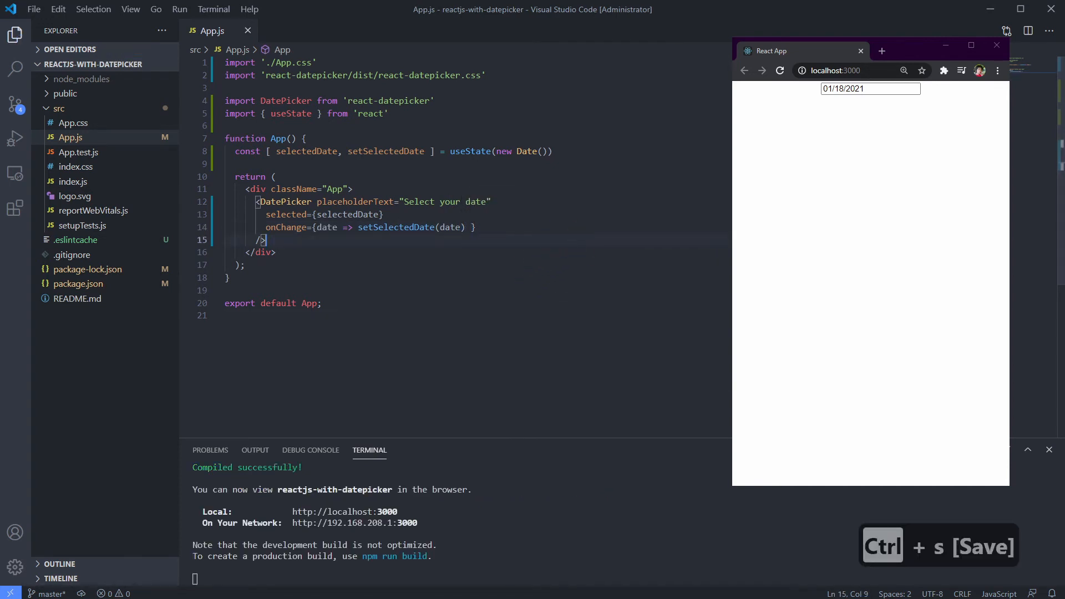
Start selectedDate as empty useState() and test picking dates such as 12/28/2020 in the browser
{"action": "left_click", "coordinate": [870, 88]}
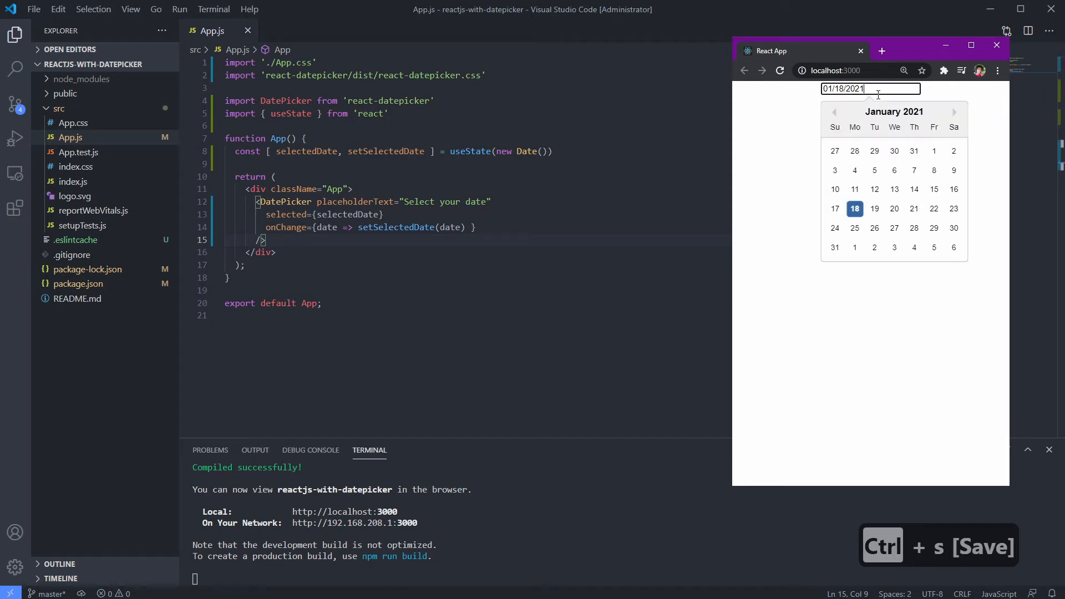
{"action": "left_click", "coordinate": [874, 208]}
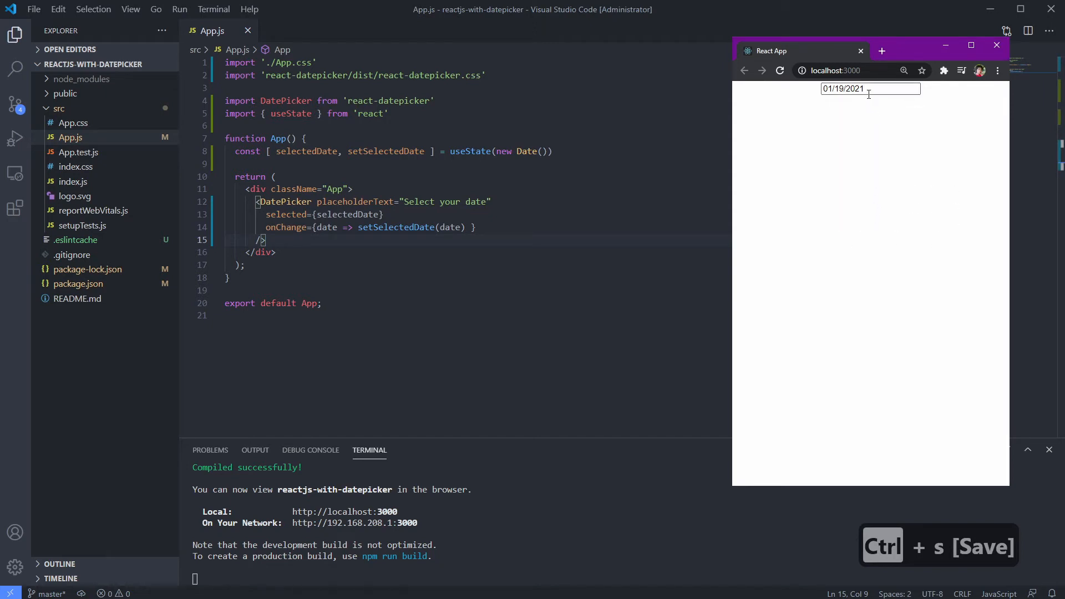
{"action": "type", "text": "12/28/2020"}
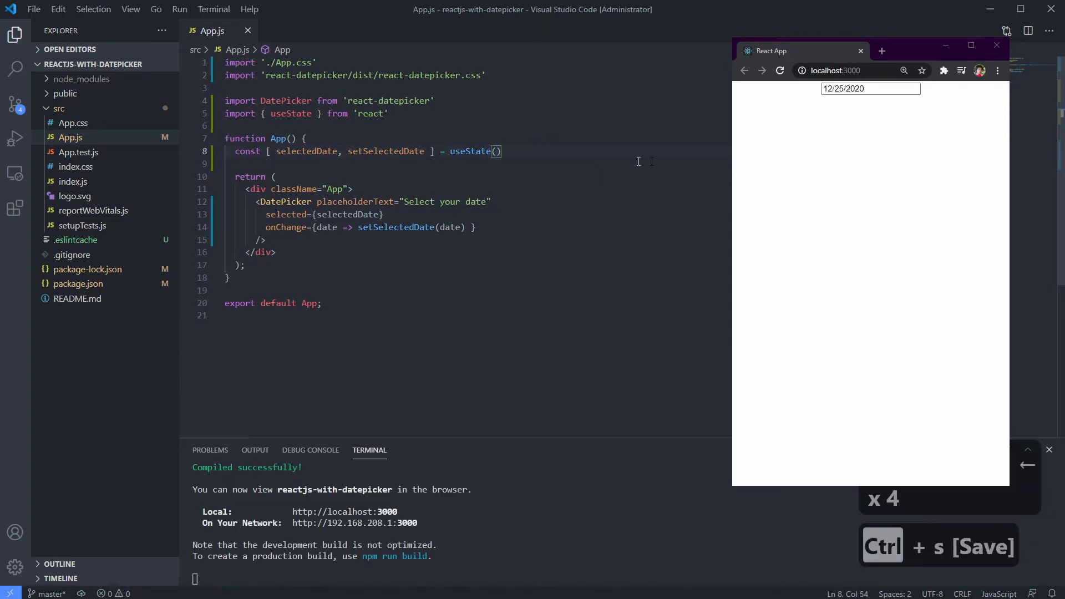
{"action": "left_click", "coordinate": [870, 88]}
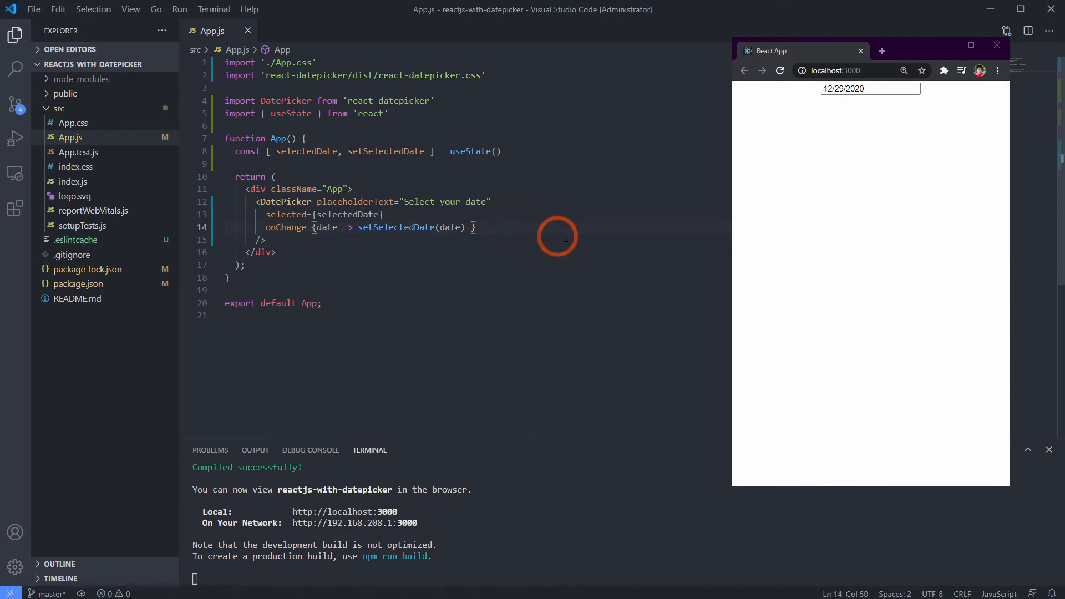
Add isClearable to the DatePicker, pick 01/14/2021 in the browser and clear it again
{"action": "type", "text": "isClearable"}
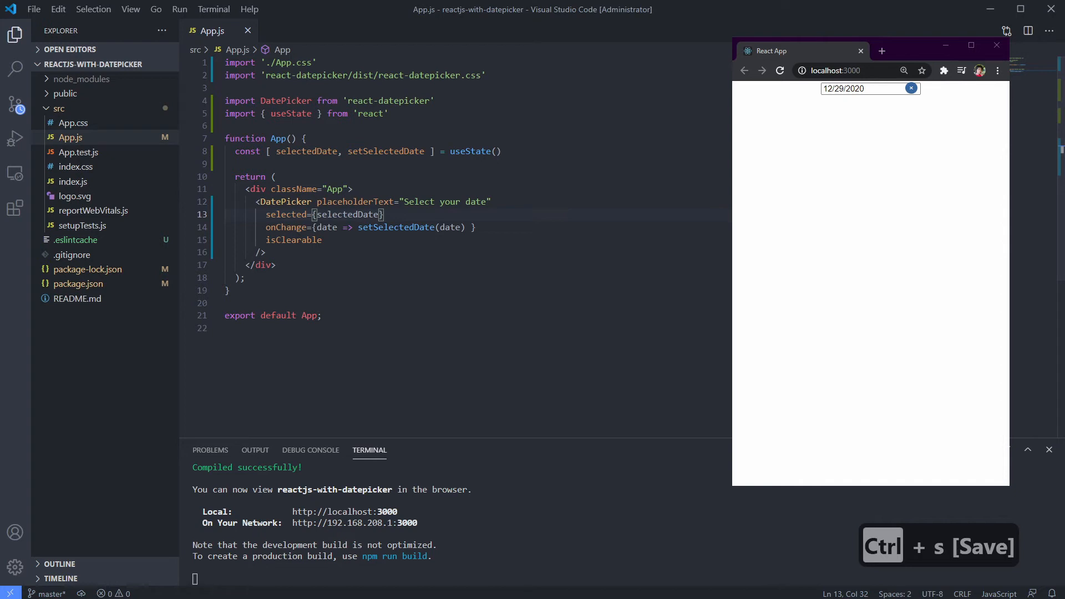
{"action": "left_click", "coordinate": [912, 88]}
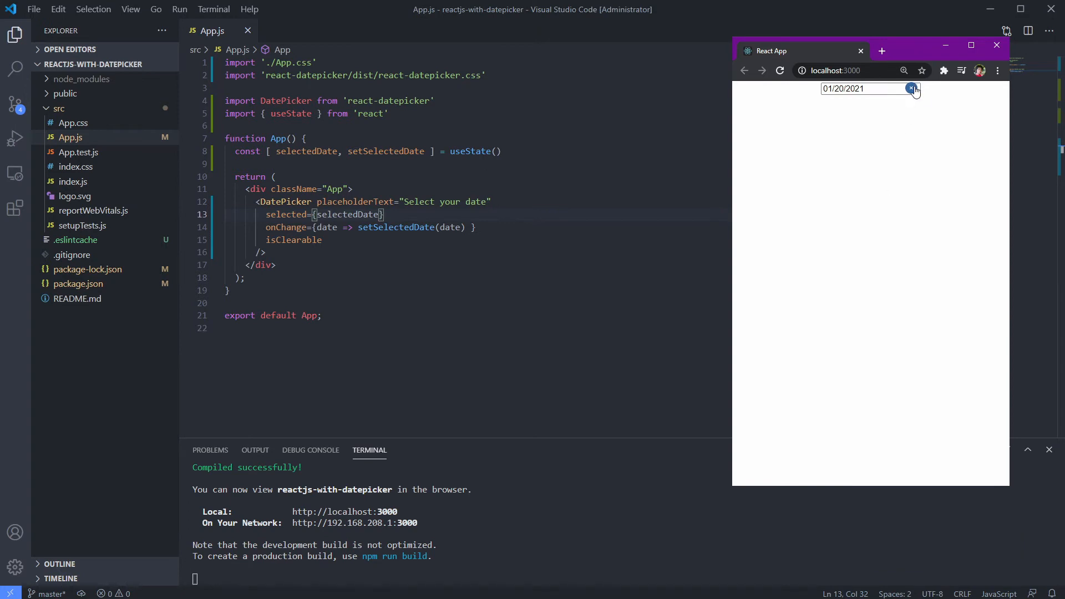
{"action": "left_click", "coordinate": [912, 89]}
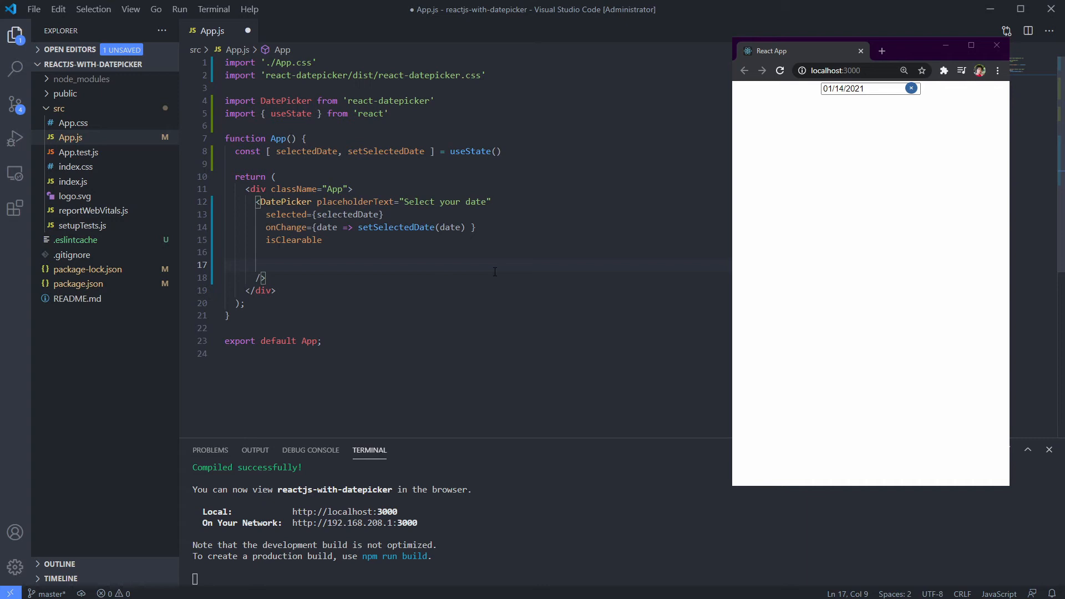
{"action": "mouse_move", "coordinate": [444, 264]}
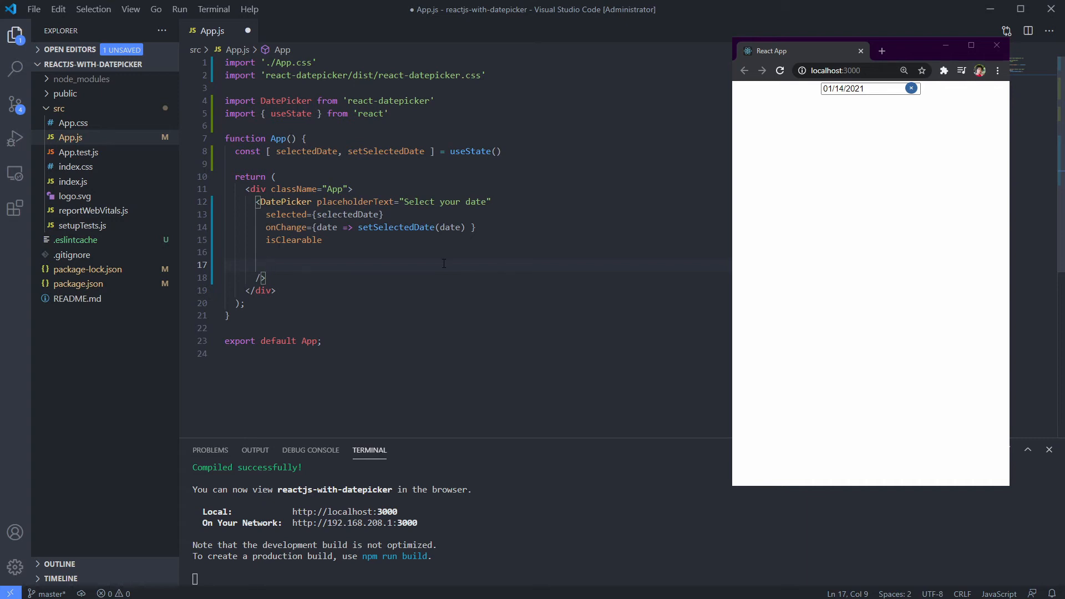
Add onCalendarOpen={() => alert("Calendar is opened")} to the DatePicker and save
{"action": "type", "text": "onCalendarOpen="}
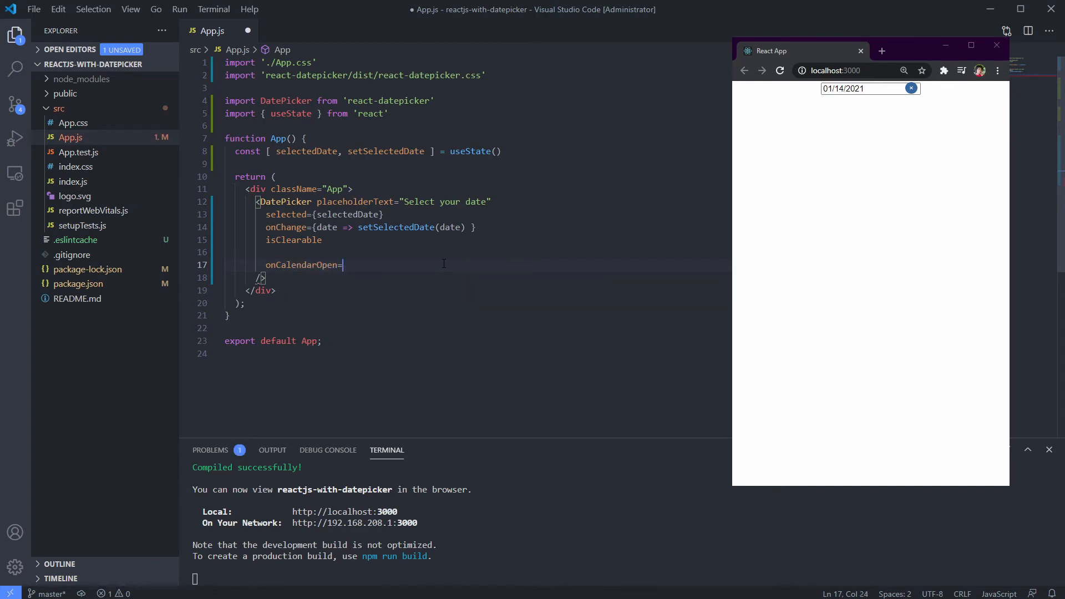
{"action": "type", "text": "{()}"}
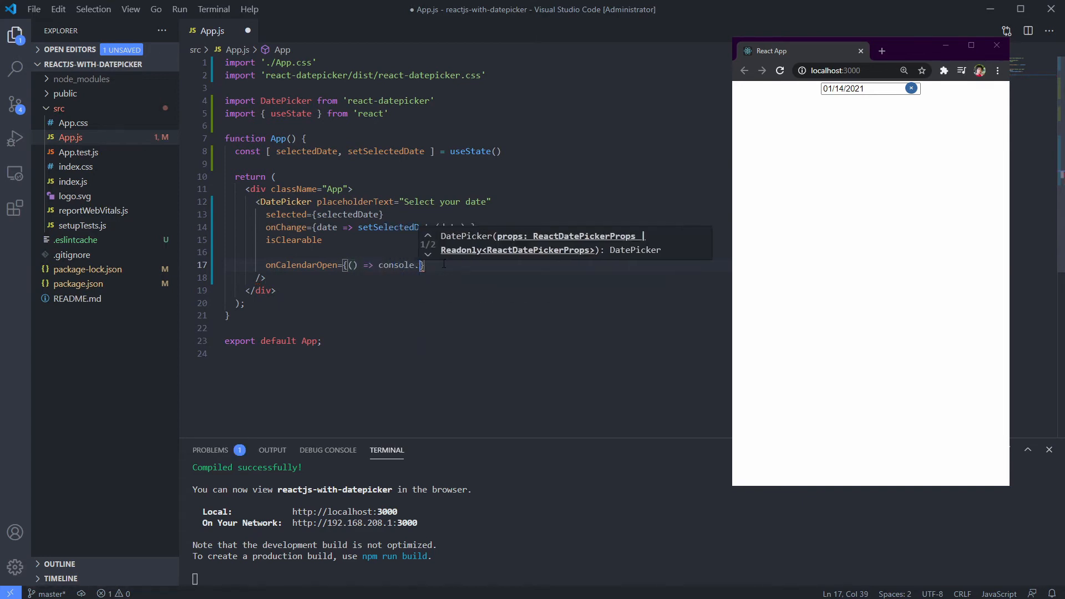
{"action": "key", "text": "ctrl+backspace"}
{"action": "type", "text": "alert(\""}
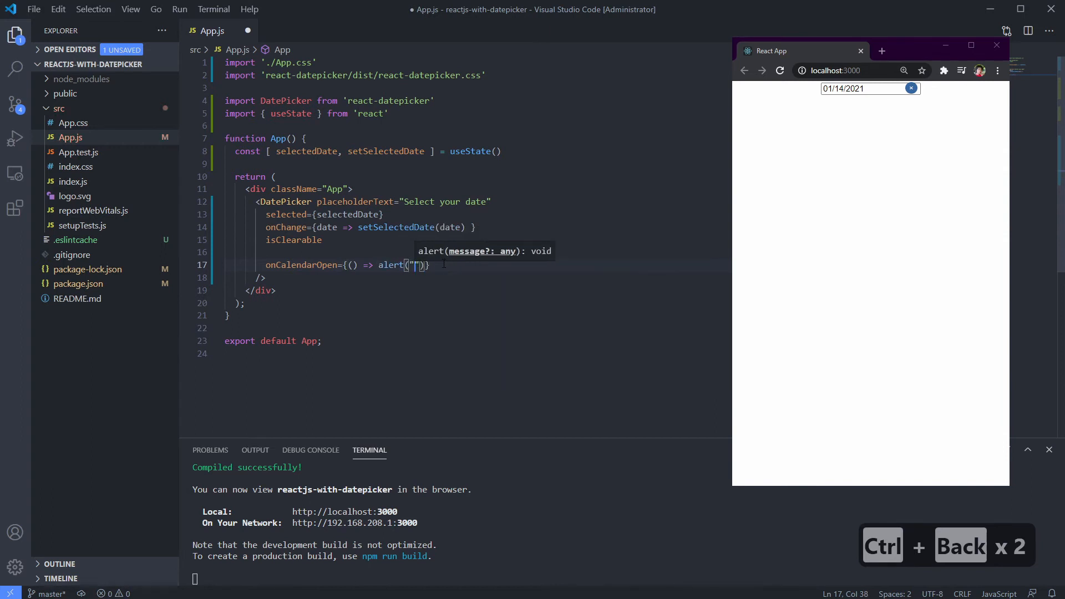
{"action": "type", "text": "Calendar is ope"}
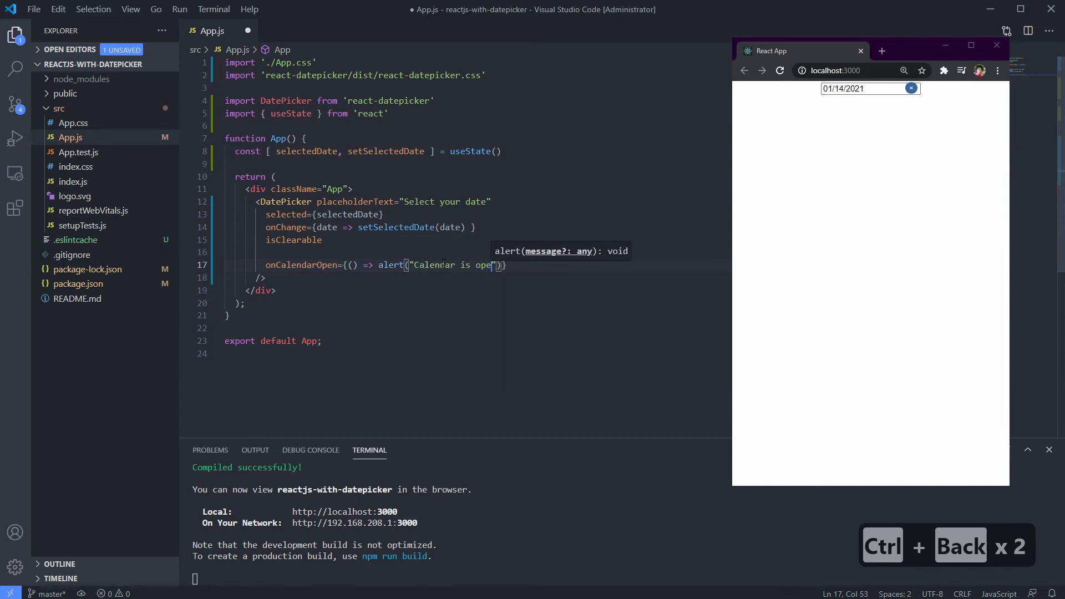
{"action": "type", "text": "ned"}
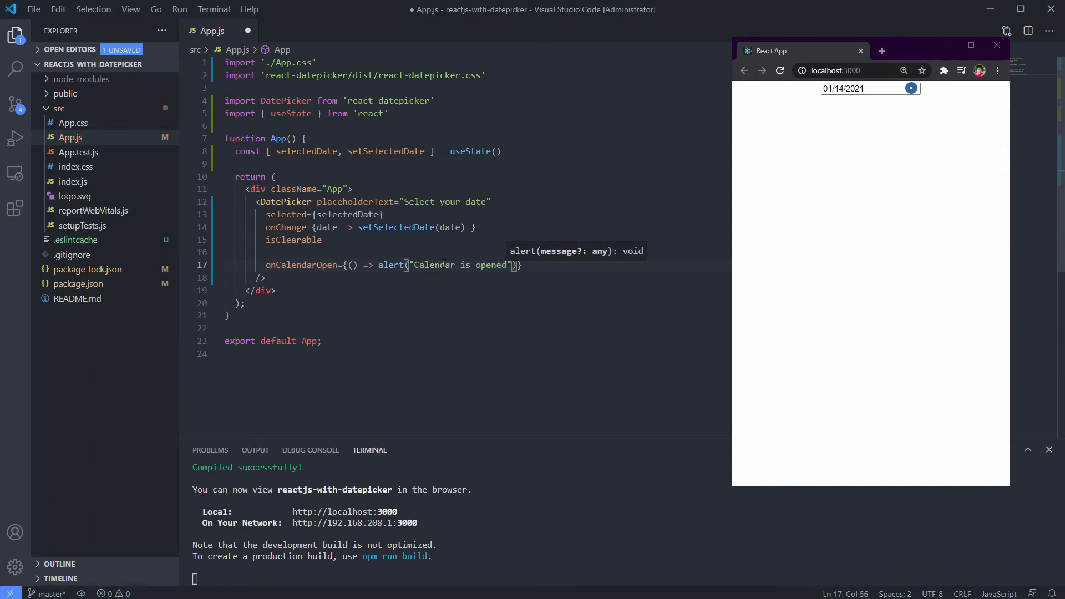
{"action": "key", "text": "ctrl+s"}
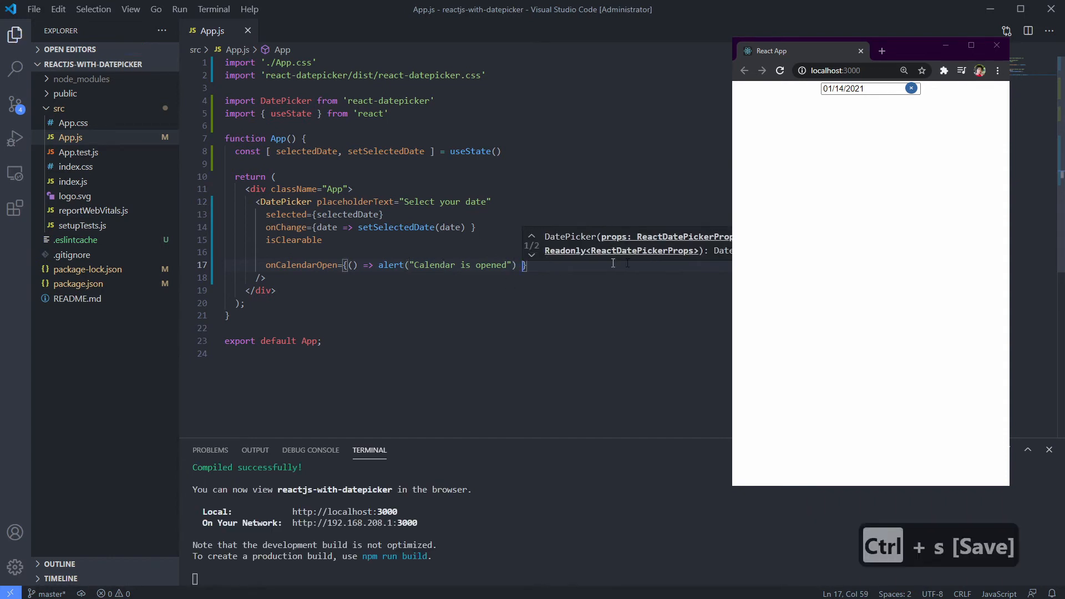
Open the calendar in the browser to see the alert, dismiss it and clear the field
{"action": "left_click", "coordinate": [864, 88]}
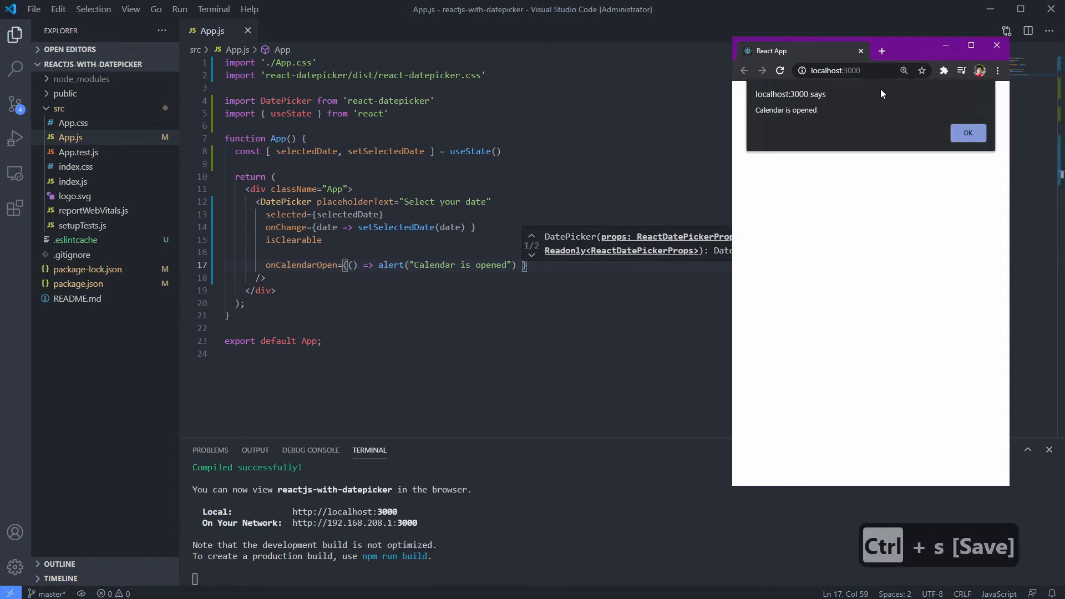
{"action": "left_click", "coordinate": [967, 132]}
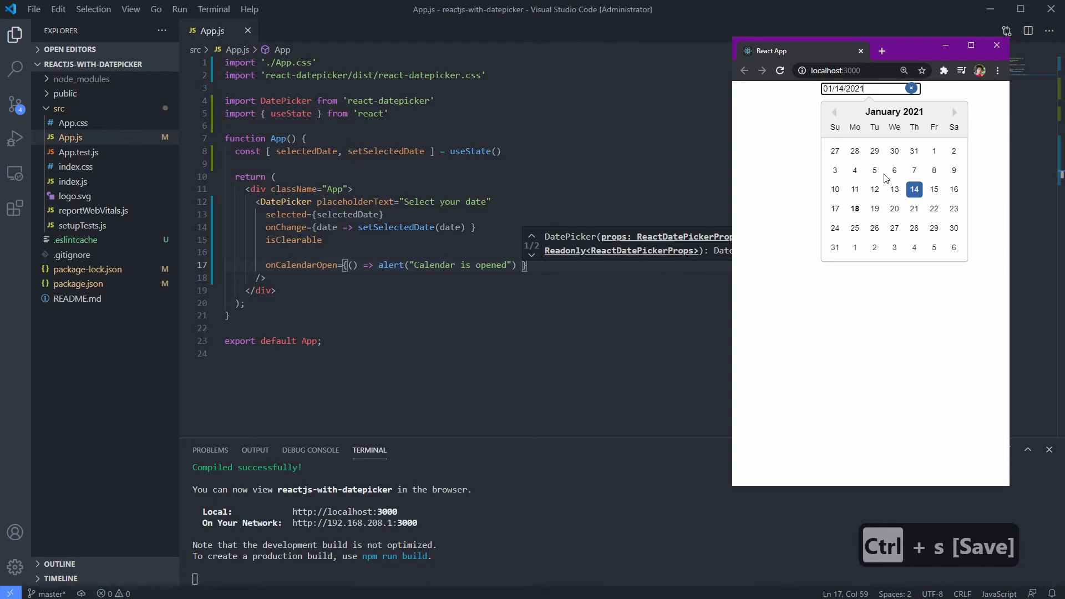
{"action": "left_click", "coordinate": [911, 89]}
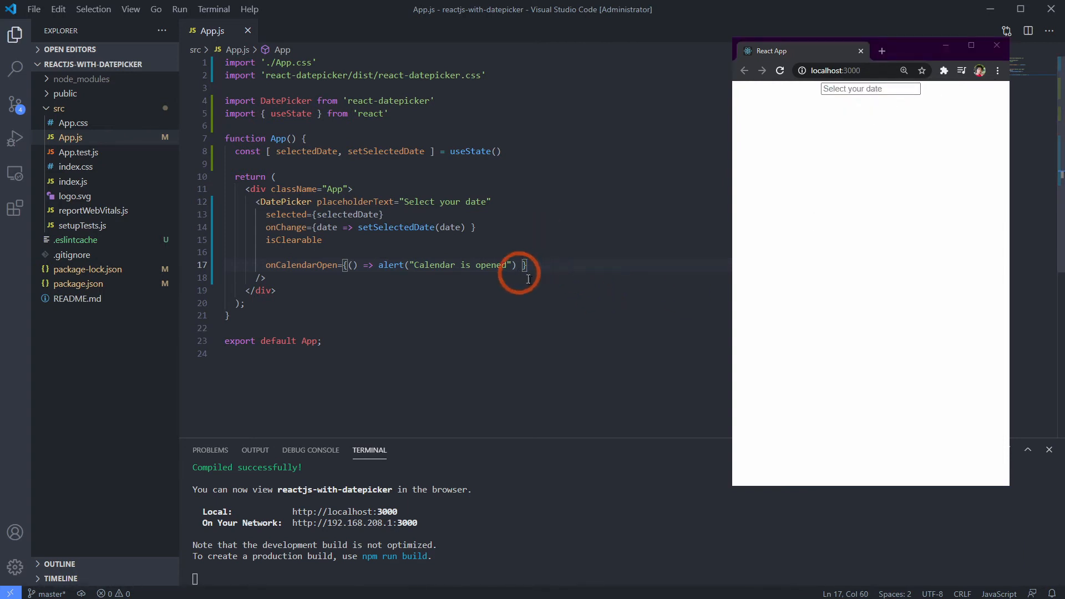
Add onCalendarClose={() => alert("Calendar is closed")} and start a blank line above return
{"action": "type", "text": "onCalendarClose={() => alert(\"Calendar is closed\")"}
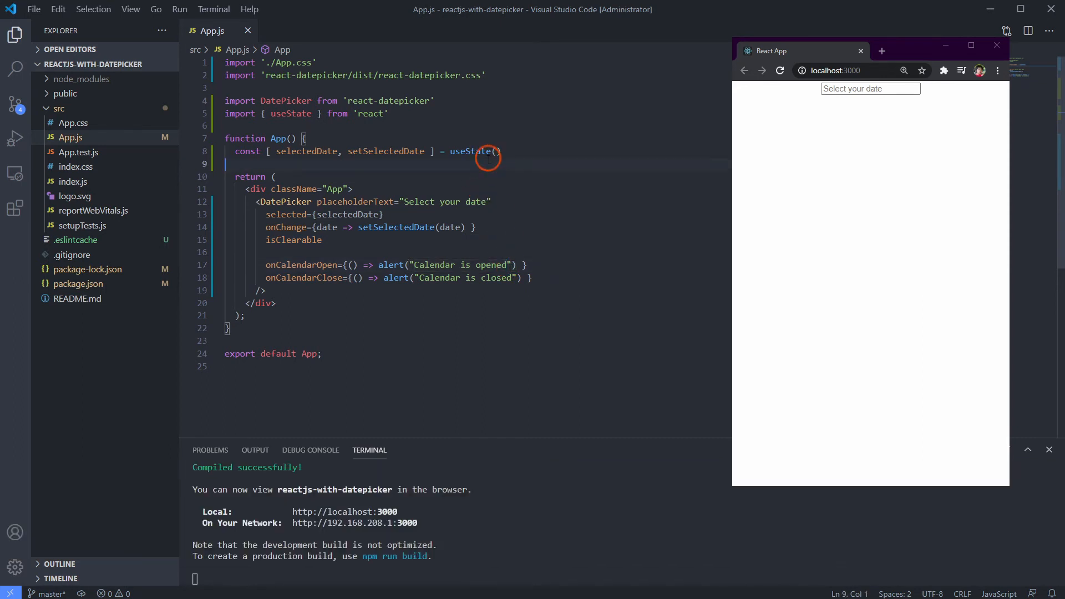
{"action": "key", "text": "Enter"}
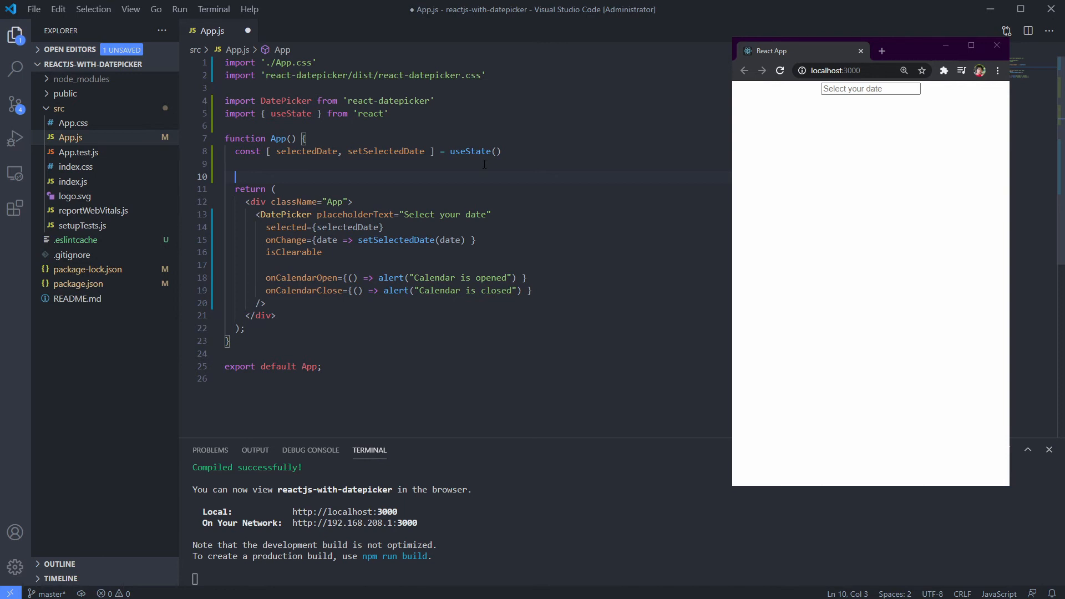
Define handleCalendarOpen and handleCalendarClose above return, moving the alert callbacks into them
{"action": "type", "text": "handleCalendarOpen = () => {"}
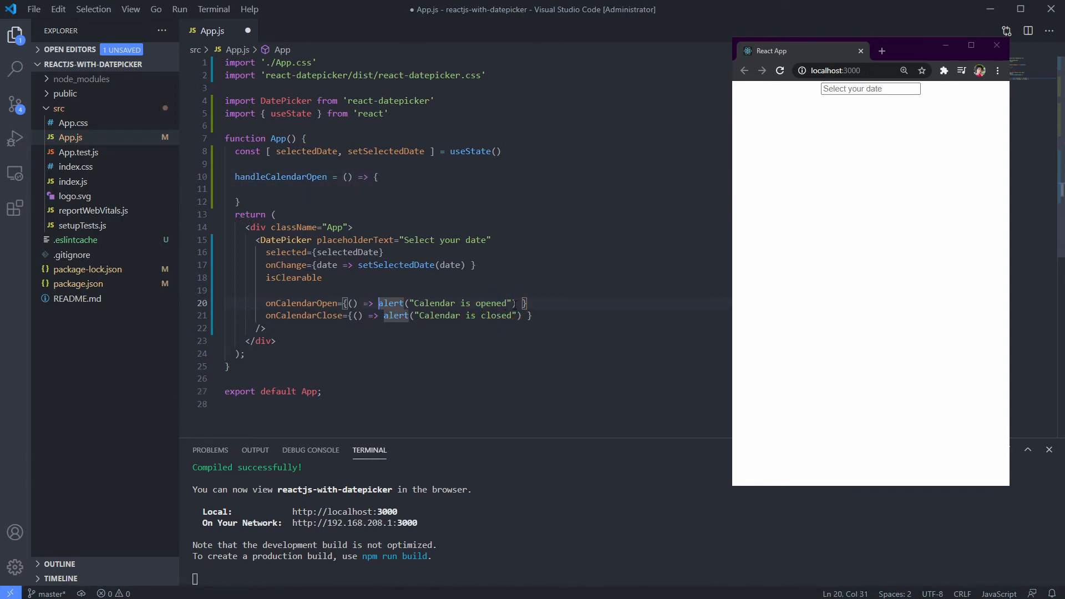
{"action": "key", "text": "ctrl+x"}
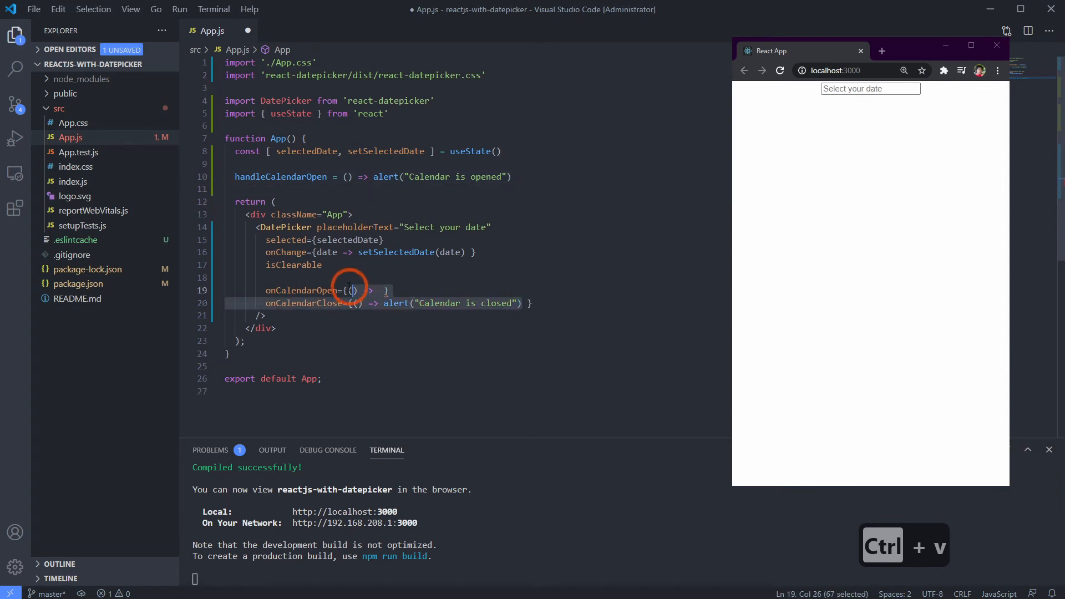
{"action": "key", "text": "ctrl+x"}
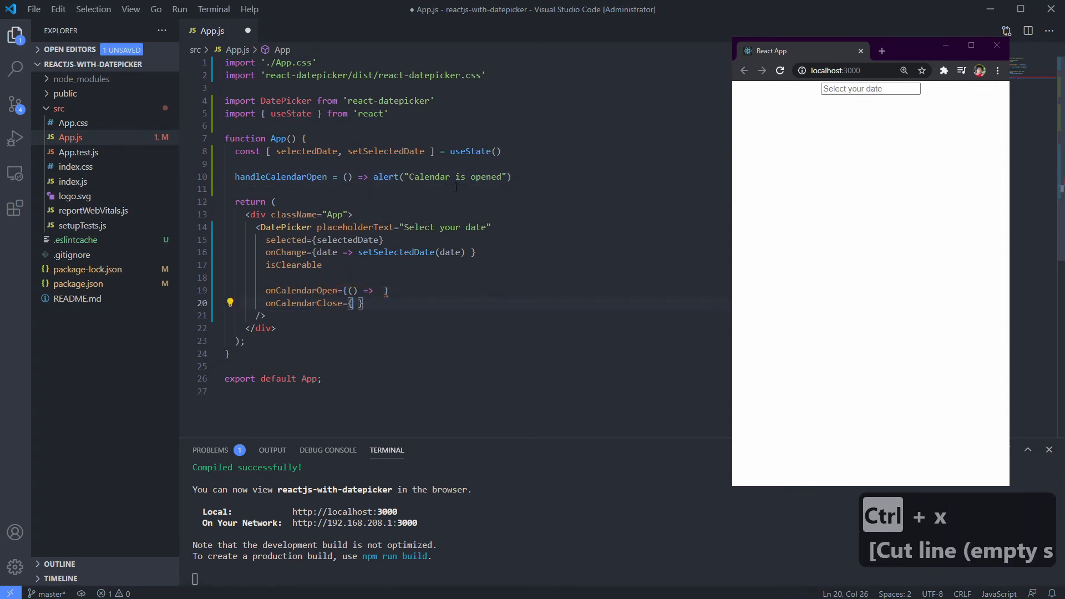
{"action": "key", "text": "ctrl+v"}
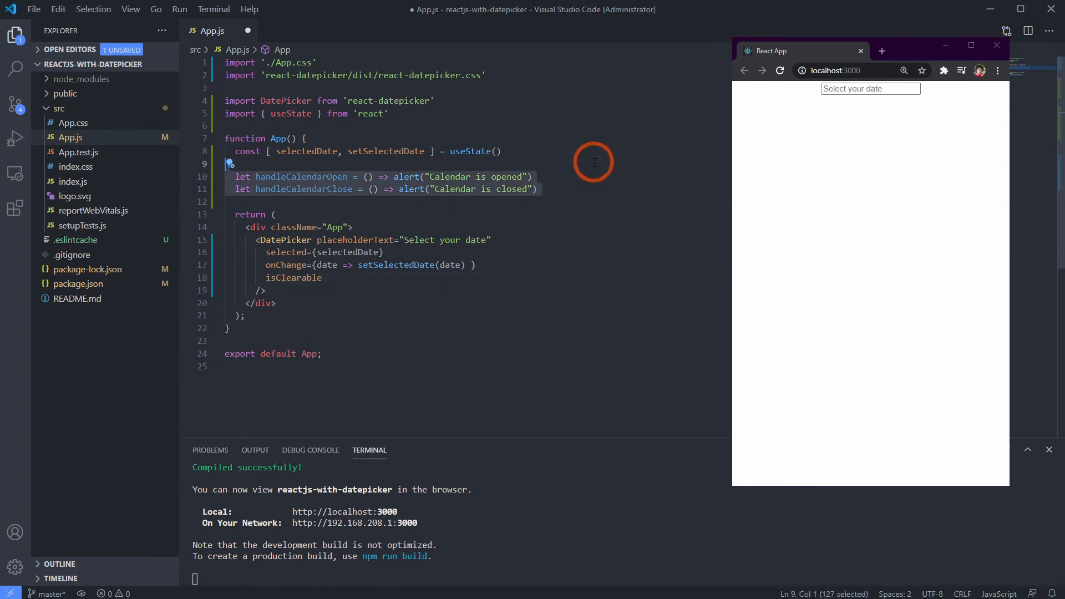
Remove the handler declarations, import React instead of useState and start 'class App'
{"action": "key", "text": "Delete"}
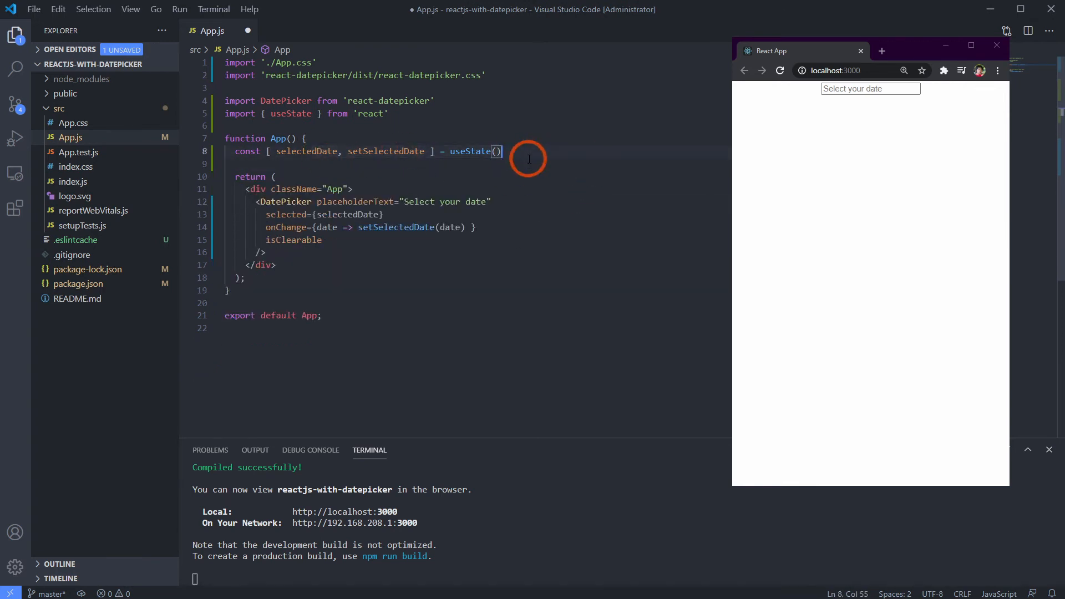
{"action": "left_click", "coordinate": [360, 113]}
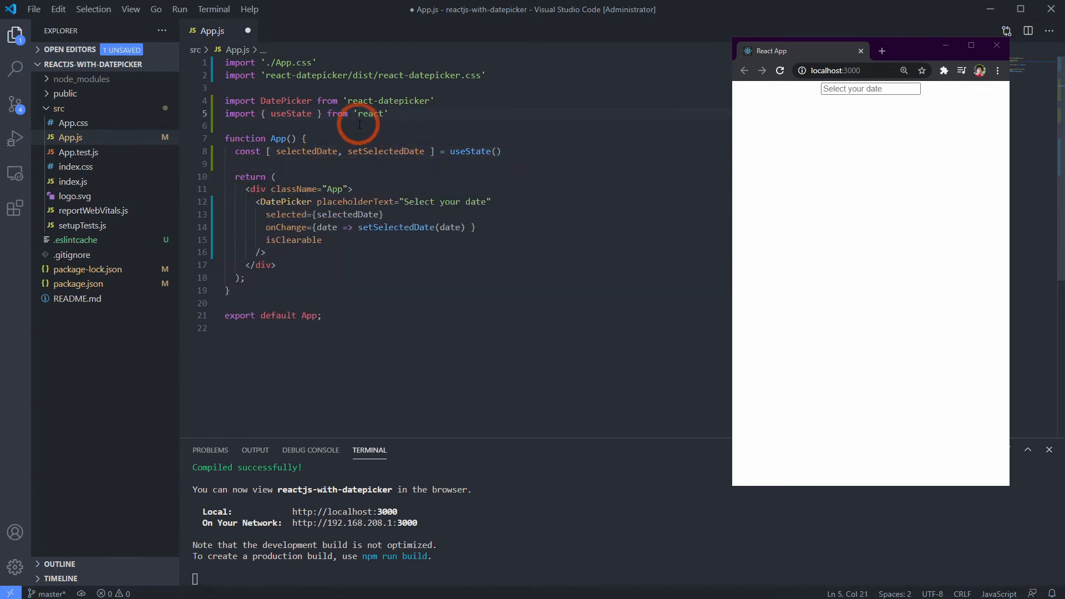
{"action": "key", "text": "ctrl+shift+Left"}
{"action": "type", "text": "Reac"}
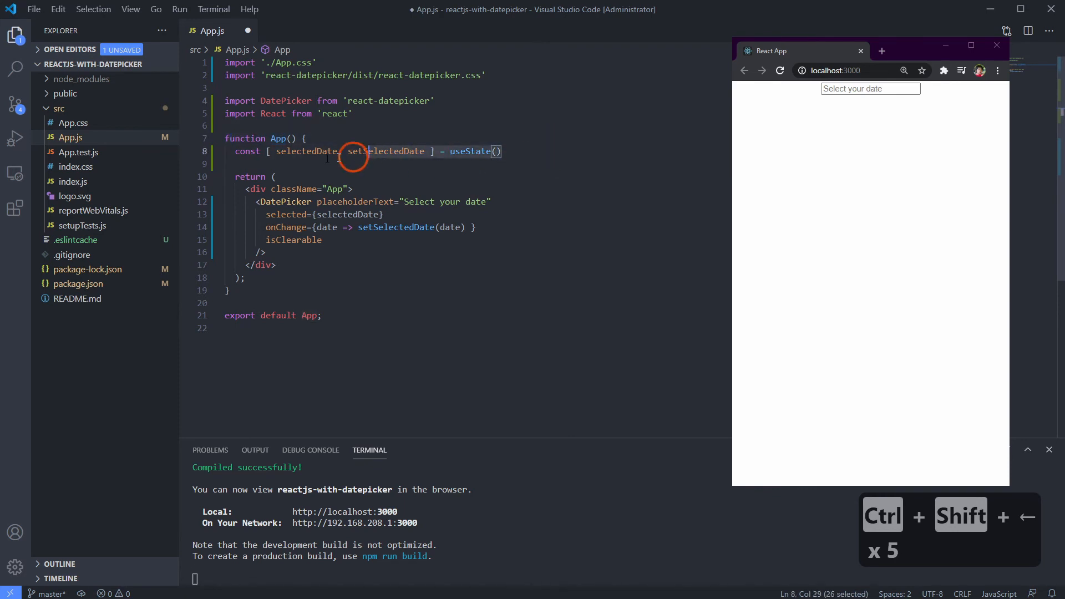
{"action": "key", "text": "ctrl+shift+left"}
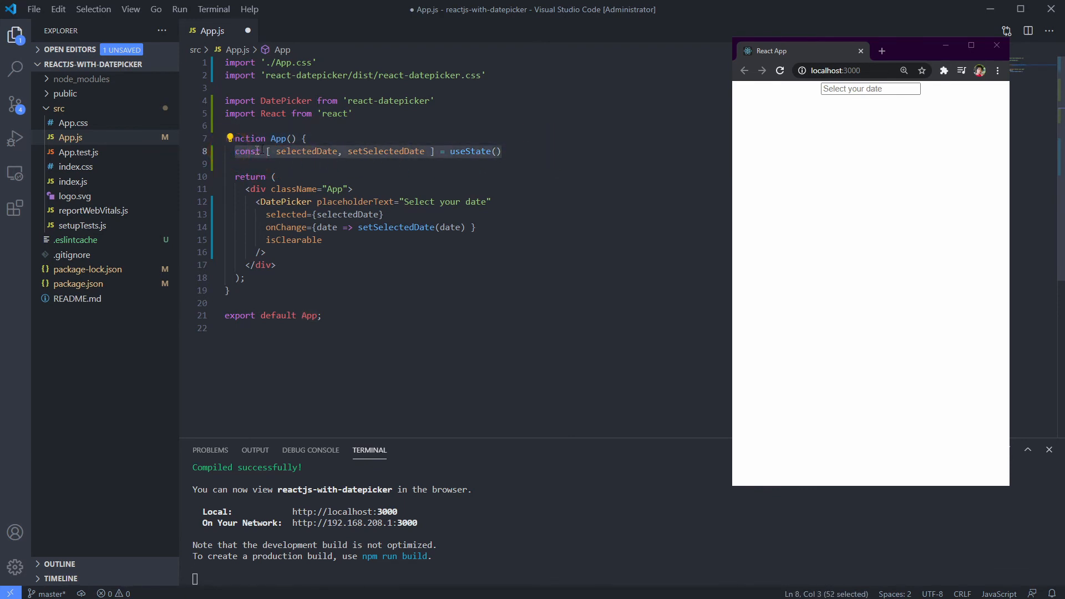
{"action": "type", "text": "class"}
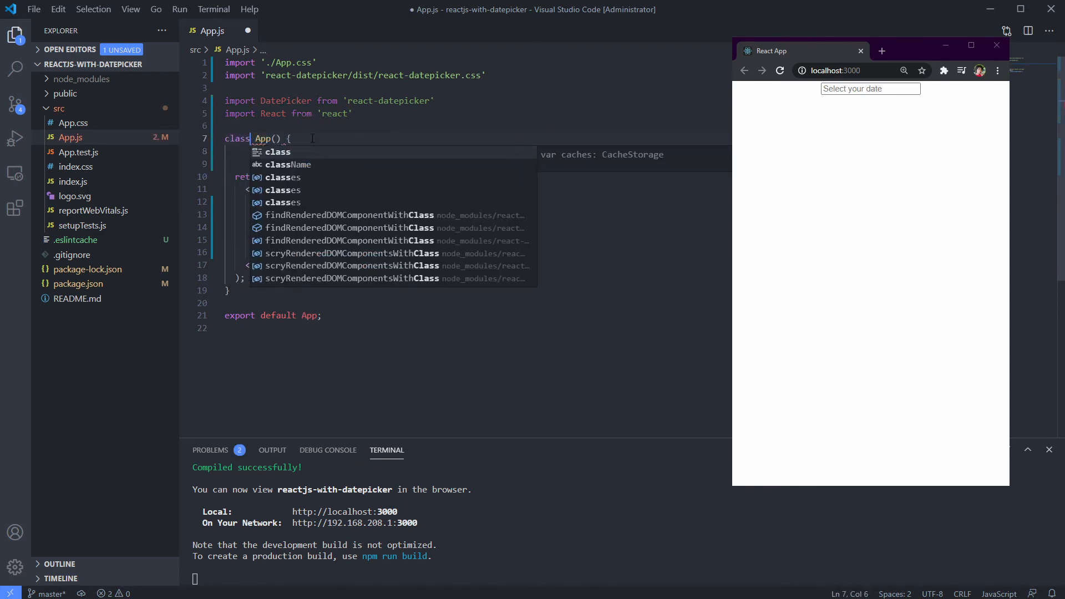
Make App extend React.Component with its markup inside render(), then save
{"action": "key", "text": "Escape"}
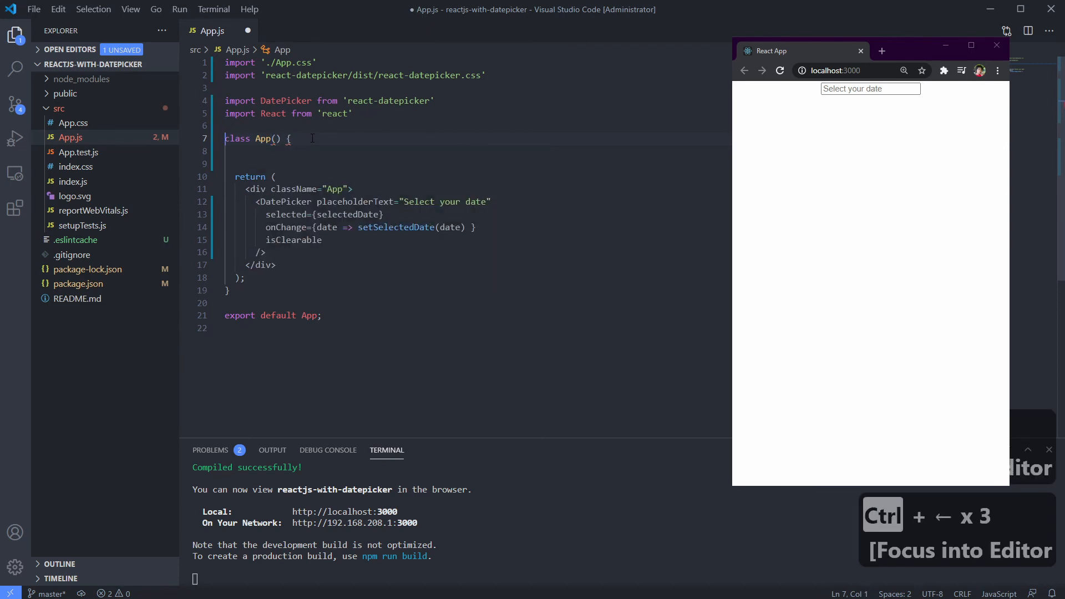
{"action": "key", "text": "Ctrl+Backspace"}
{"action": "type", "text": " extend"}
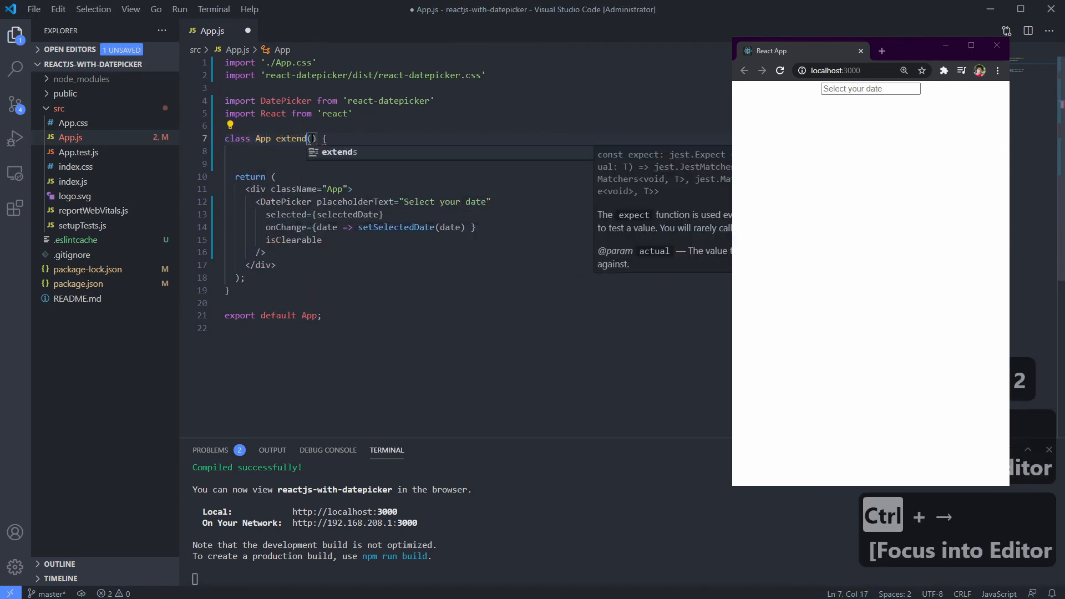
{"action": "type", "text": "React.Component"}
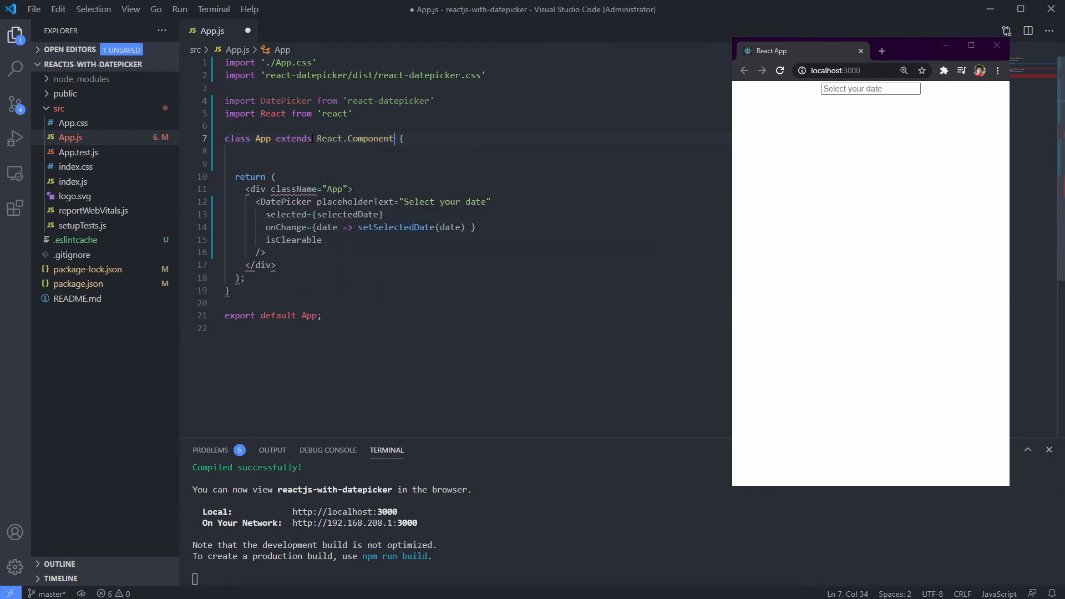
{"action": "left_click", "coordinate": [313, 163]}
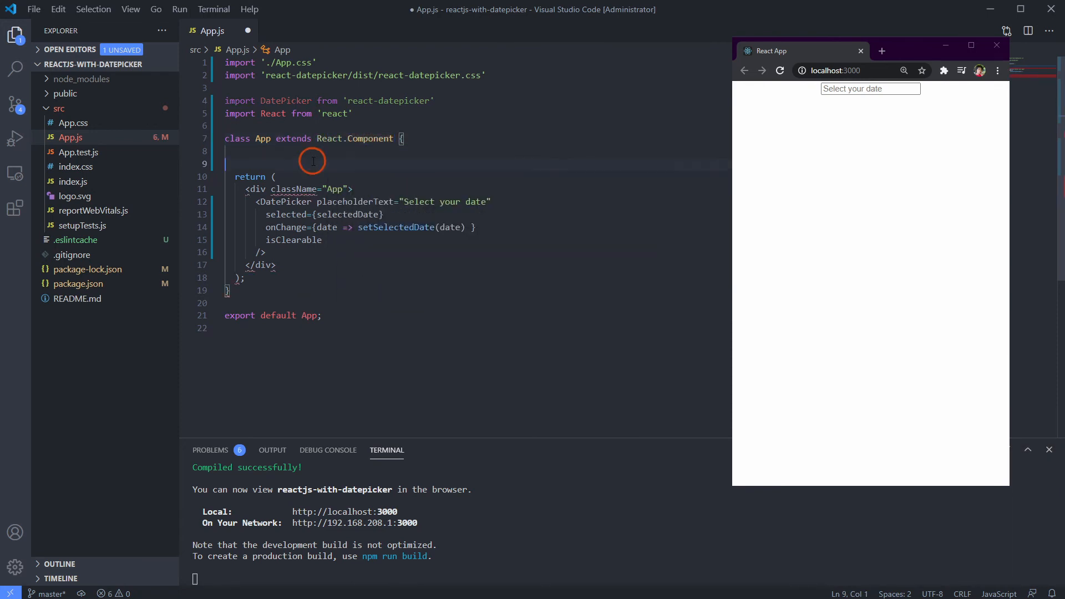
{"action": "type", "text": "render(){"}
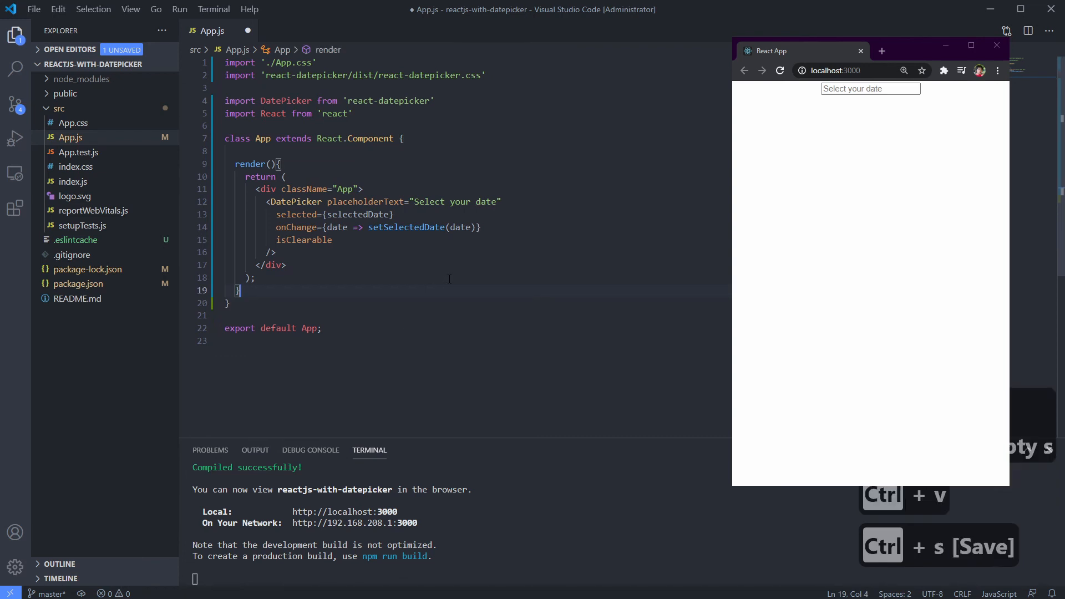
{"action": "key", "text": "ctrl+s"}
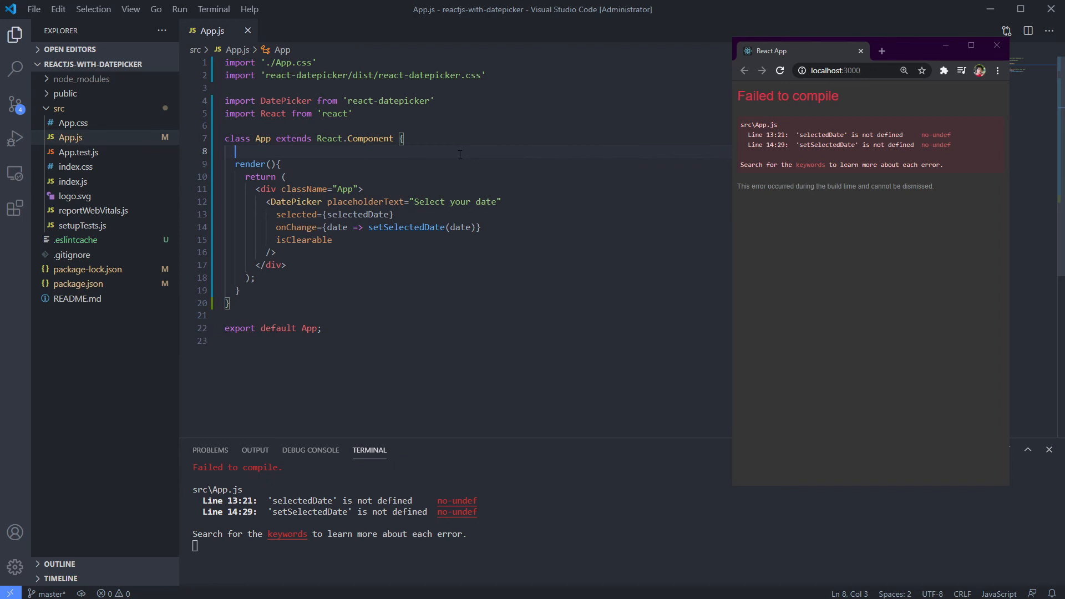
Add constructor(props) calling this.setState({selectedDate: undefined}) and a setSelectedDate = (date) => method
{"action": "type", "text": "constructor(props){"}
{"action": "type", "text": "super(props"}
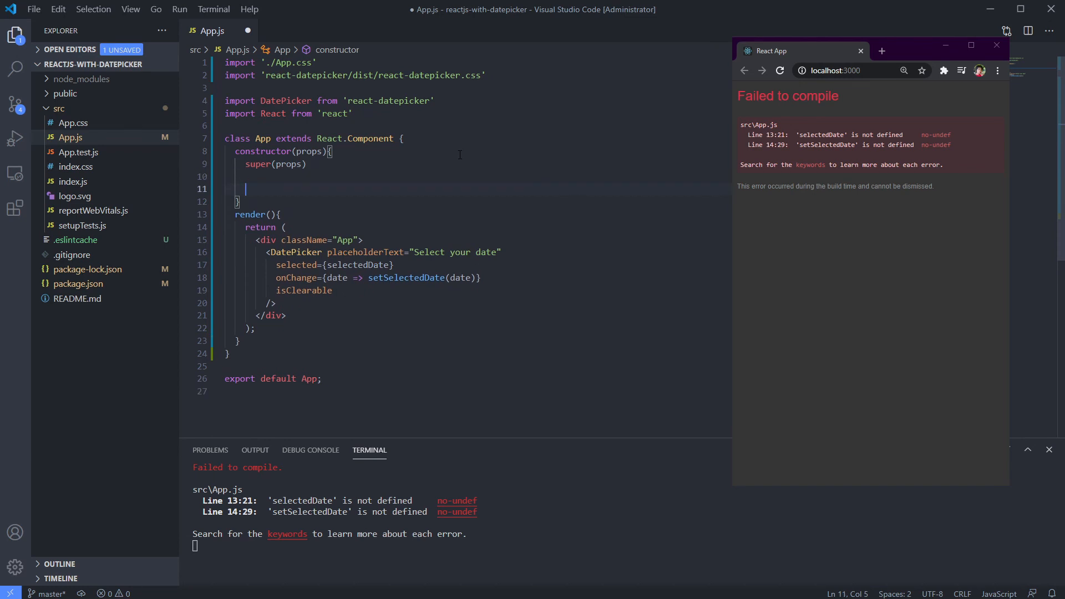
{"action": "type", "text": "this.setState"}
{"action": "type", "text": "selec"}
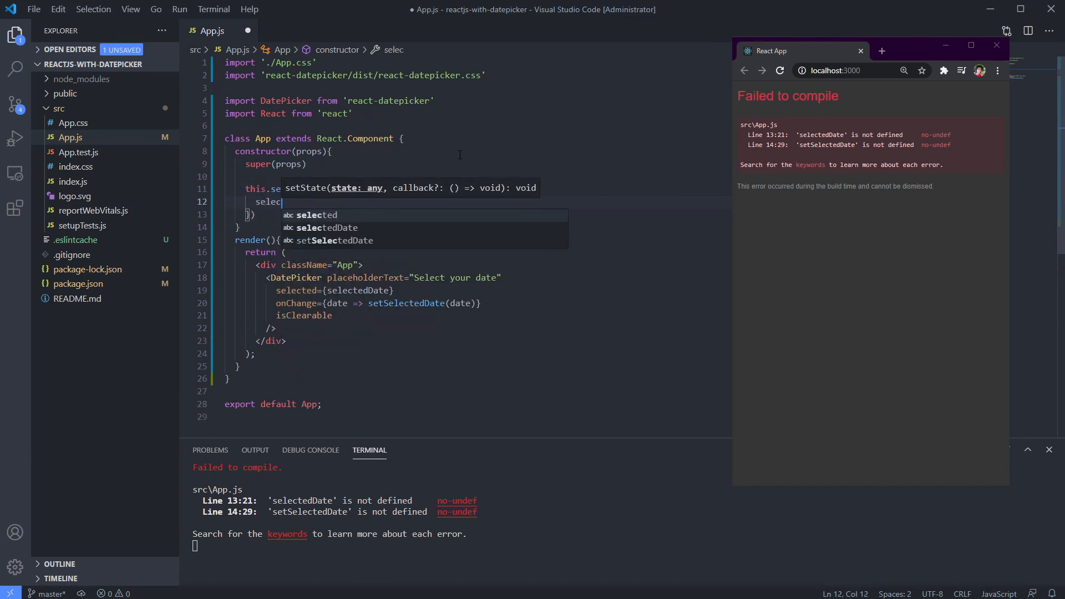
{"action": "type", "text": "tedDate: undefined"}
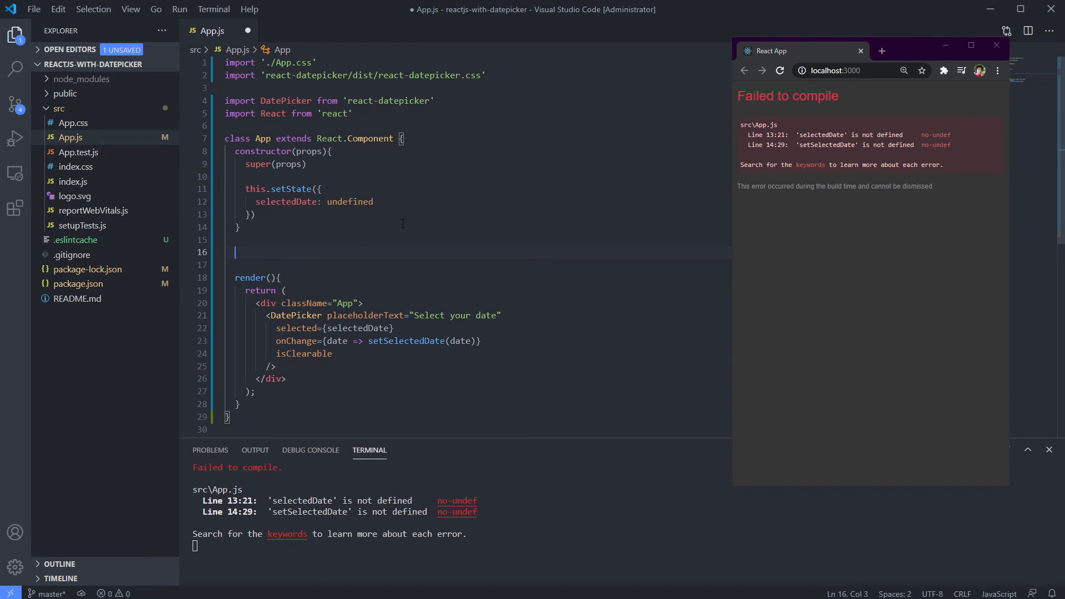
{"action": "type", "text": "setSelectedDate = (date) => {"}
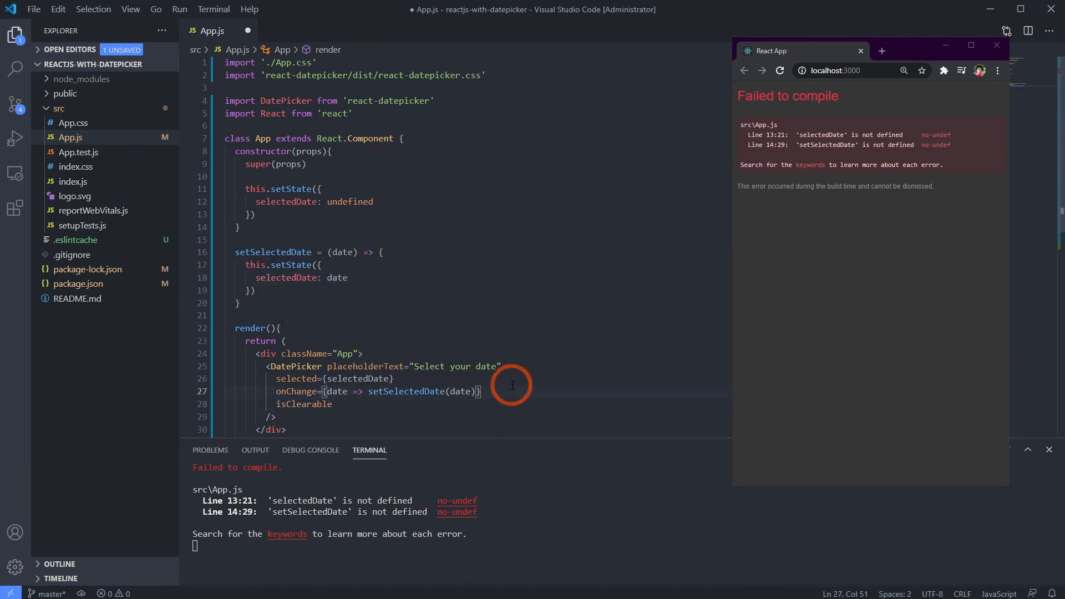
Wire onChange to this.setSelectedDate without the inline arrow and save for a successful compile
{"action": "key", "text": "ctrl+Left"}
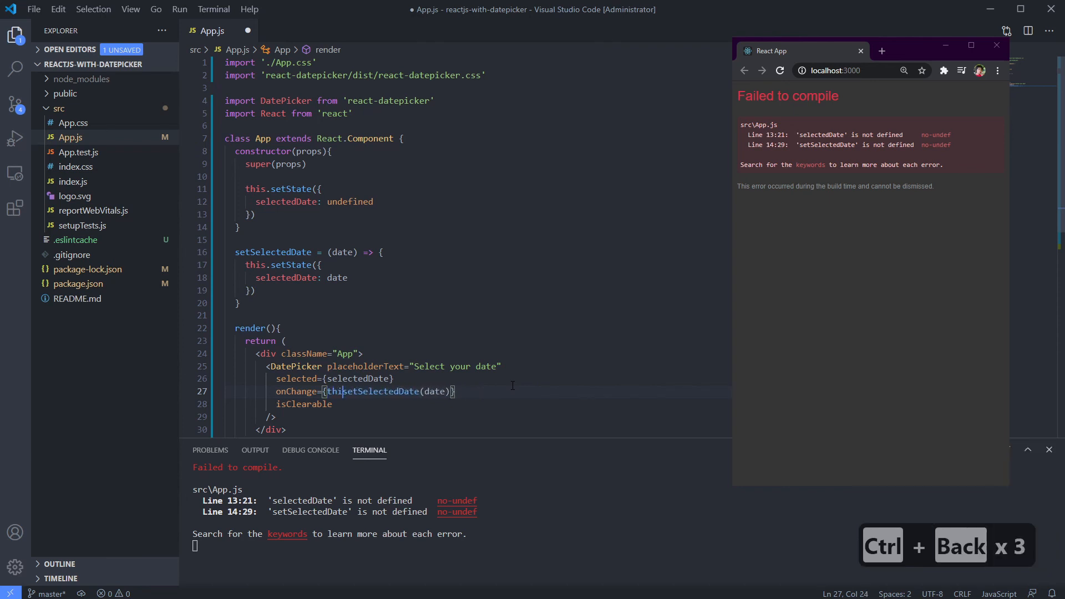
{"action": "key", "text": "ctrl+Right"}
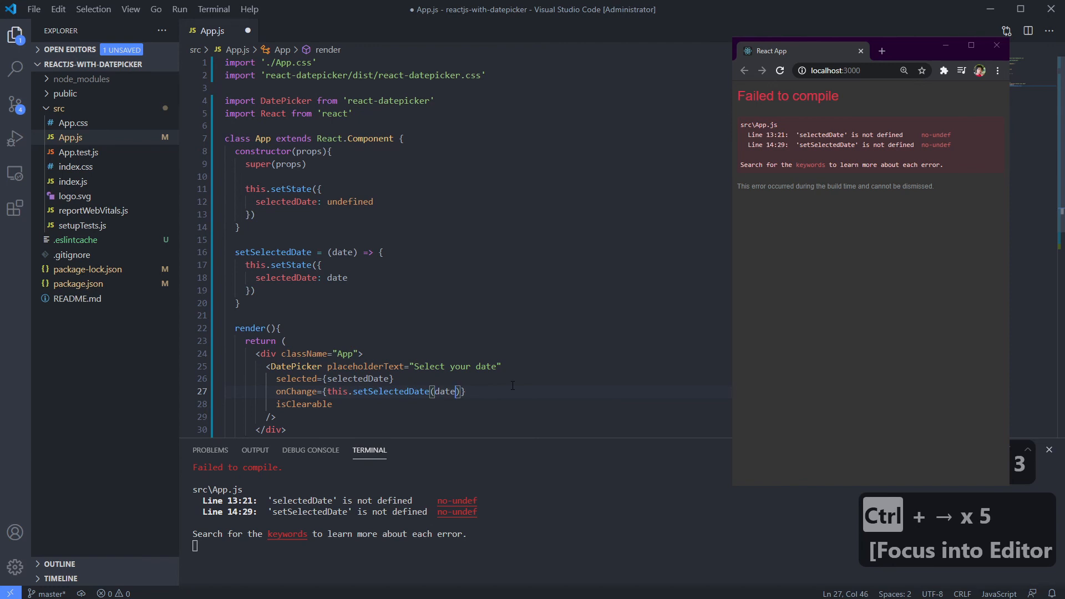
{"action": "key", "text": "ctrl+BackSpace"}
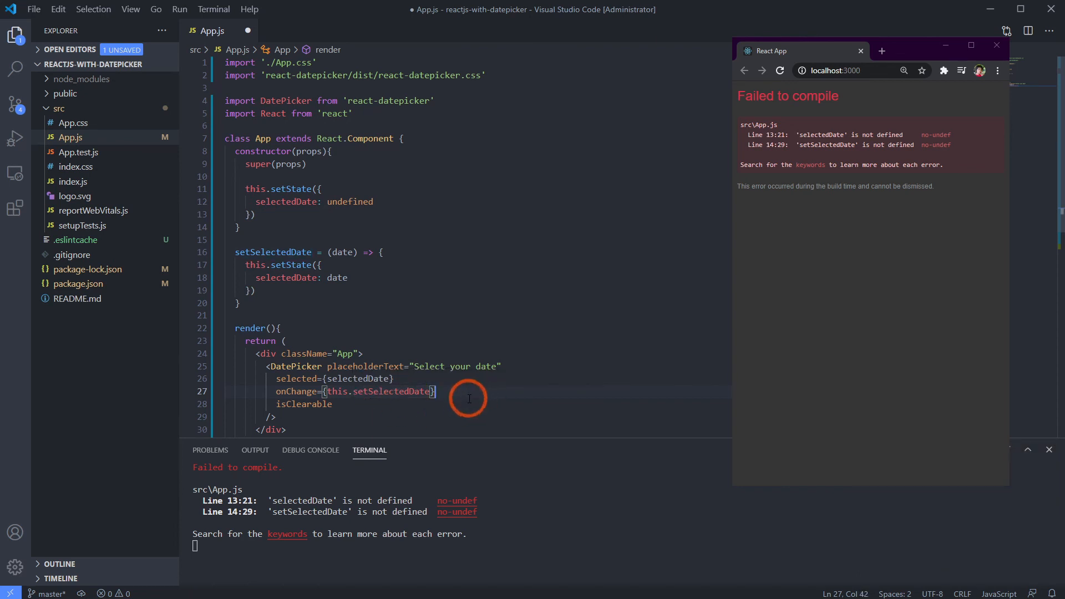
{"action": "key", "text": "ctrl+s"}
{"action": "type", "text": "this.state."}
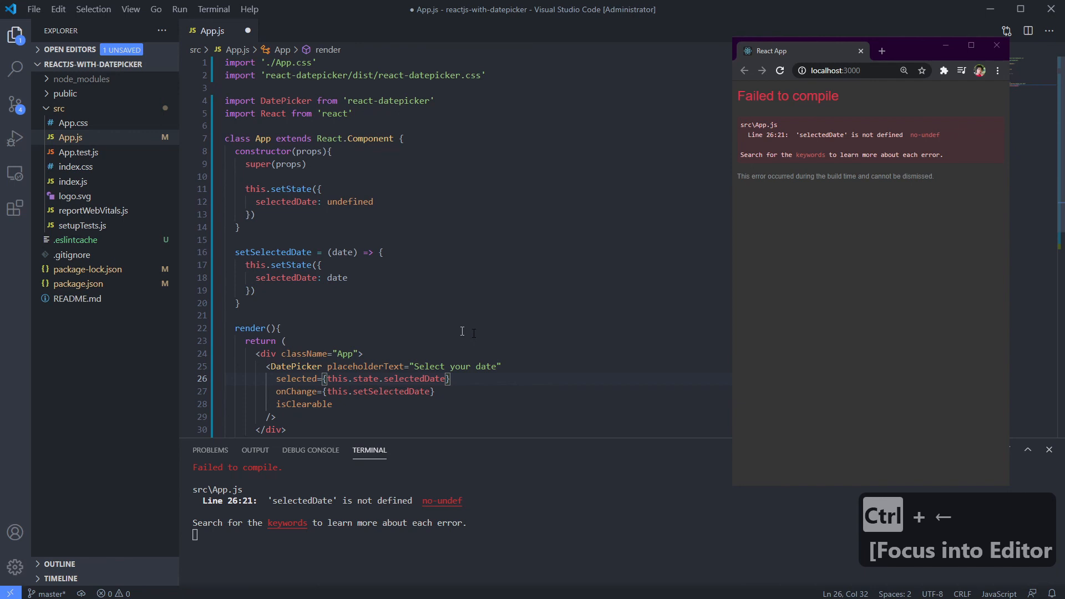
{"action": "key", "text": "ctrl+s"}
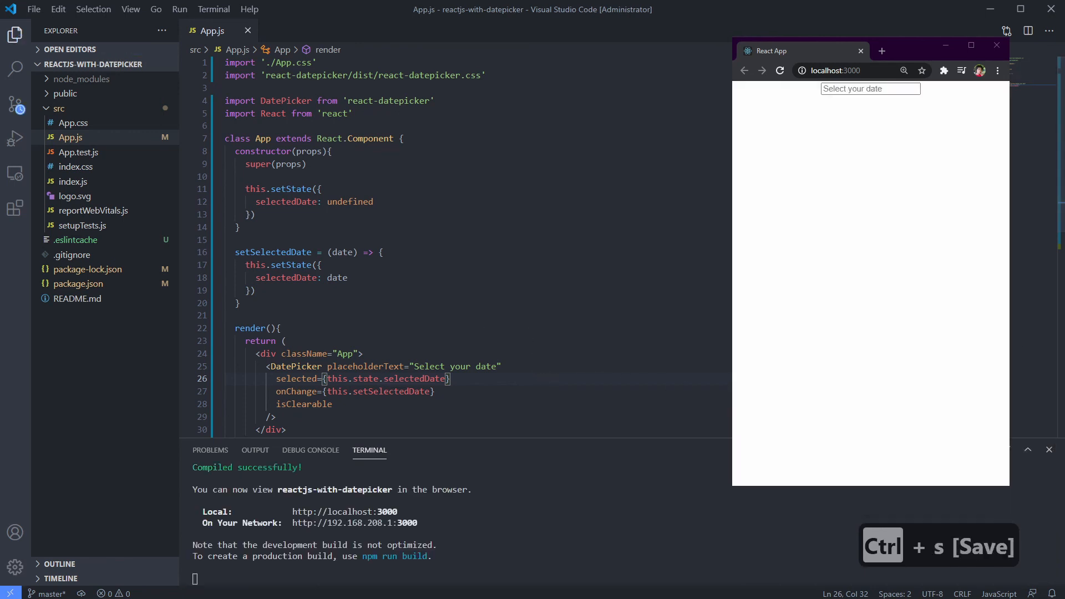
Pick a date in the running app, return to setSelectedDate in the code and save to reload
{"action": "left_click", "coordinate": [869, 88]}
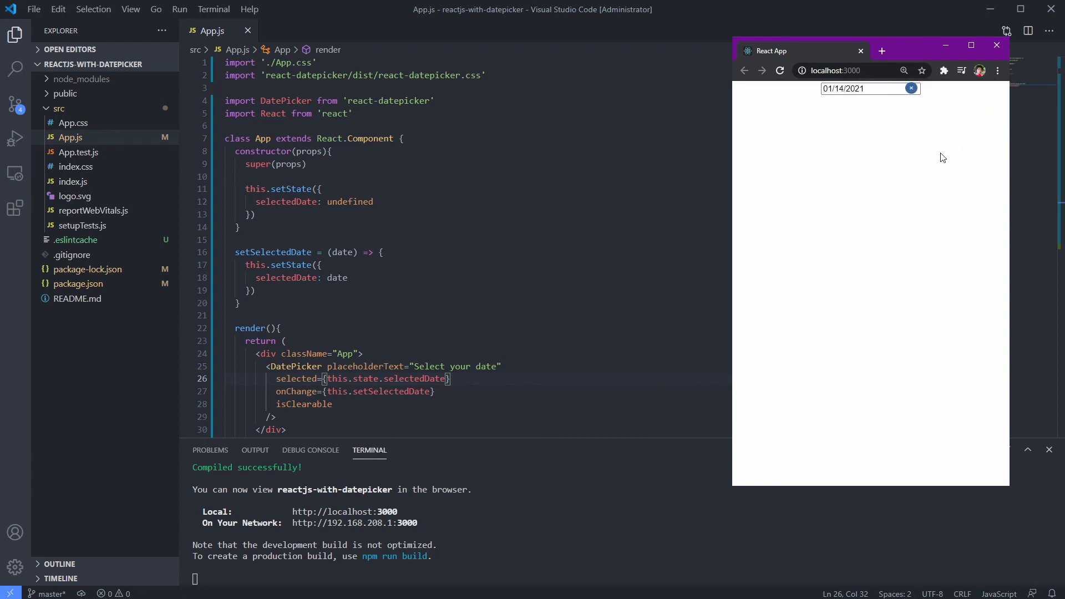
{"action": "left_click", "coordinate": [486, 290]}
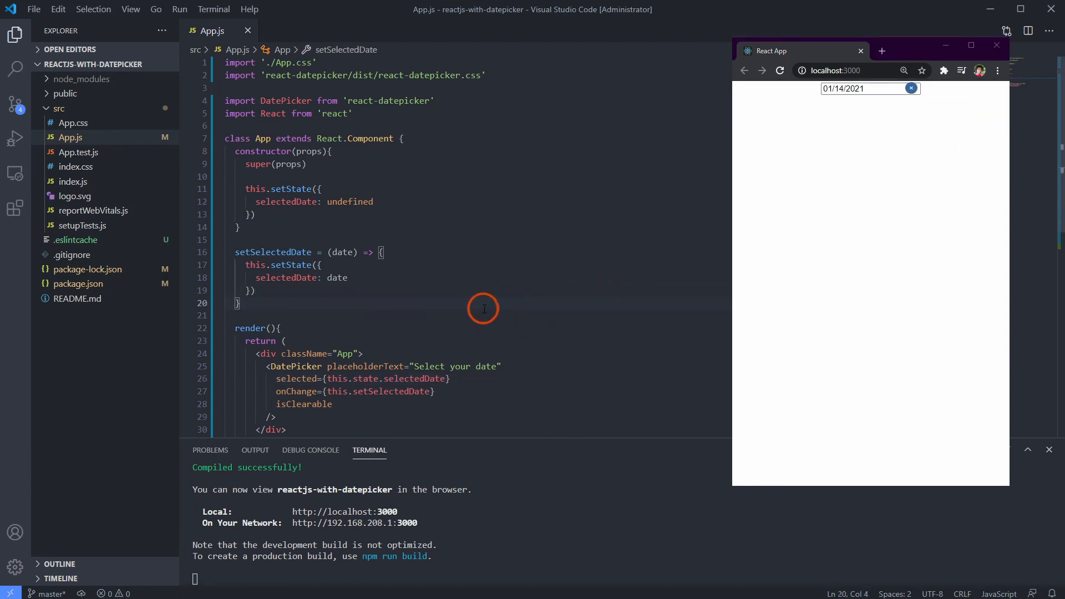
{"action": "key", "text": "ctrl+s"}
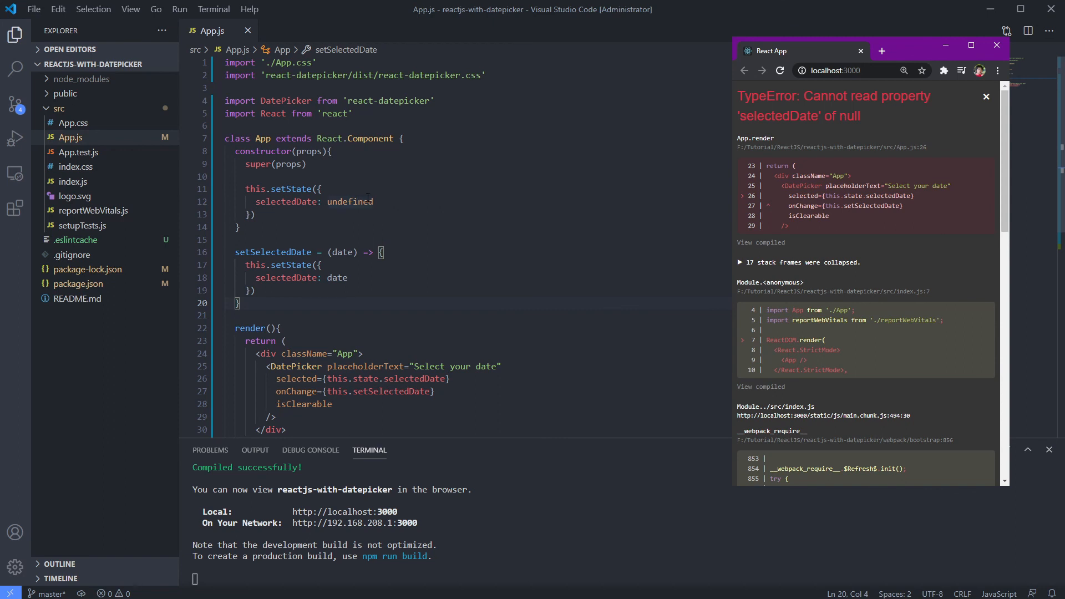
{"action": "mouse_move", "coordinate": [348, 202]}
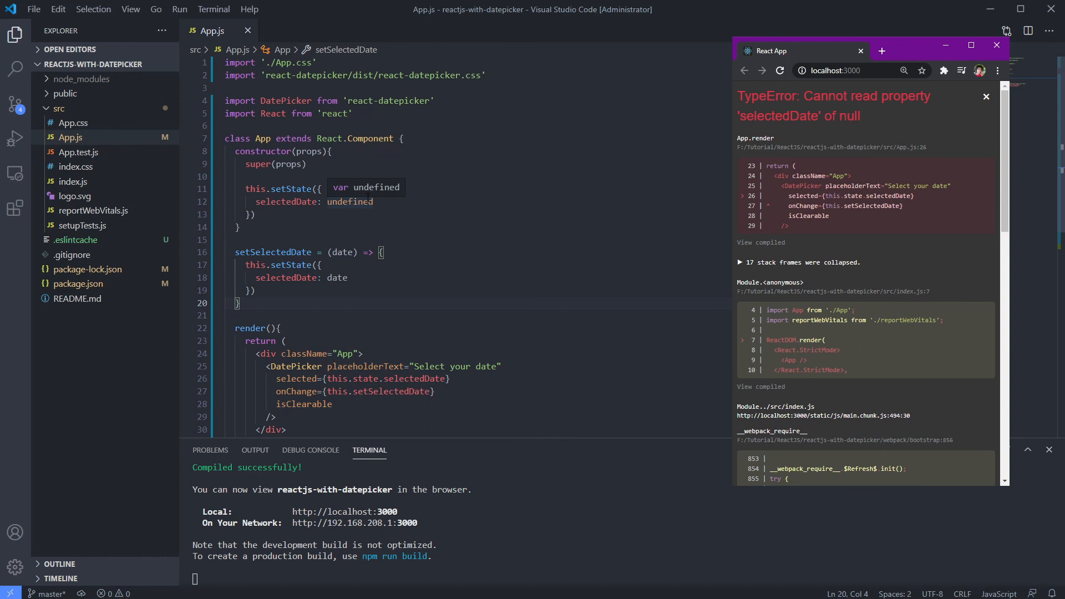
Replace this.setState in the constructor with this.state = { selectedDate: new Date() } and save
{"action": "type", "text": "new DA"}
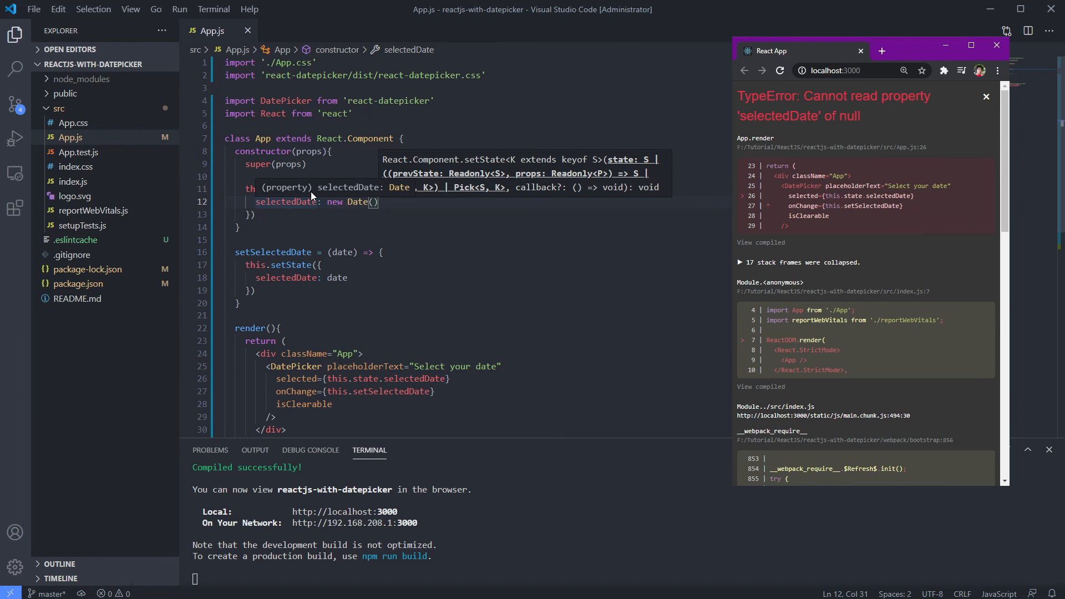
{"action": "type", "text": "this.setState({"}
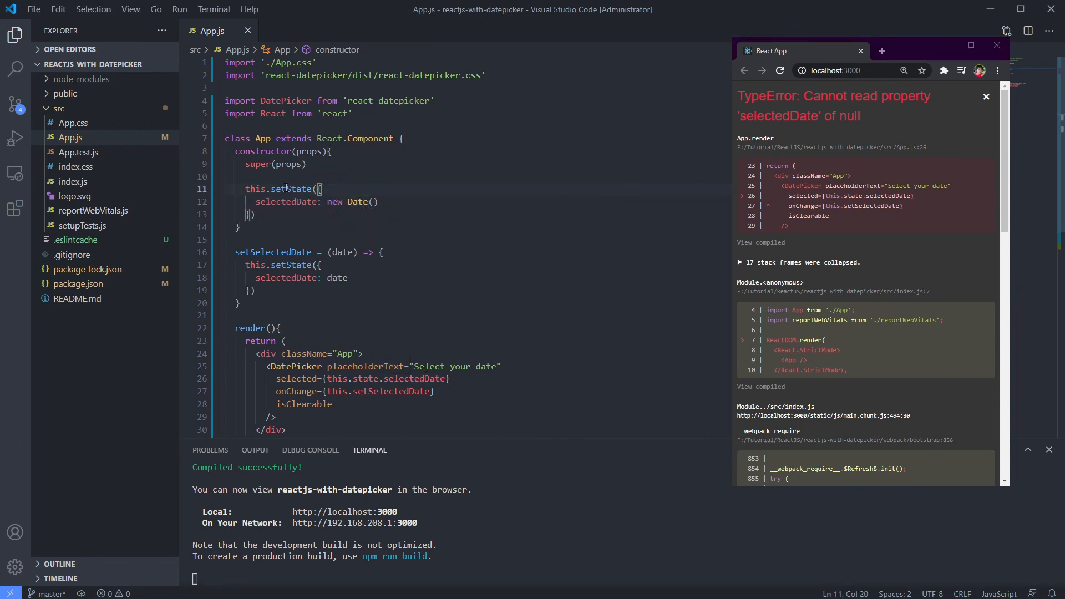
{"action": "type", "text": "sa"}
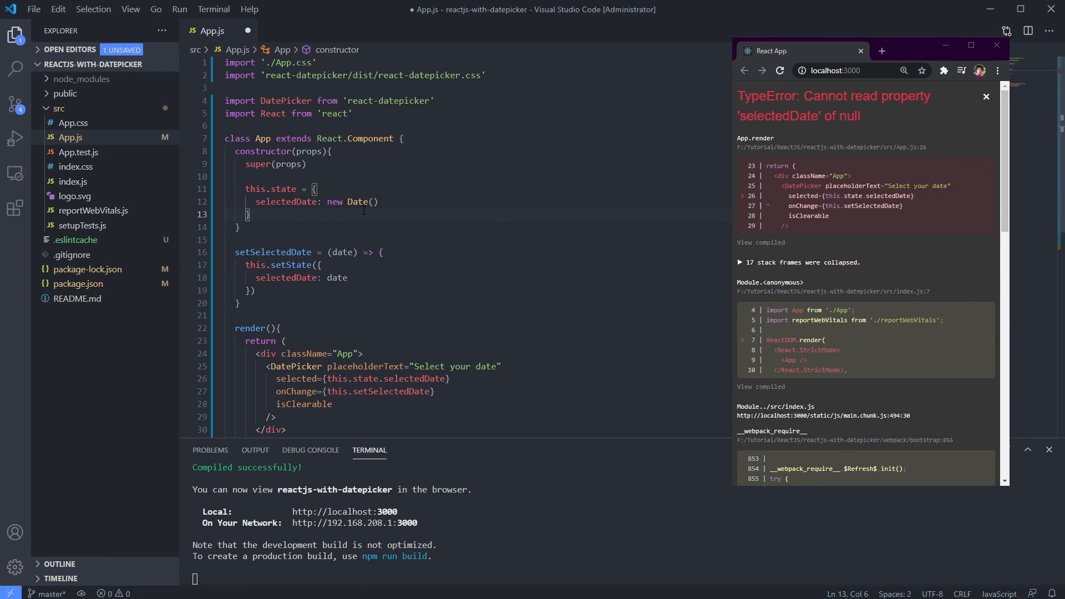
{"action": "key", "text": "ctrl+s"}
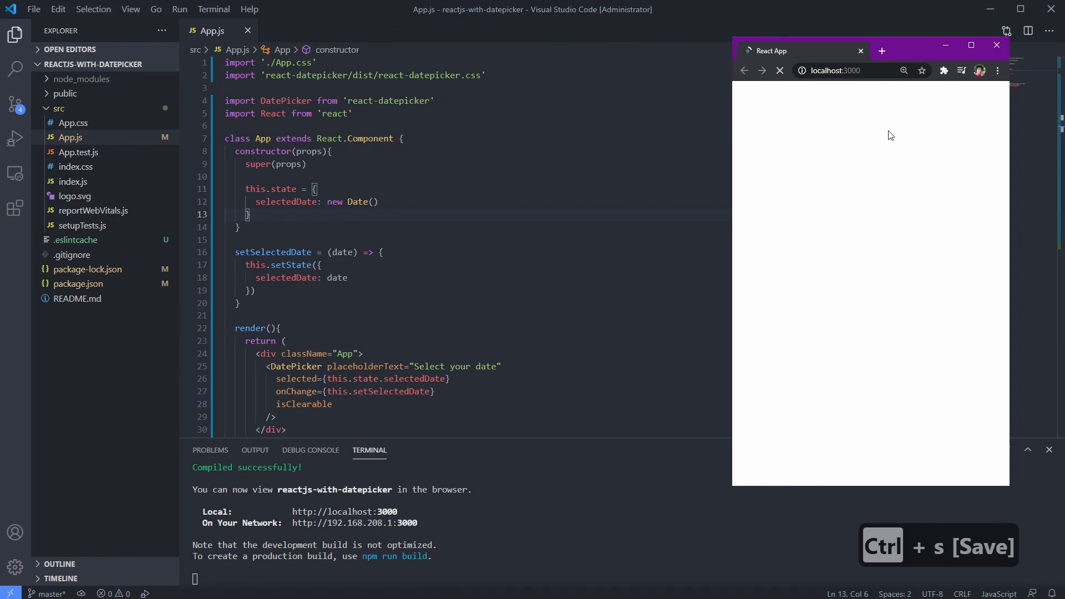
Pick a date in the browser calendar, then initialize selectedDate to undefined instead of new Date()
{"action": "left_click", "coordinate": [863, 88]}
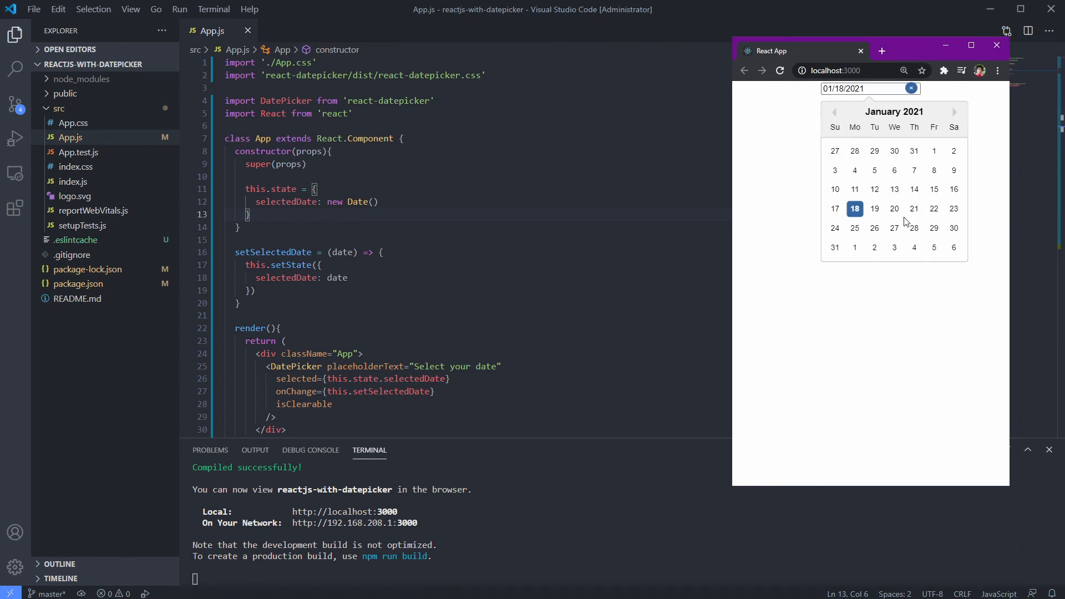
{"action": "left_click", "coordinate": [894, 209]}
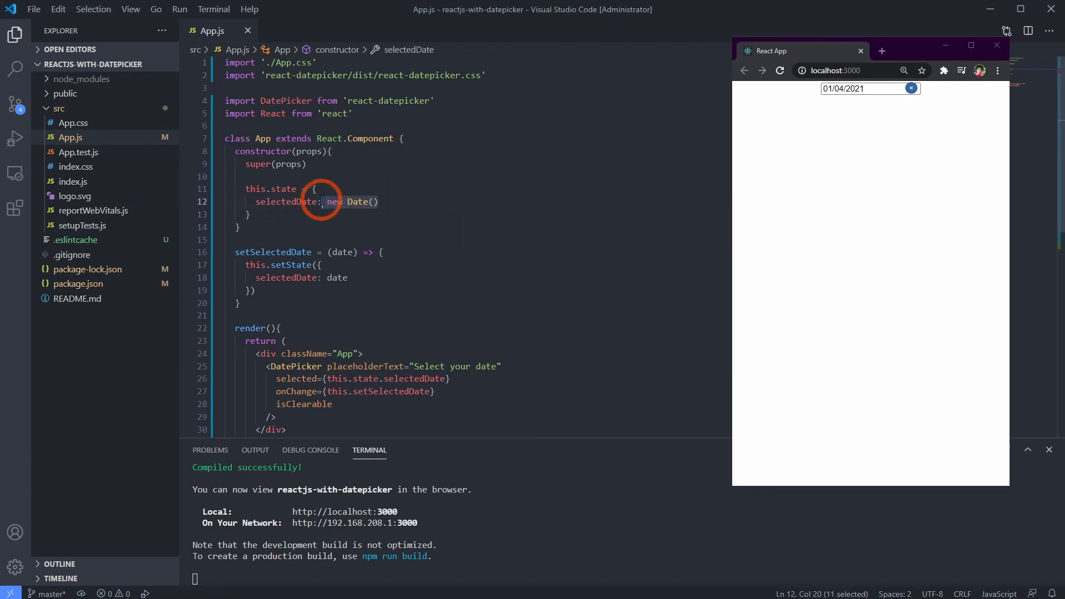
{"action": "type", "text": "undefined"}
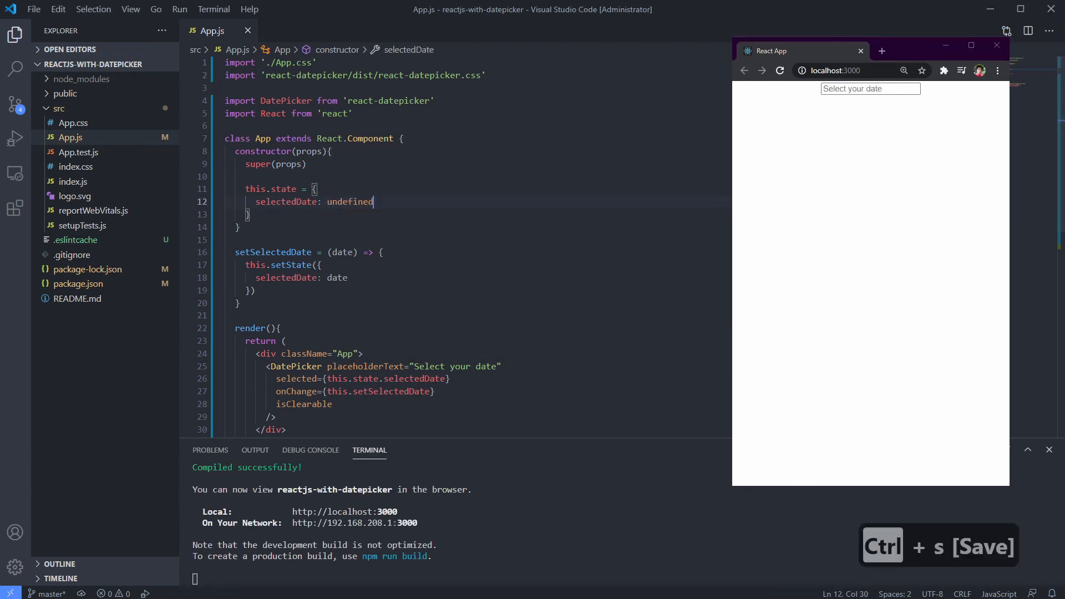